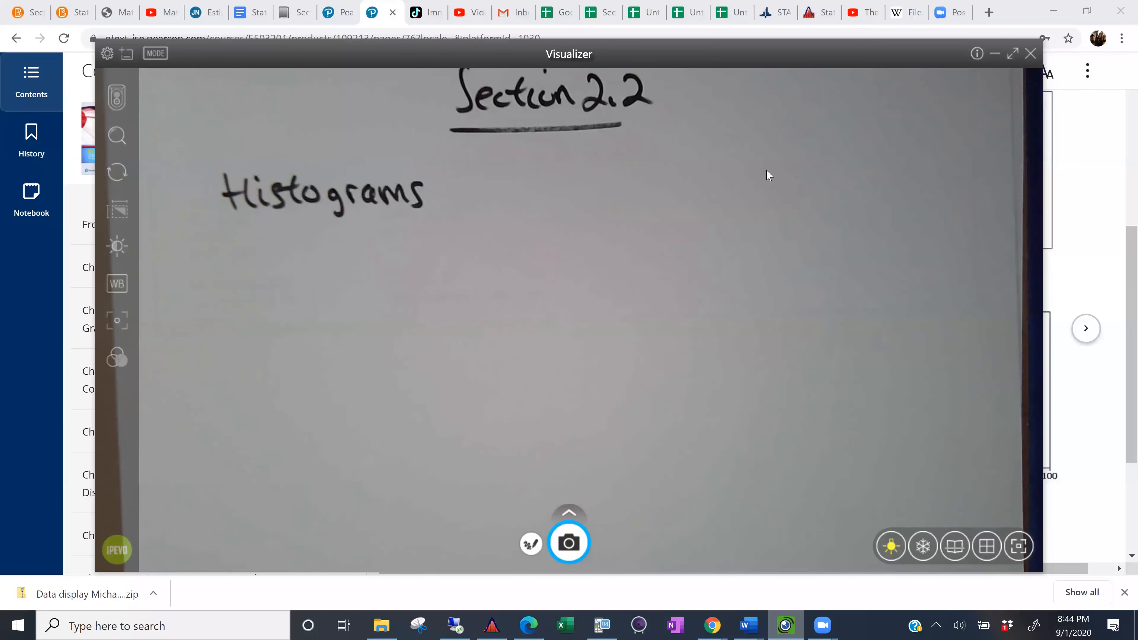
Switch to the Google Sheets tab holding the Section 2.1 frequency table.
click(595, 13)
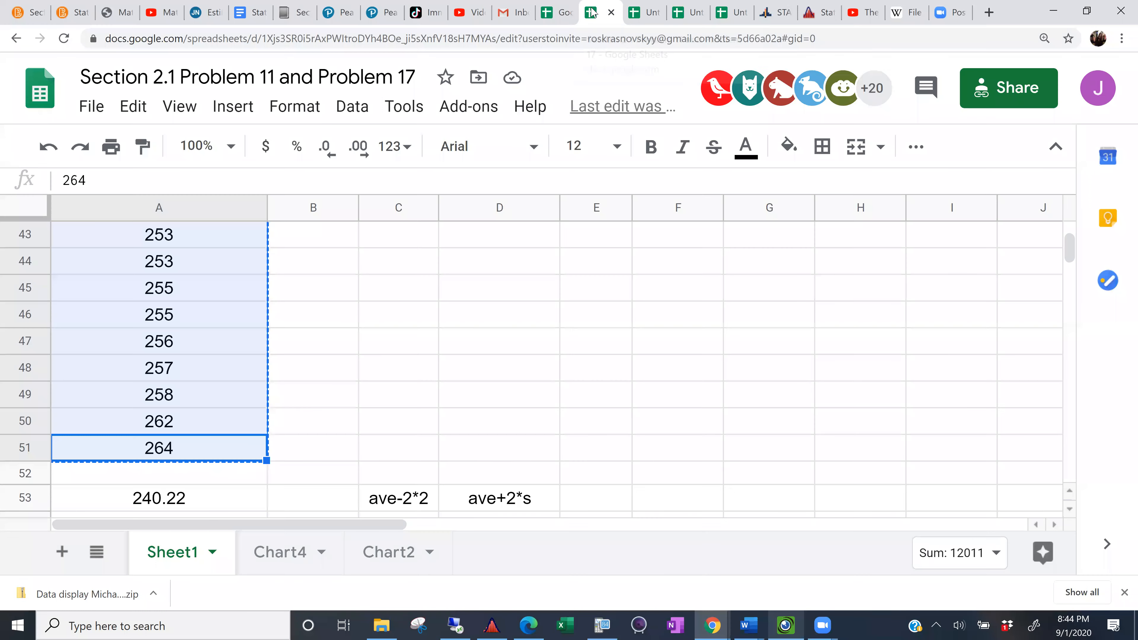
mouse_move(430, 305)
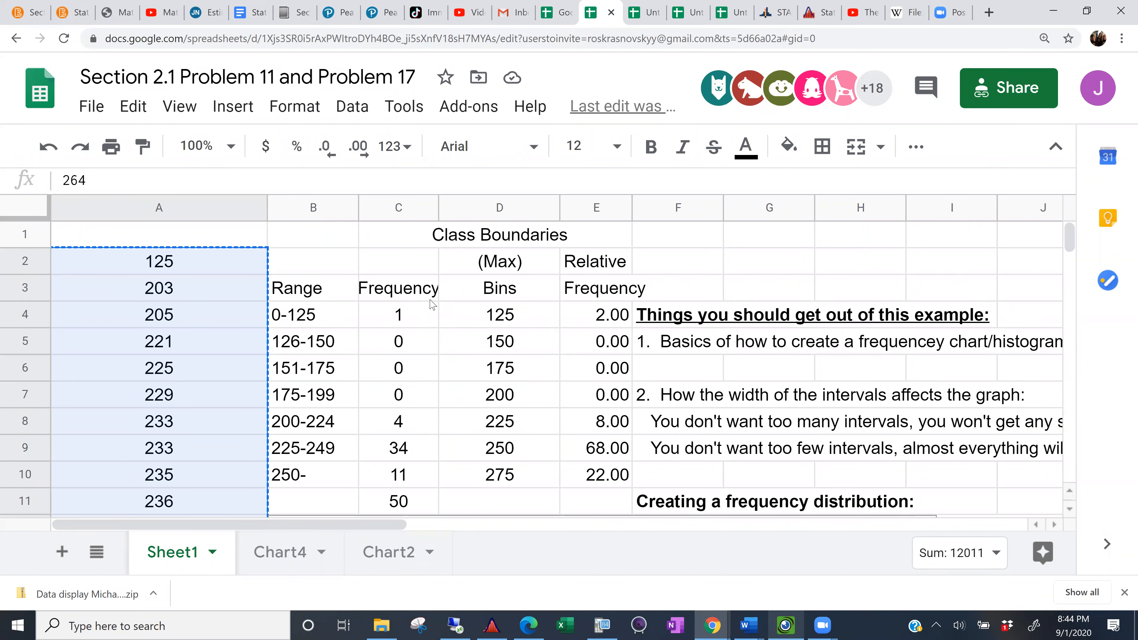
mouse_move(426, 379)
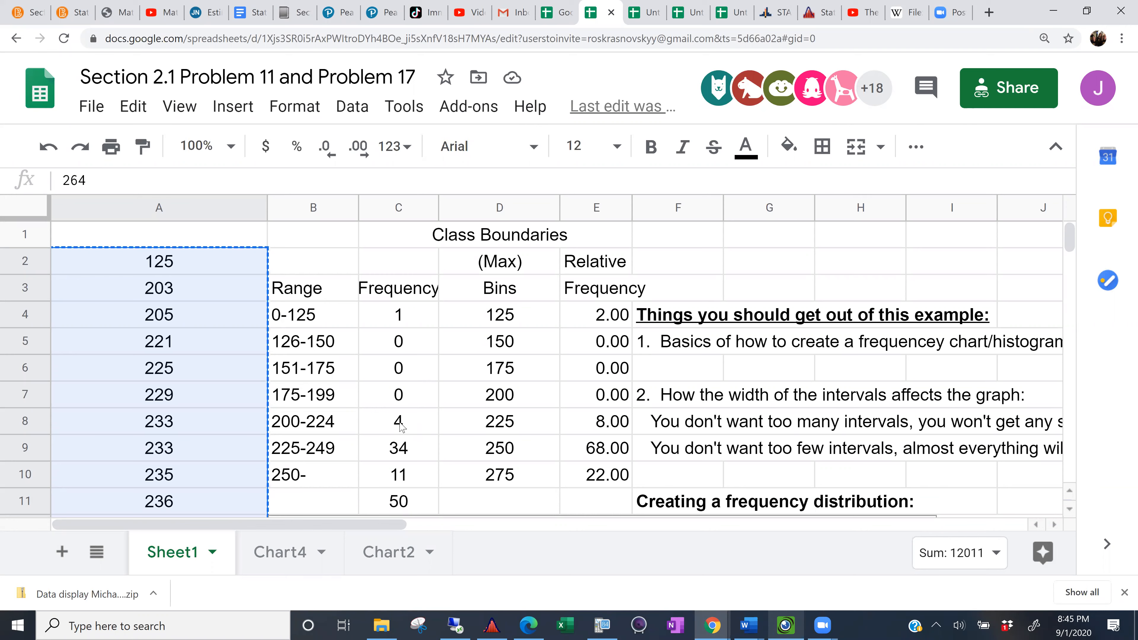
mouse_move(404, 454)
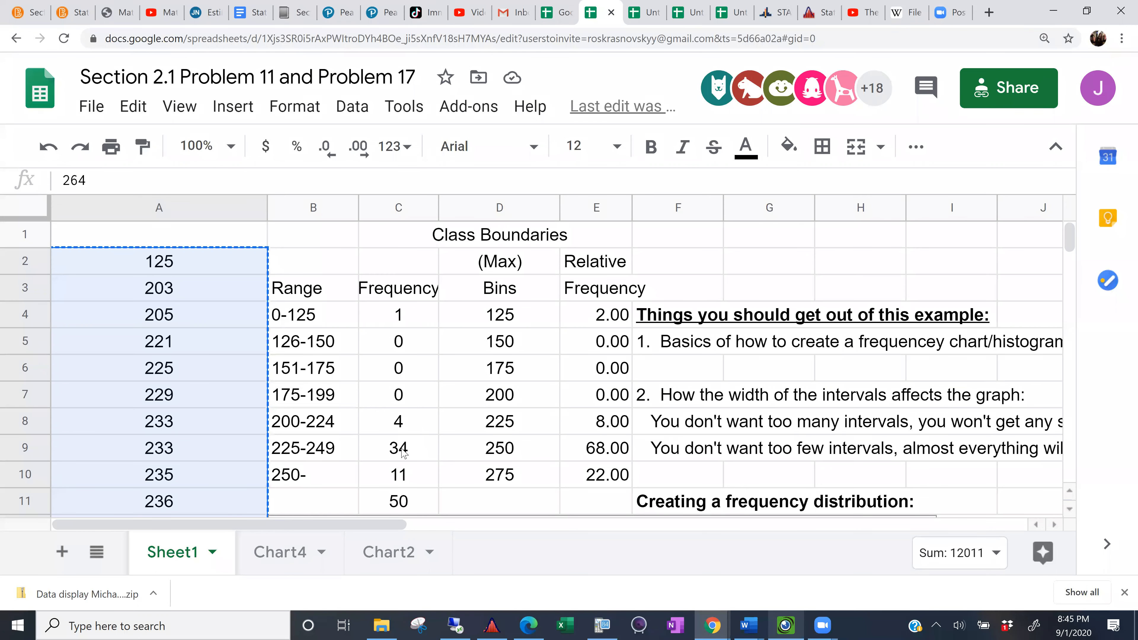
mouse_move(462, 456)
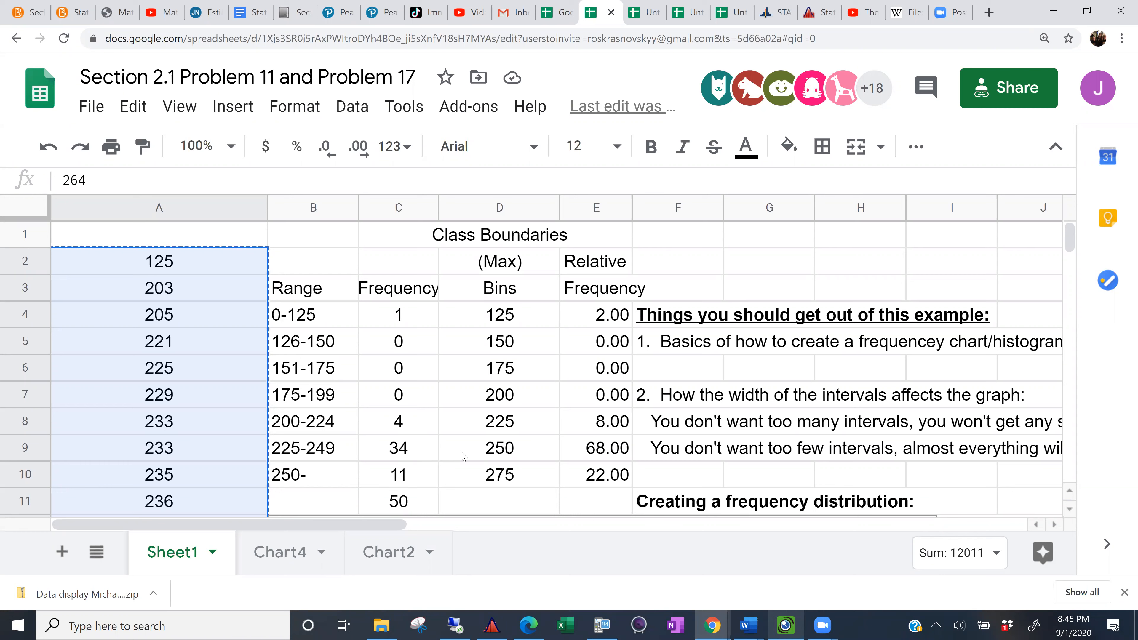
mouse_move(411, 485)
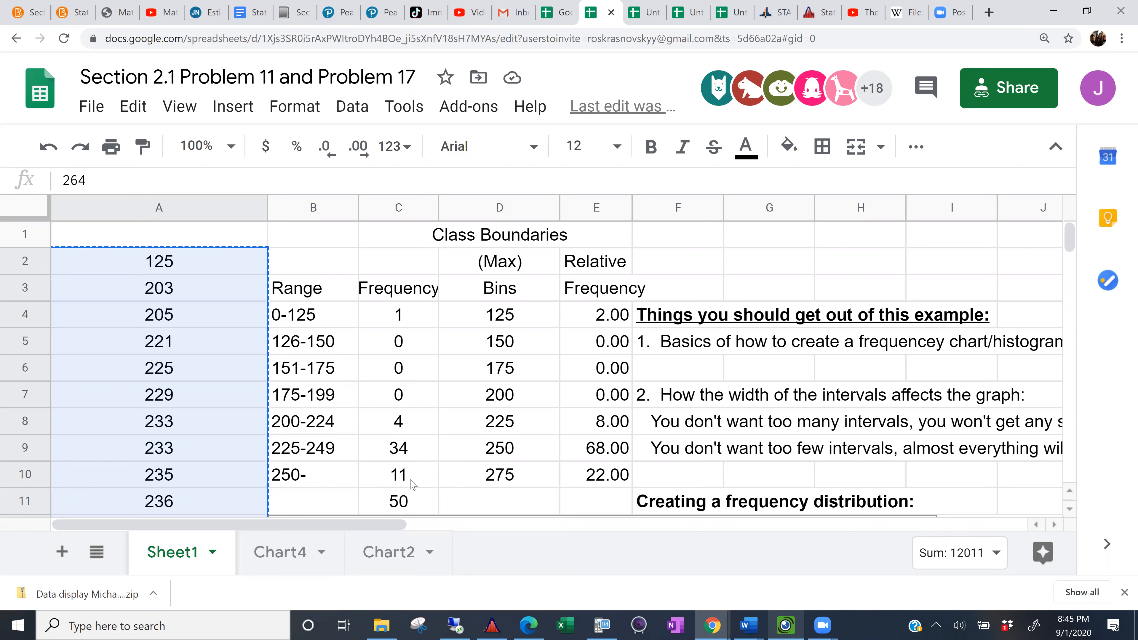
mouse_move(400, 479)
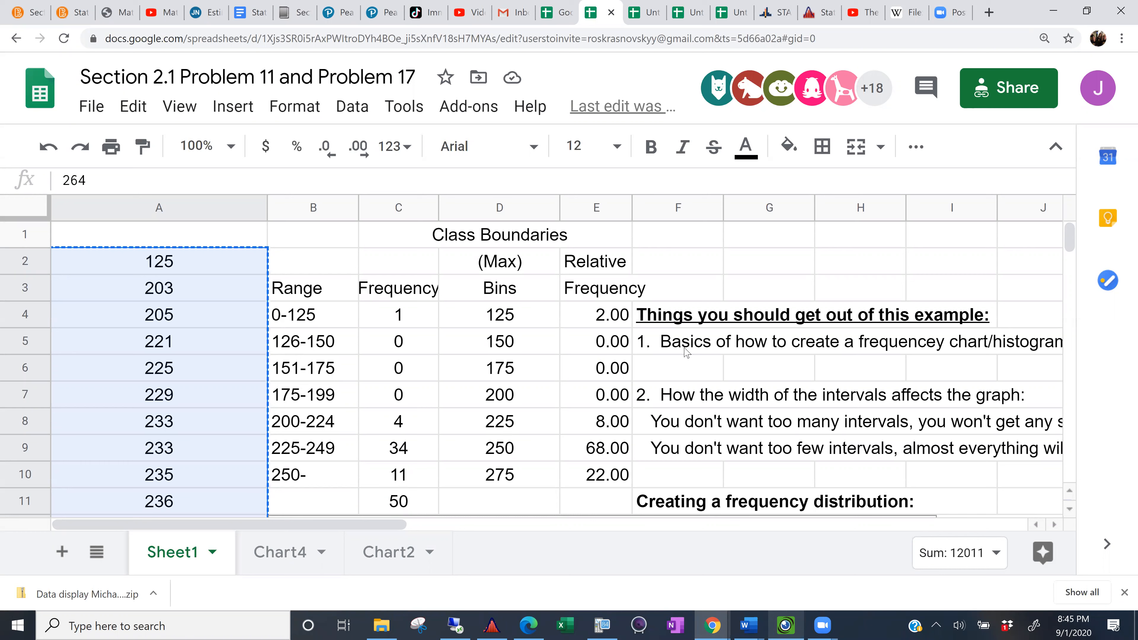
mouse_move(621, 328)
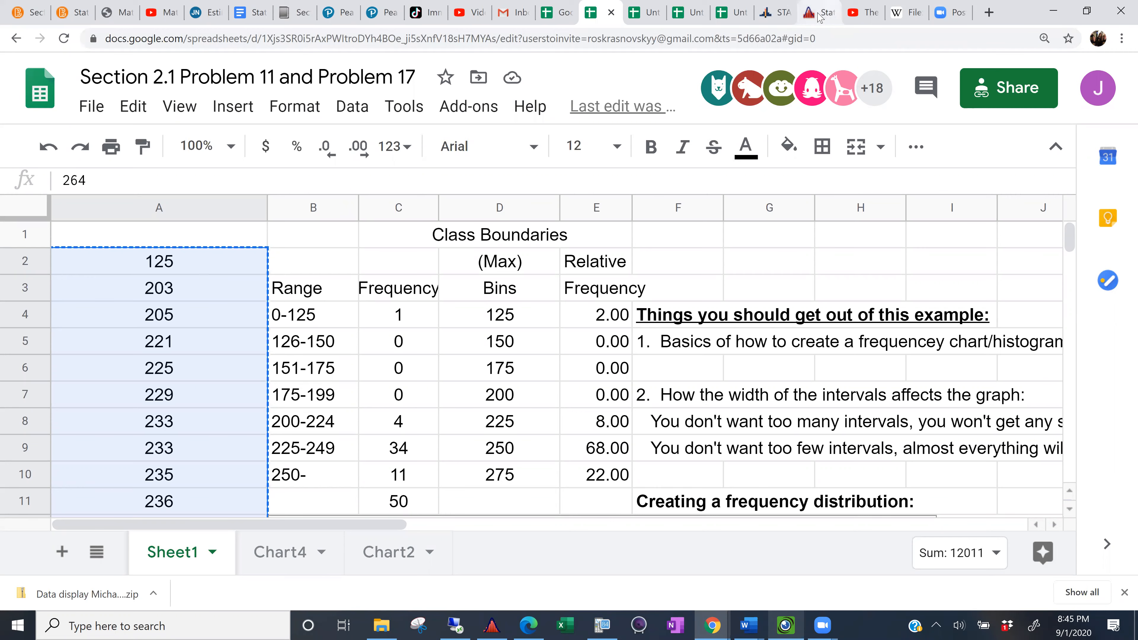
Switch to Statdisk, check the first value in column 1, and bring up the Data menu.
click(818, 13)
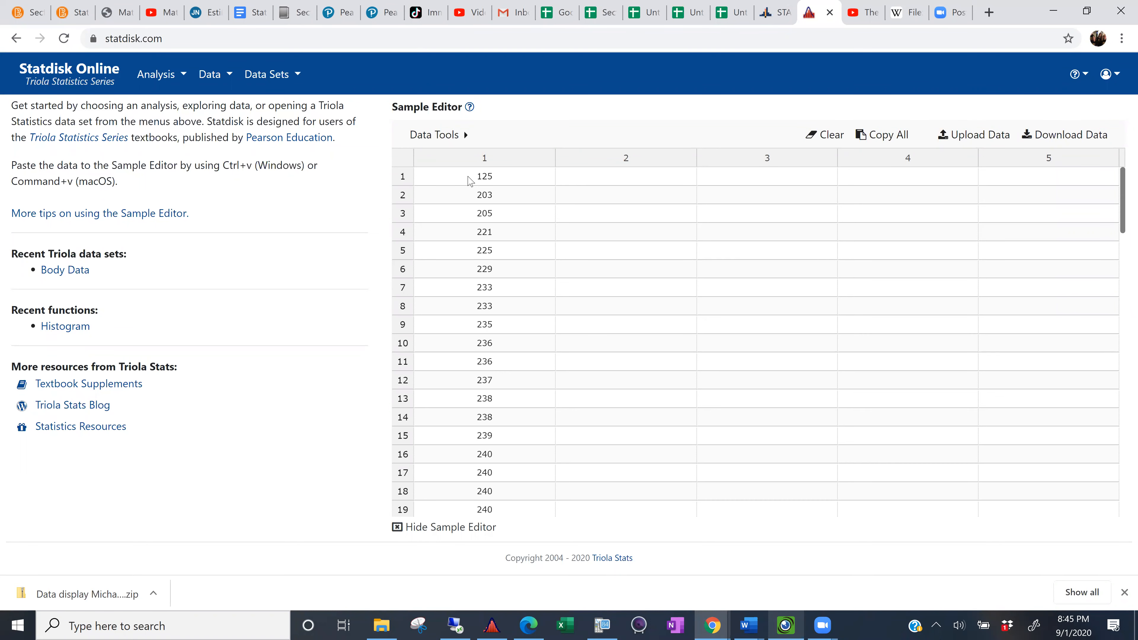
double_click(484, 175)
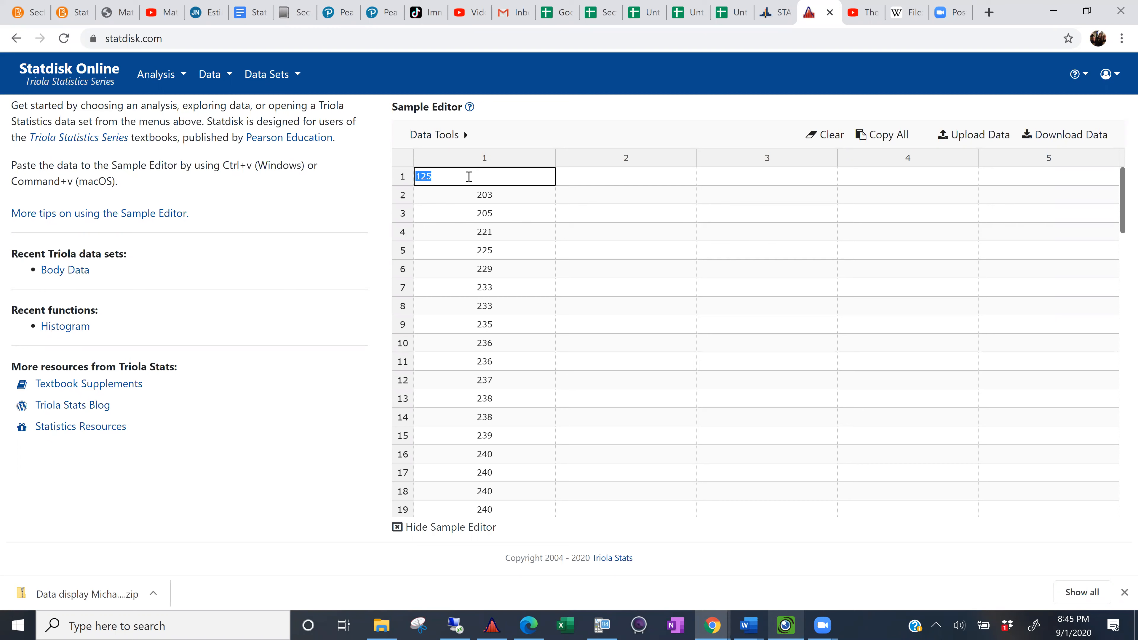
click(626, 175)
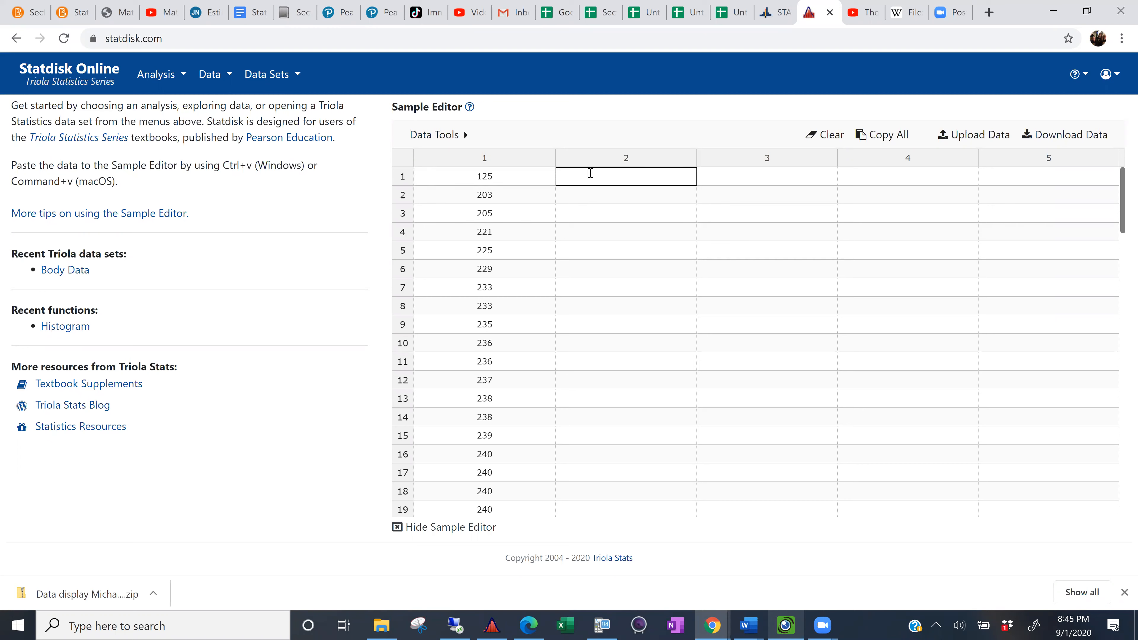
mouse_move(417, 162)
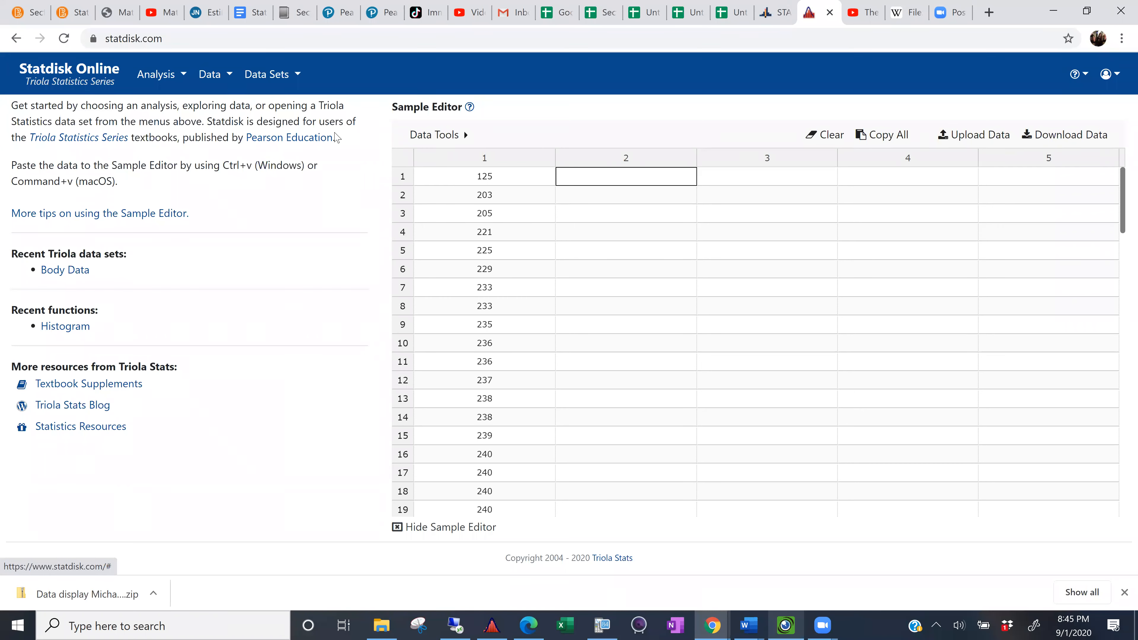
click(209, 74)
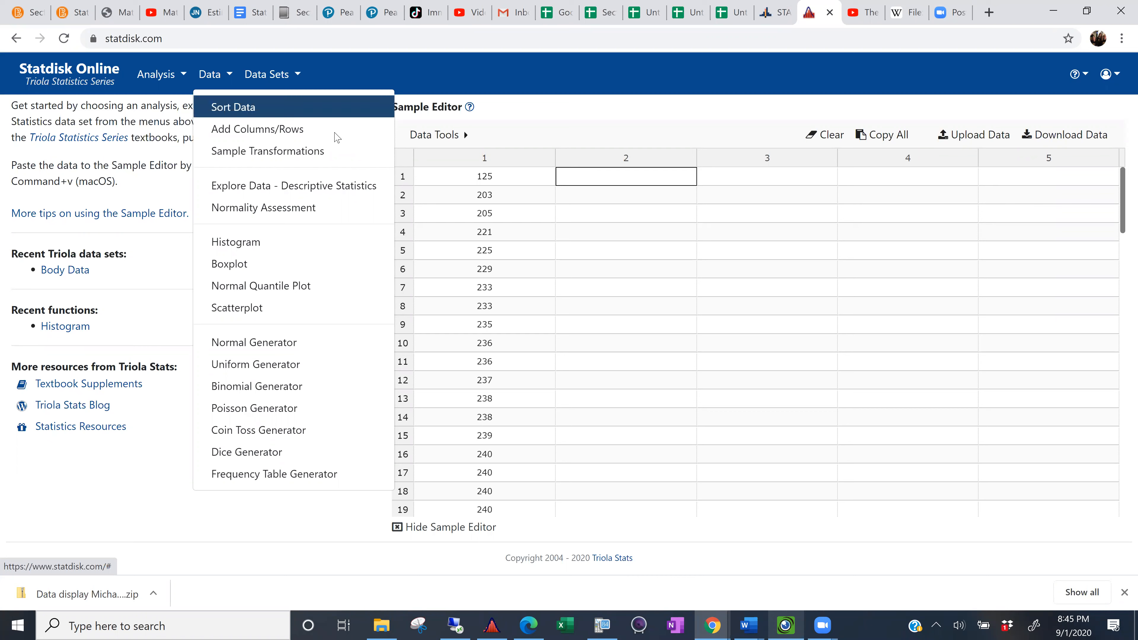
mouse_move(294, 186)
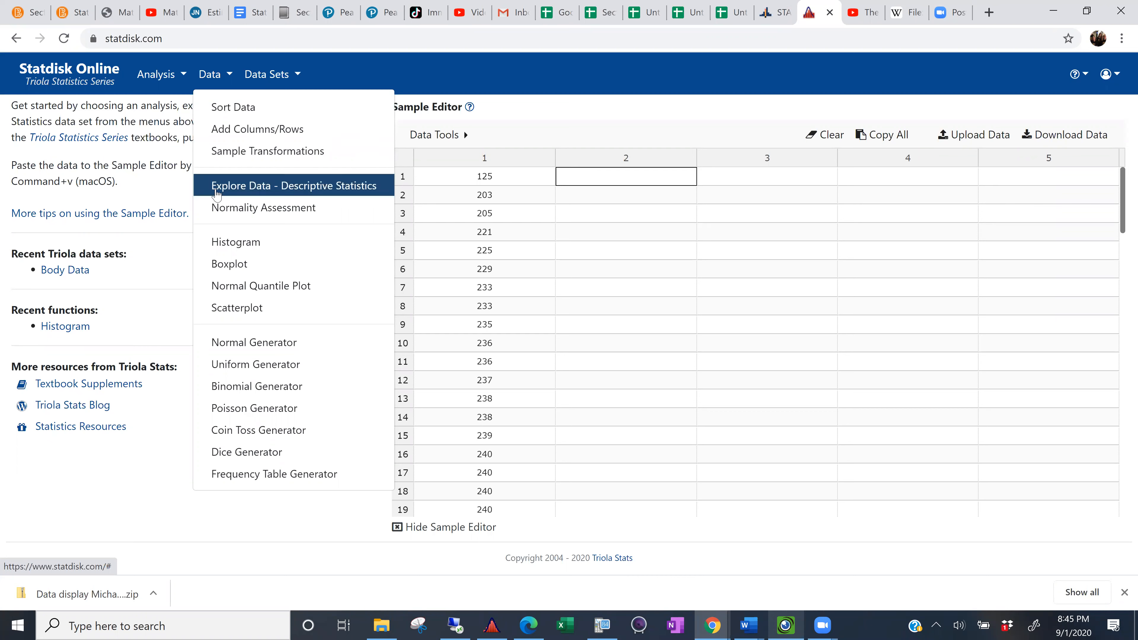
mouse_move(235, 242)
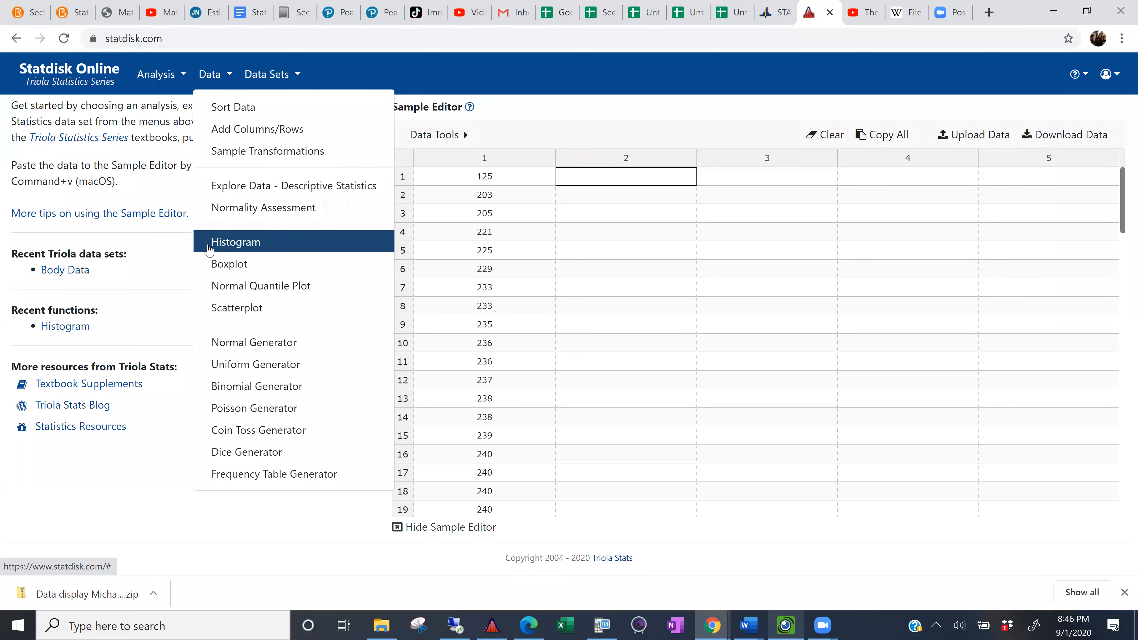
Start a histogram plotting the data in column 1.
click(234, 242)
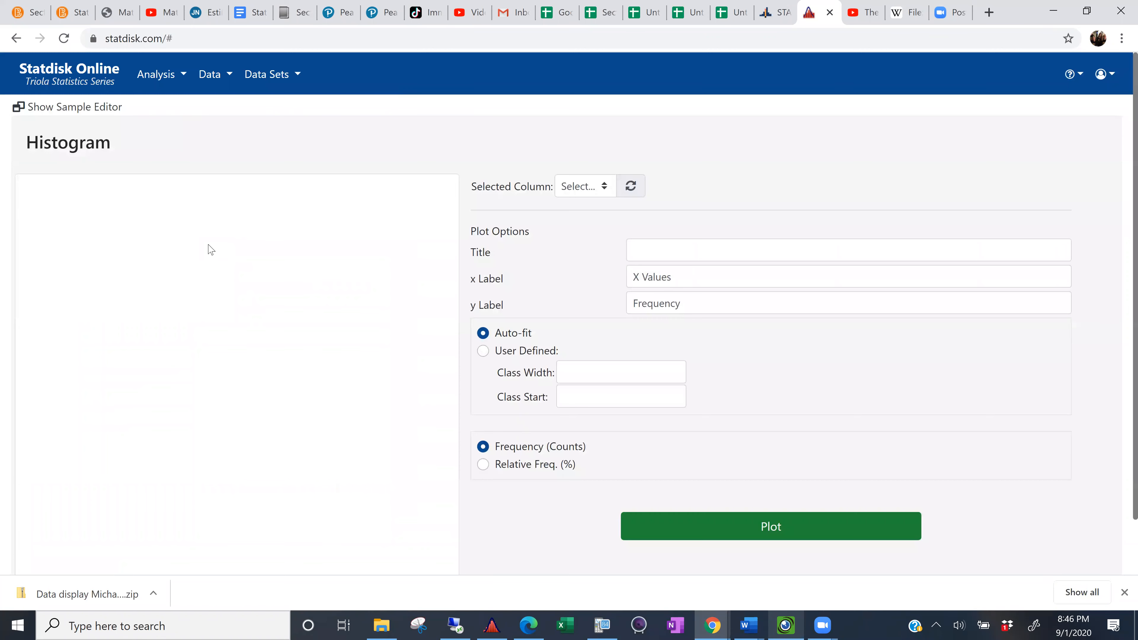
mouse_move(224, 252)
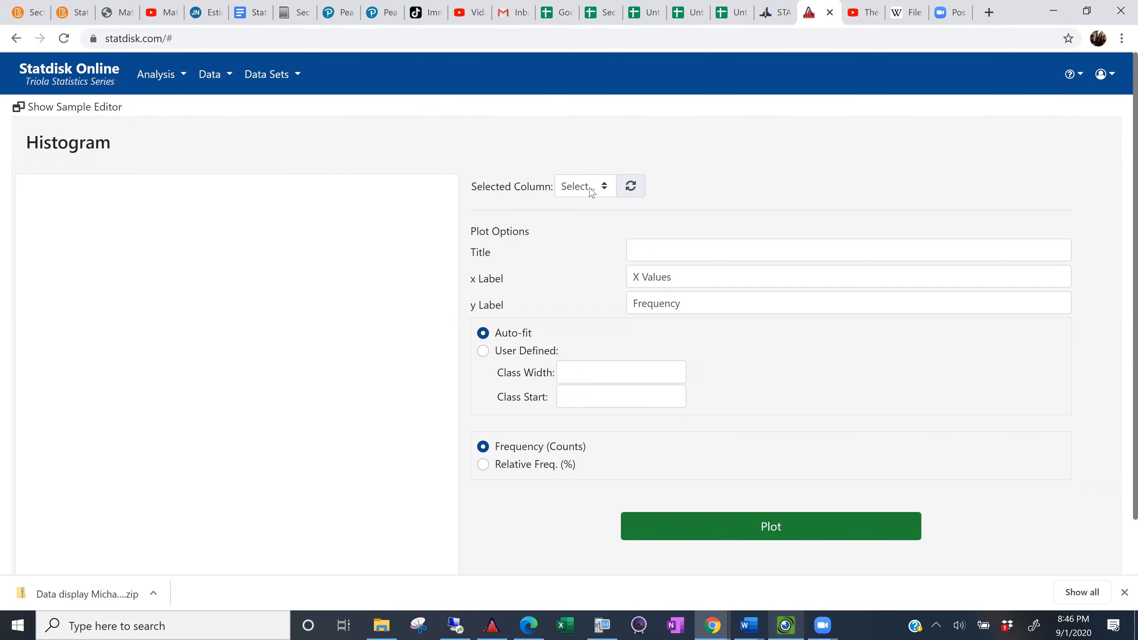
click(584, 186)
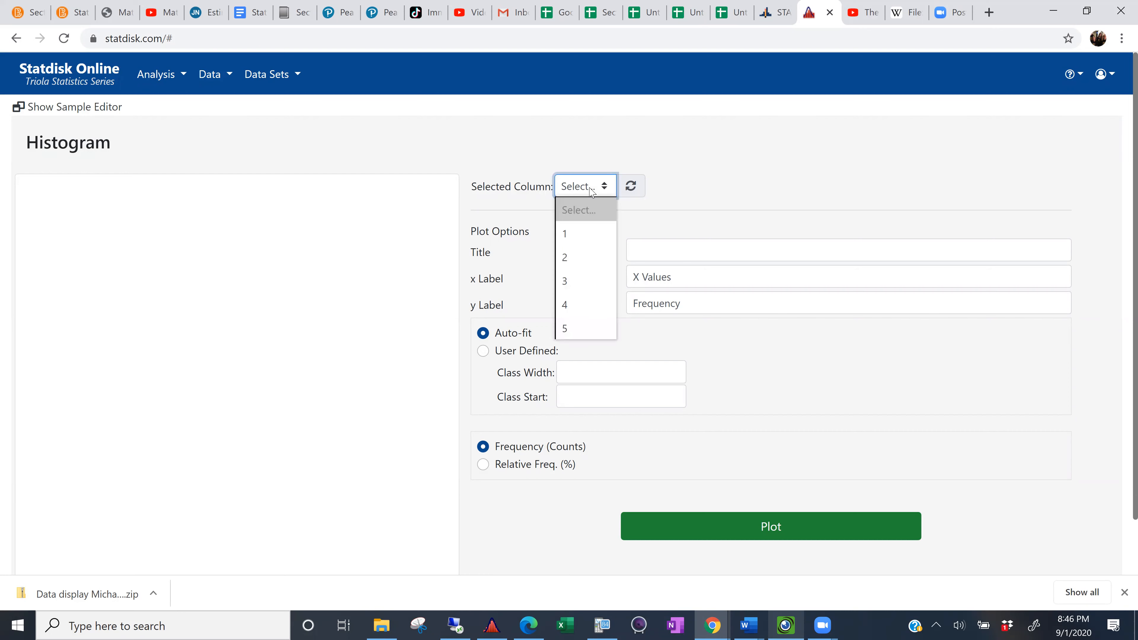
mouse_move(565, 233)
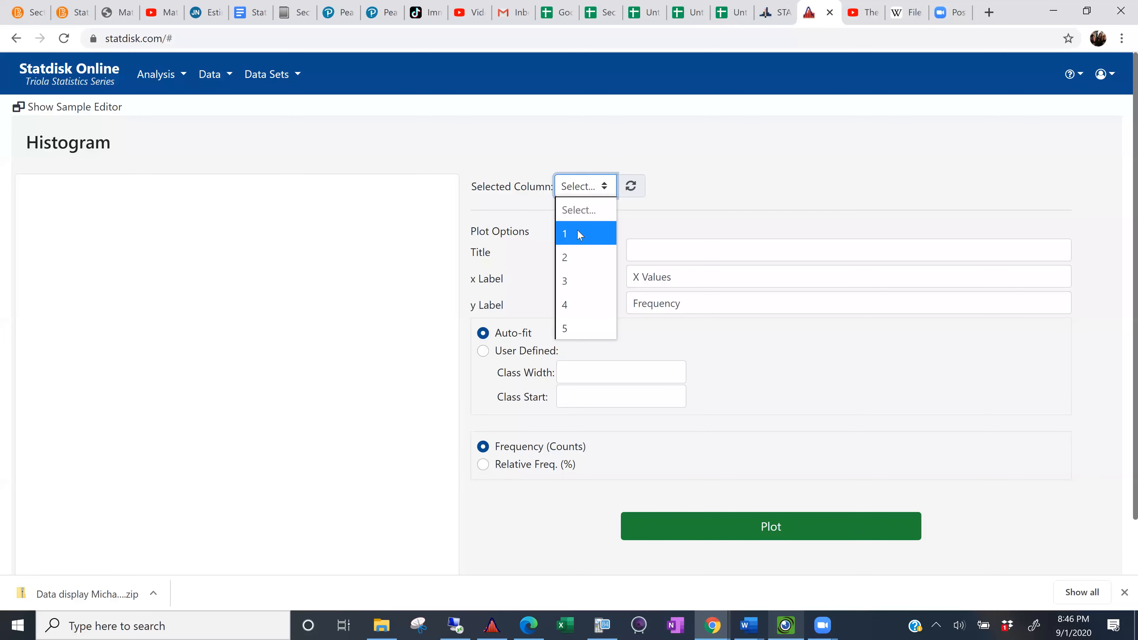
click(565, 233)
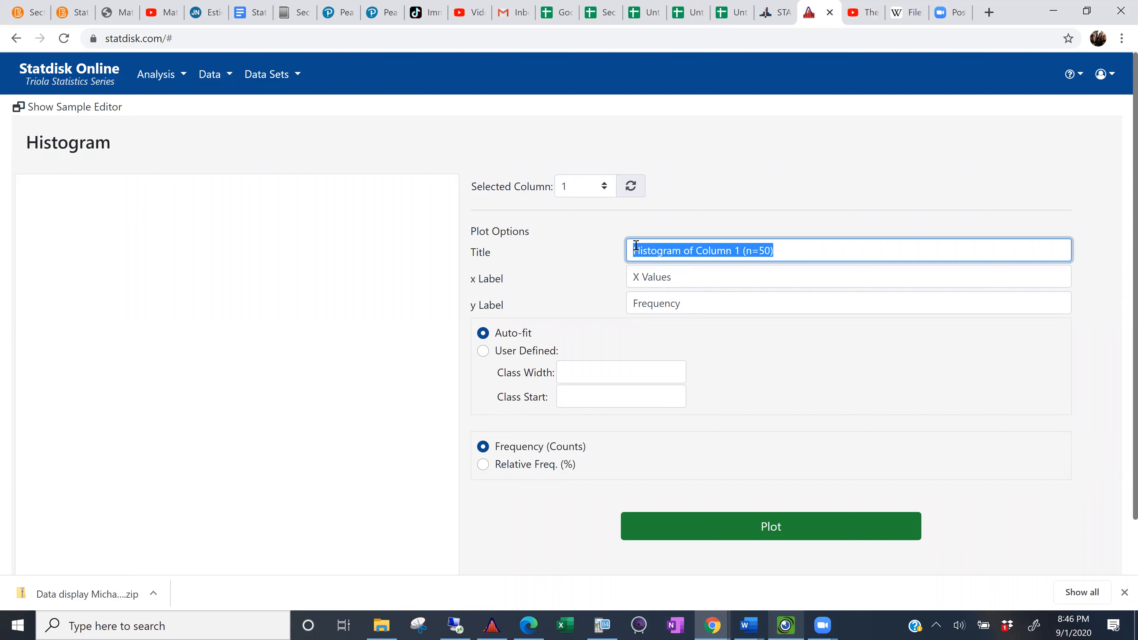
Title the histogram 'Old Faithful duration' and set a user-defined class width of 25.
text(Old)
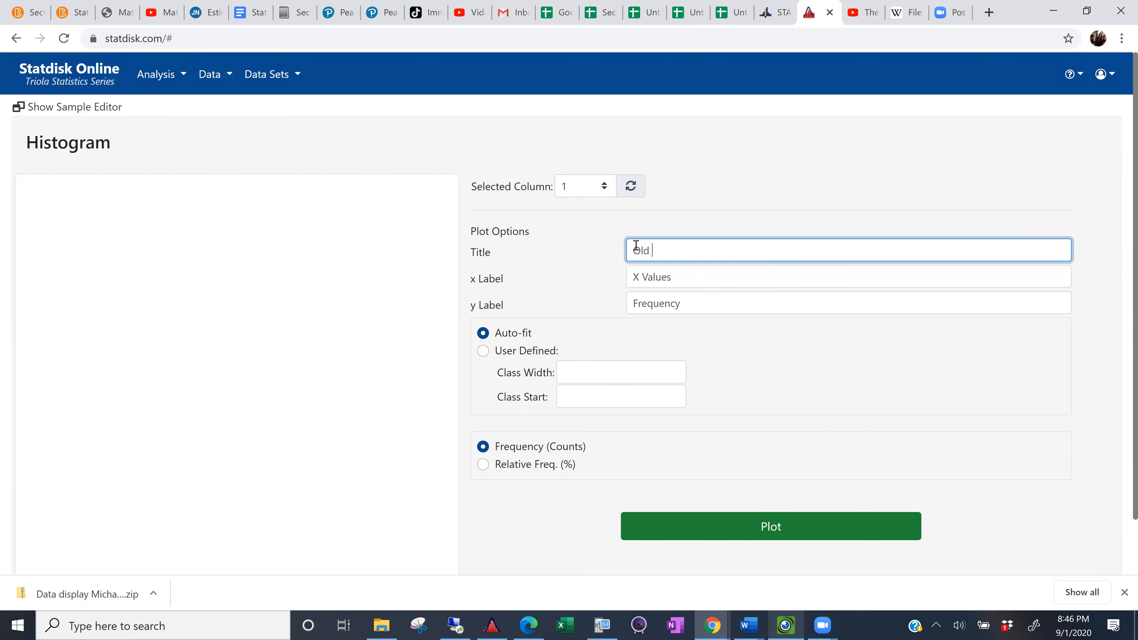
text(Fait)
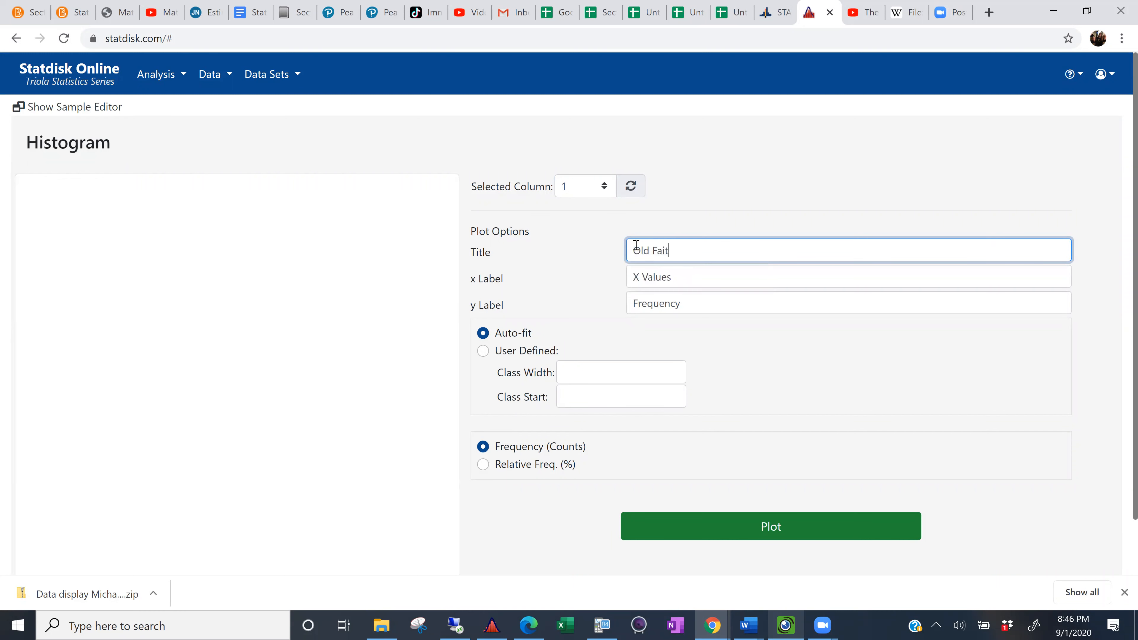
text(hful dur)
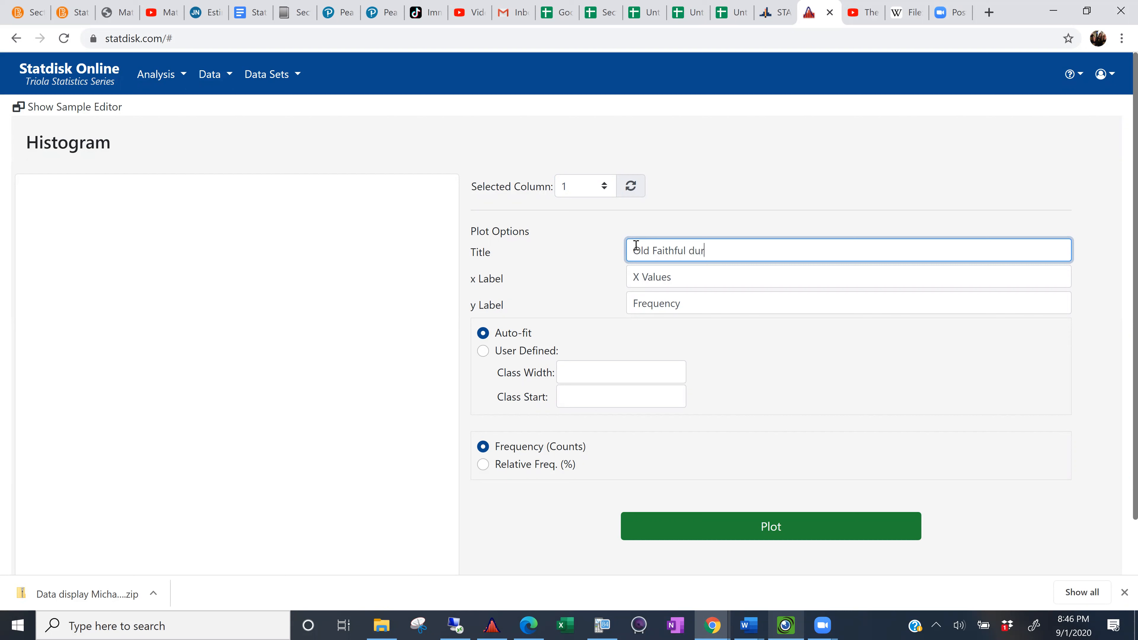
text(ation)
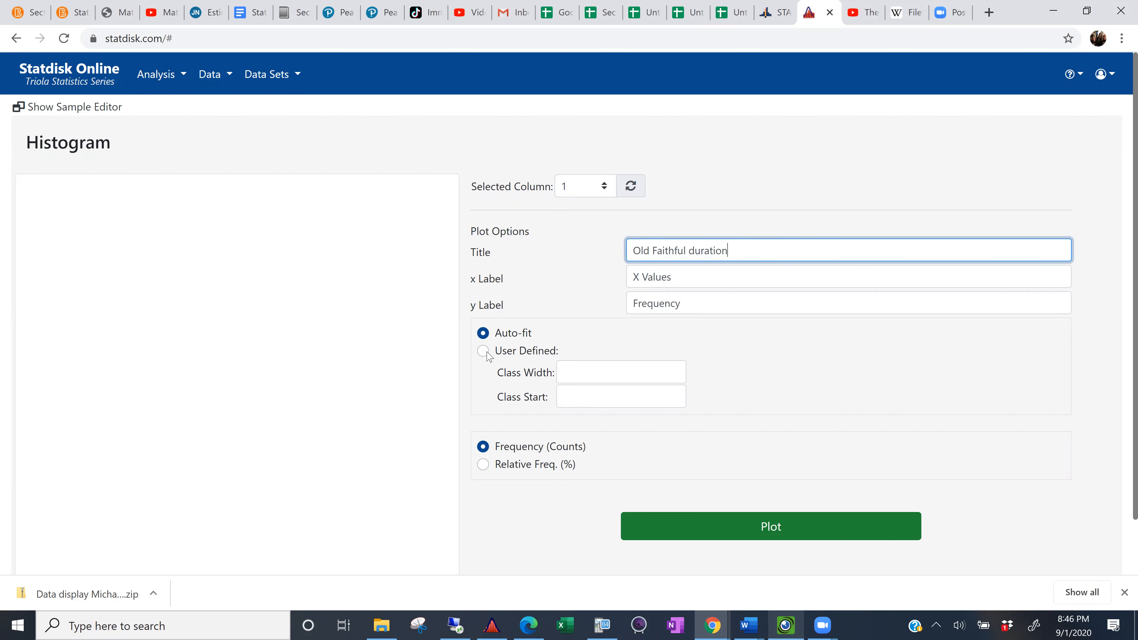
mouse_move(486, 356)
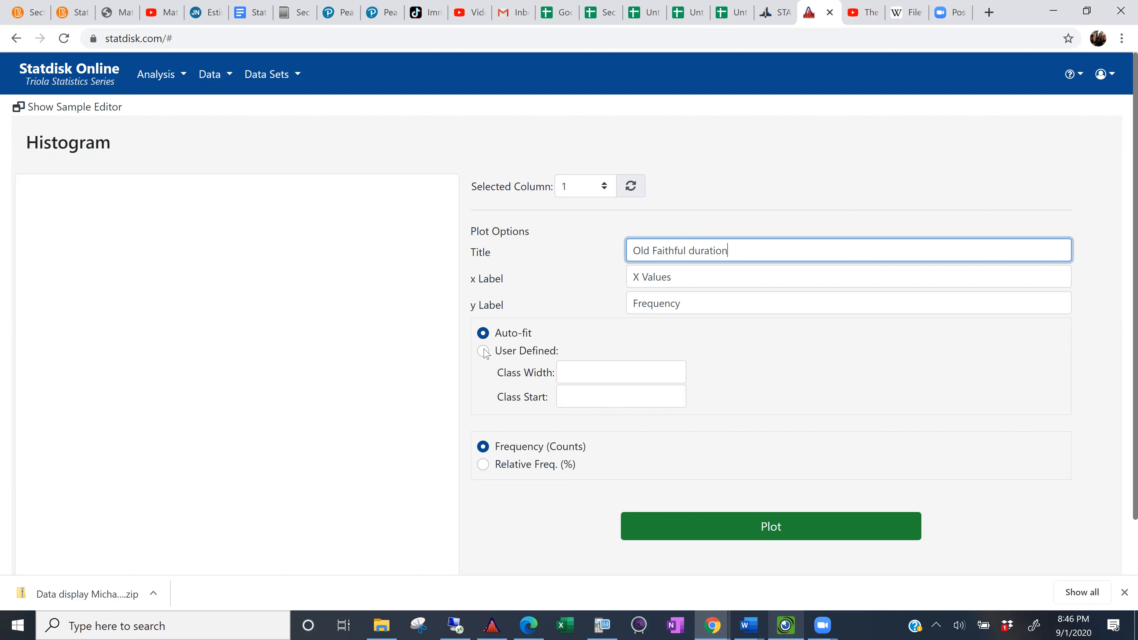
click(482, 351)
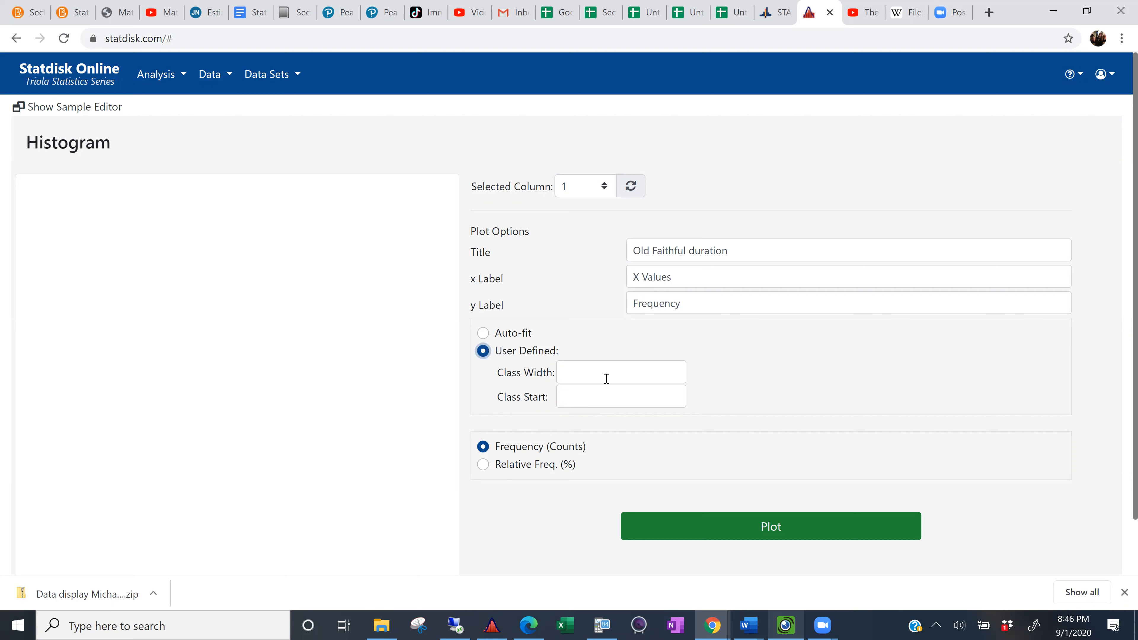
text(25)
text(100)
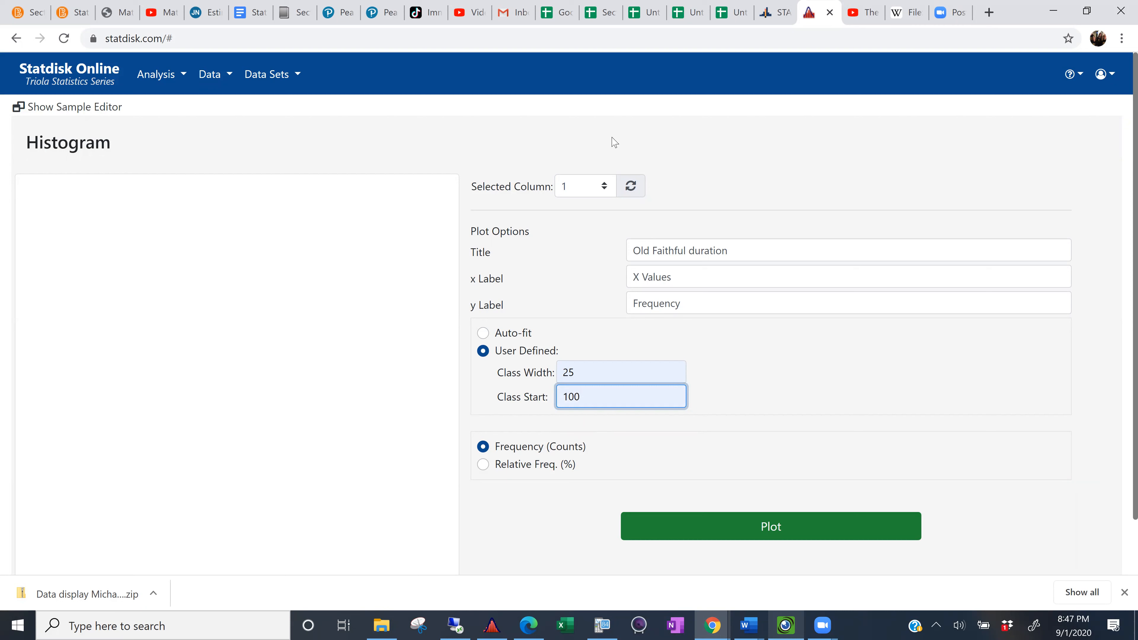
mouse_move(604, 12)
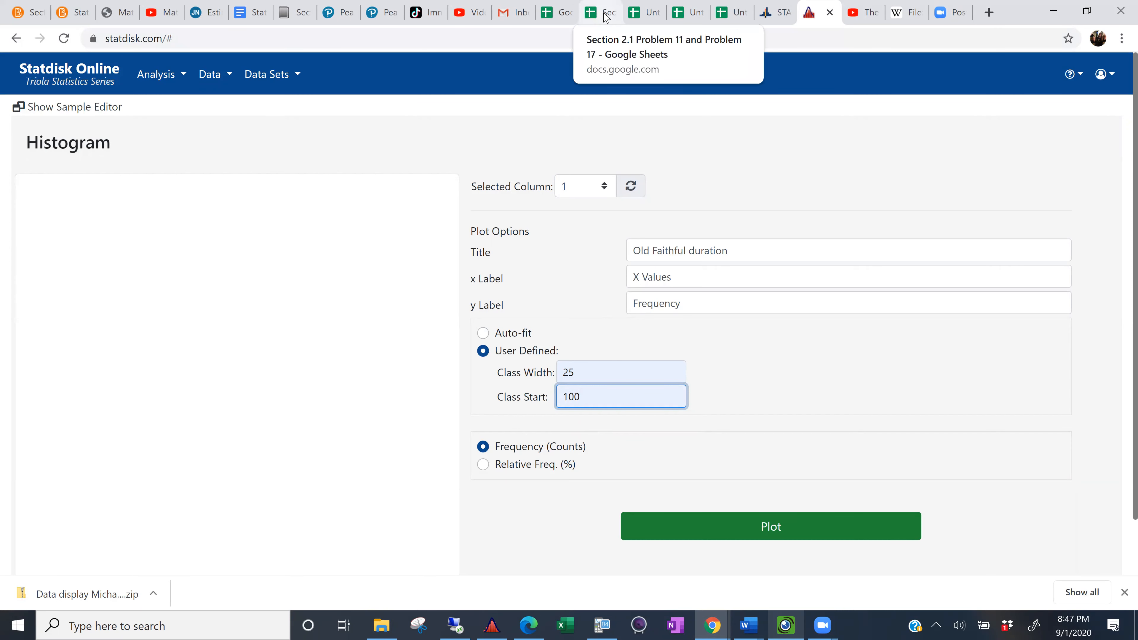
click(599, 12)
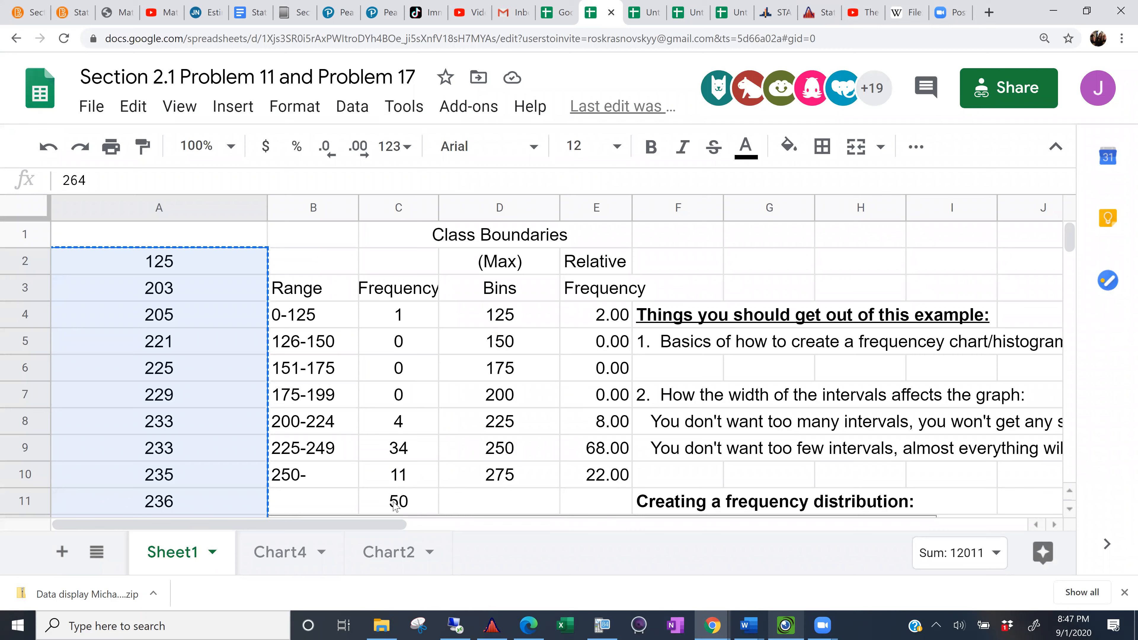
mouse_move(574, 61)
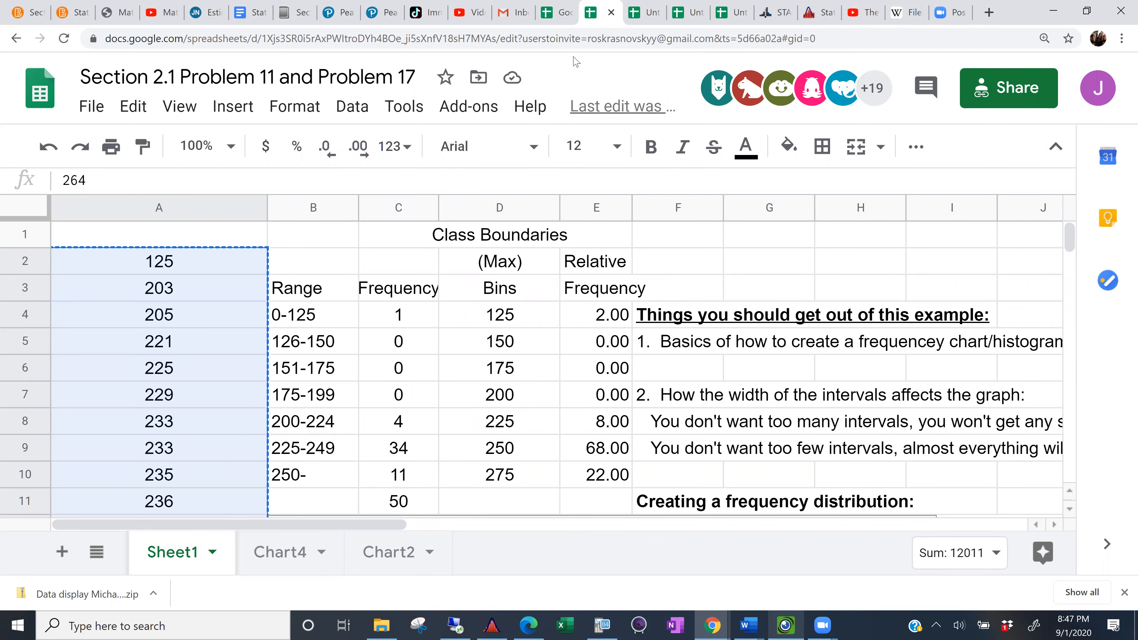
click(808, 12)
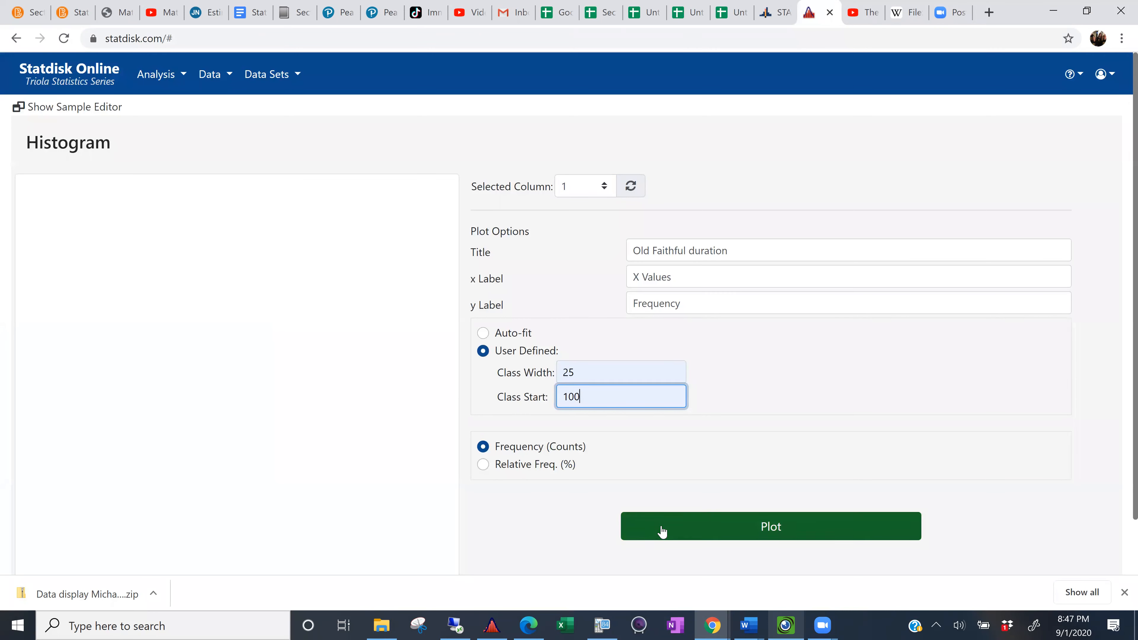
Plot the Old Faithful duration histogram with class width 25.
click(770, 526)
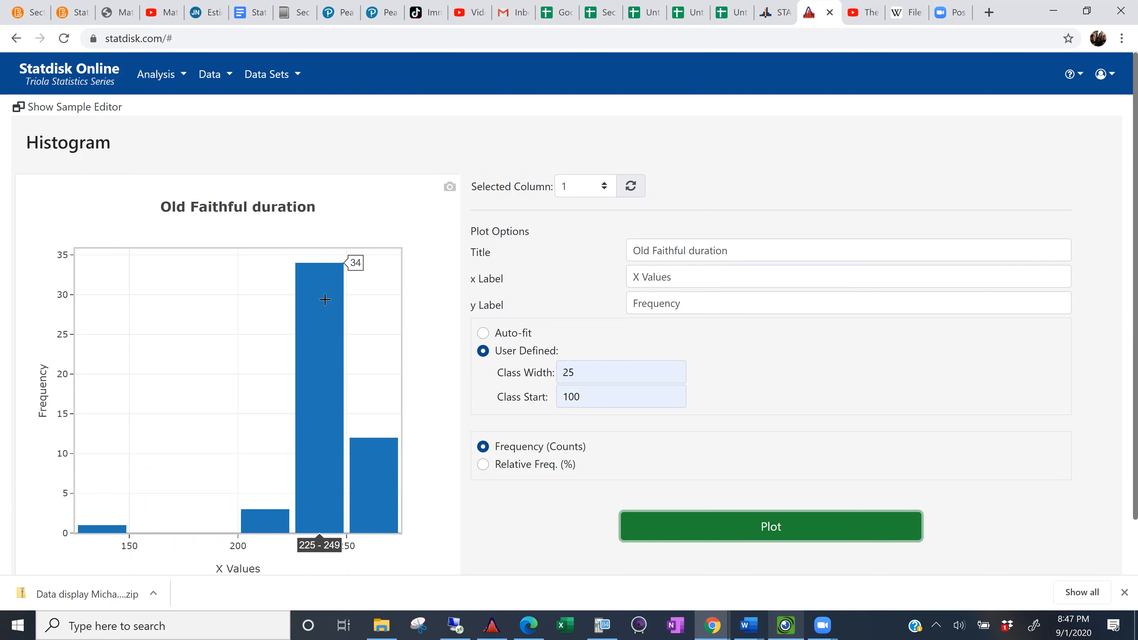
mouse_move(84, 267)
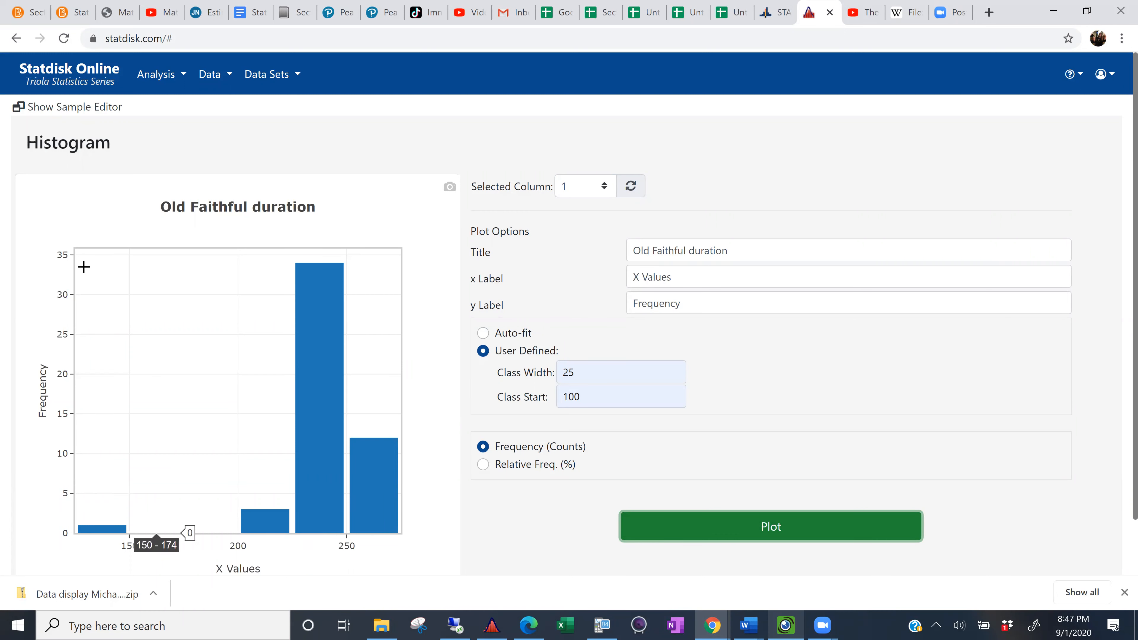
mouse_move(65, 283)
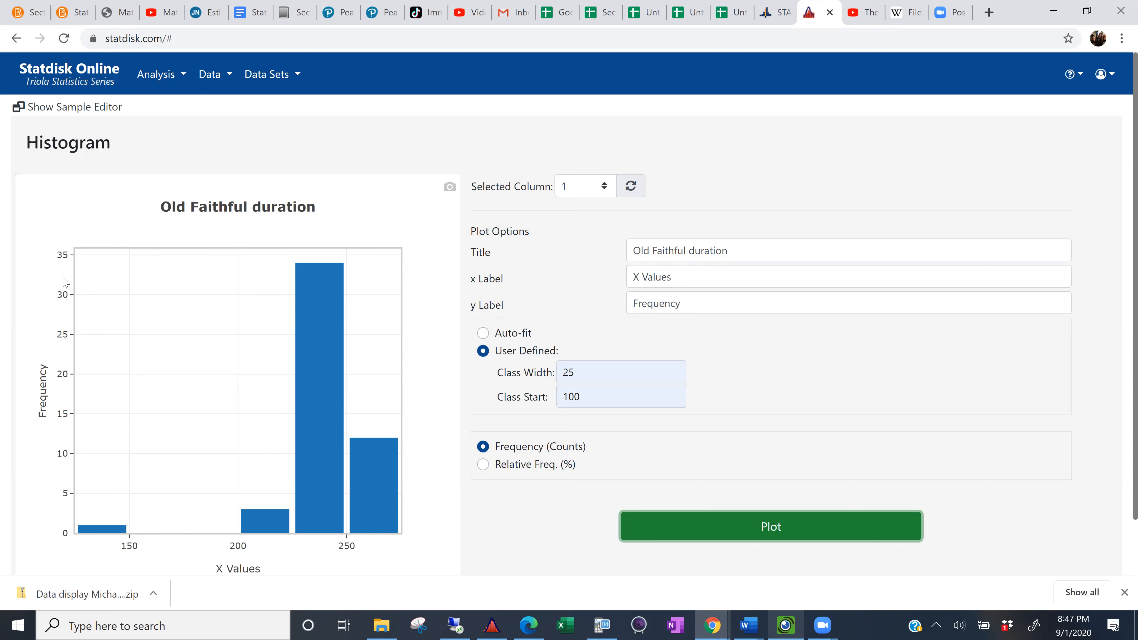
mouse_move(368, 472)
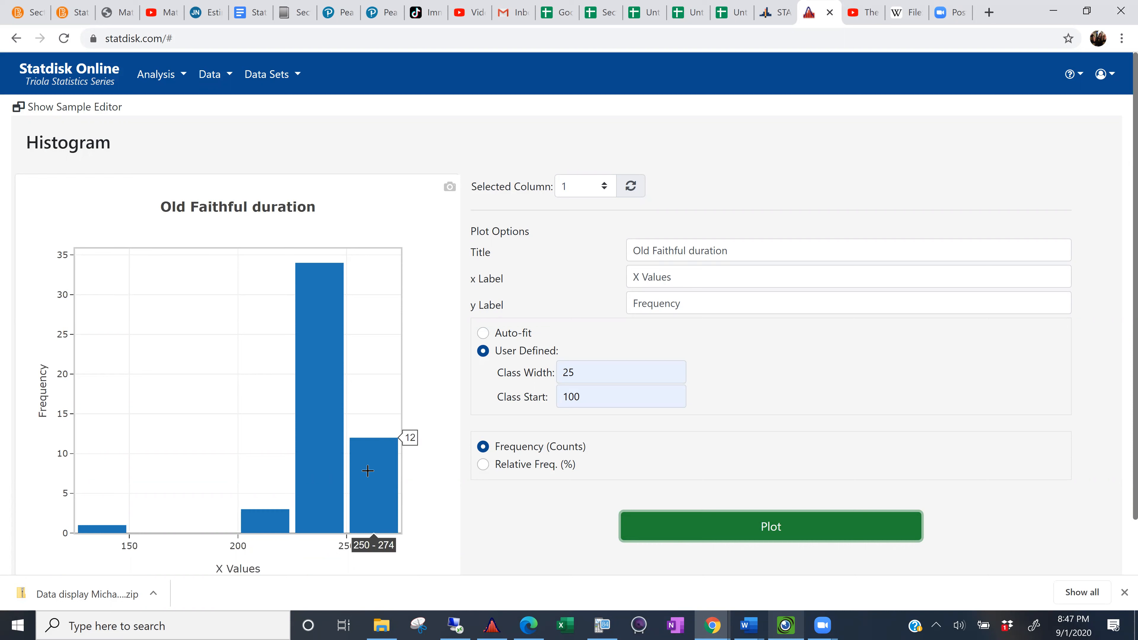
mouse_move(371, 338)
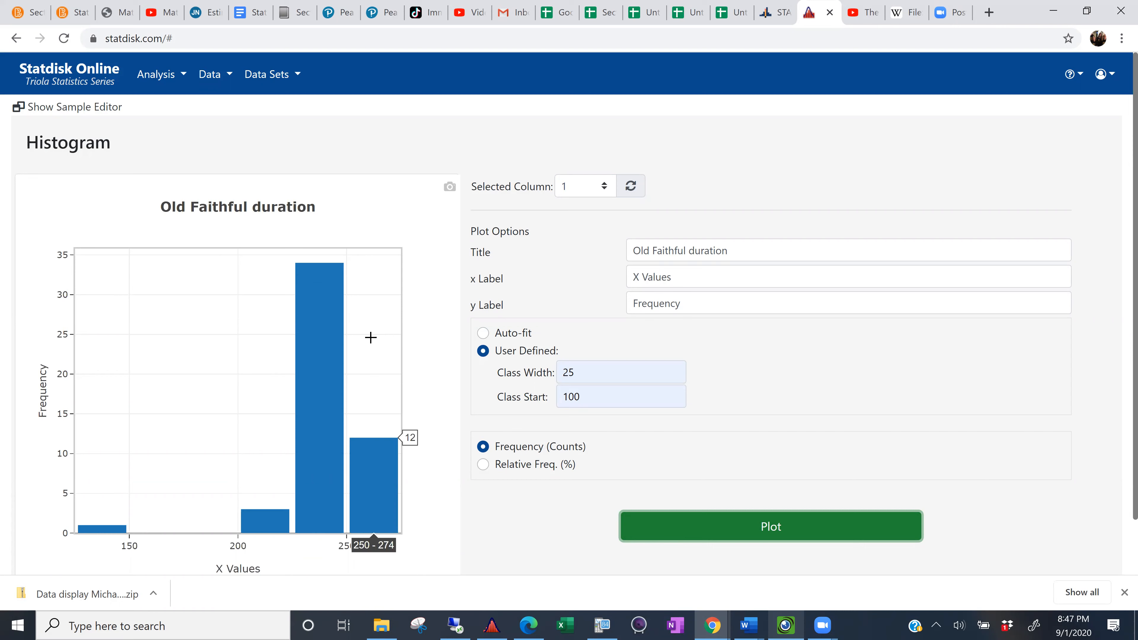
mouse_move(498, 55)
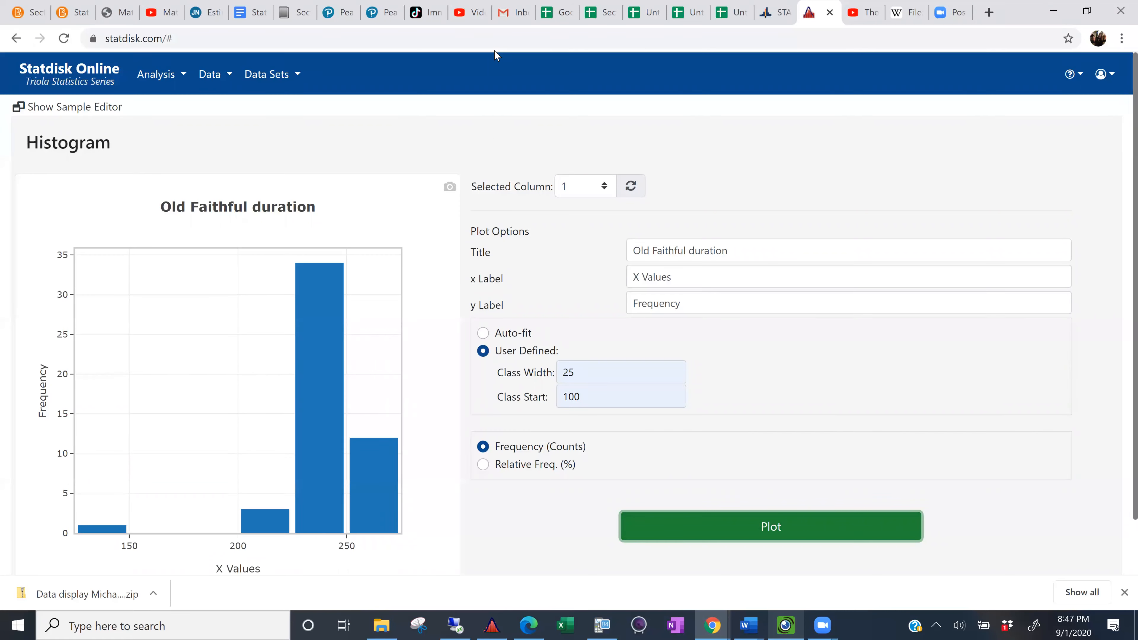
mouse_move(338, 13)
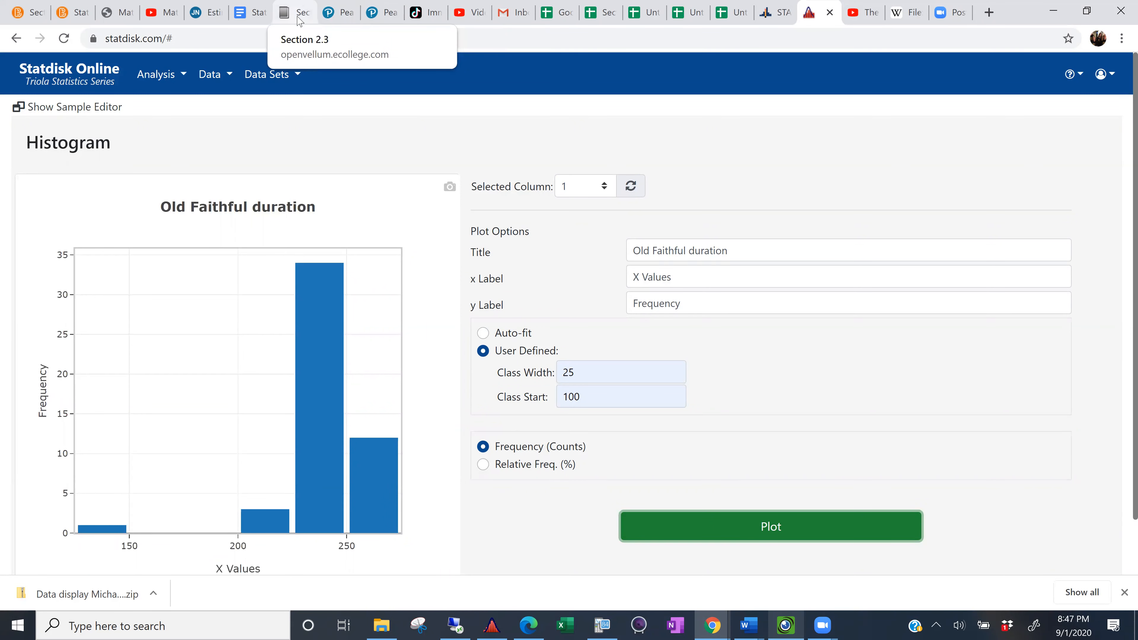
mouse_move(381, 13)
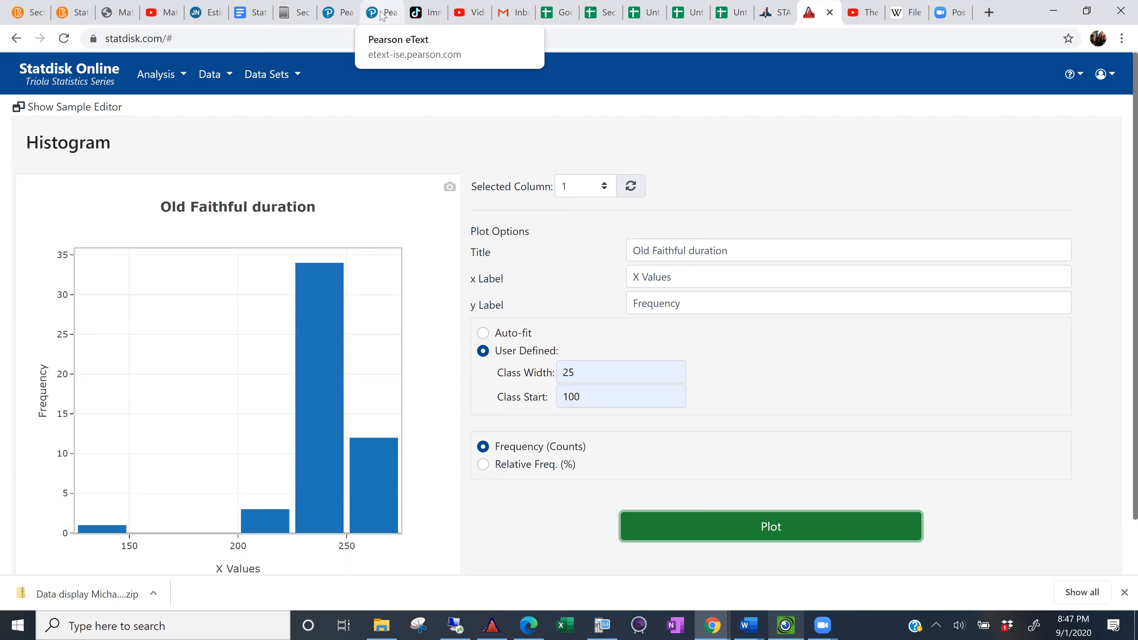
click(381, 12)
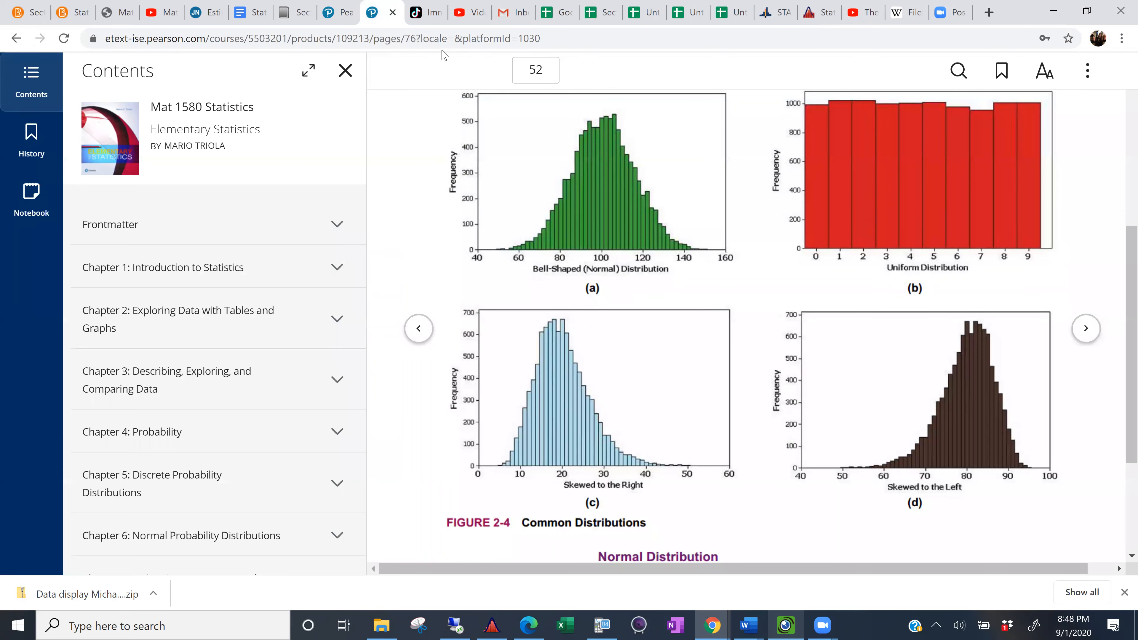
mouse_move(560, 283)
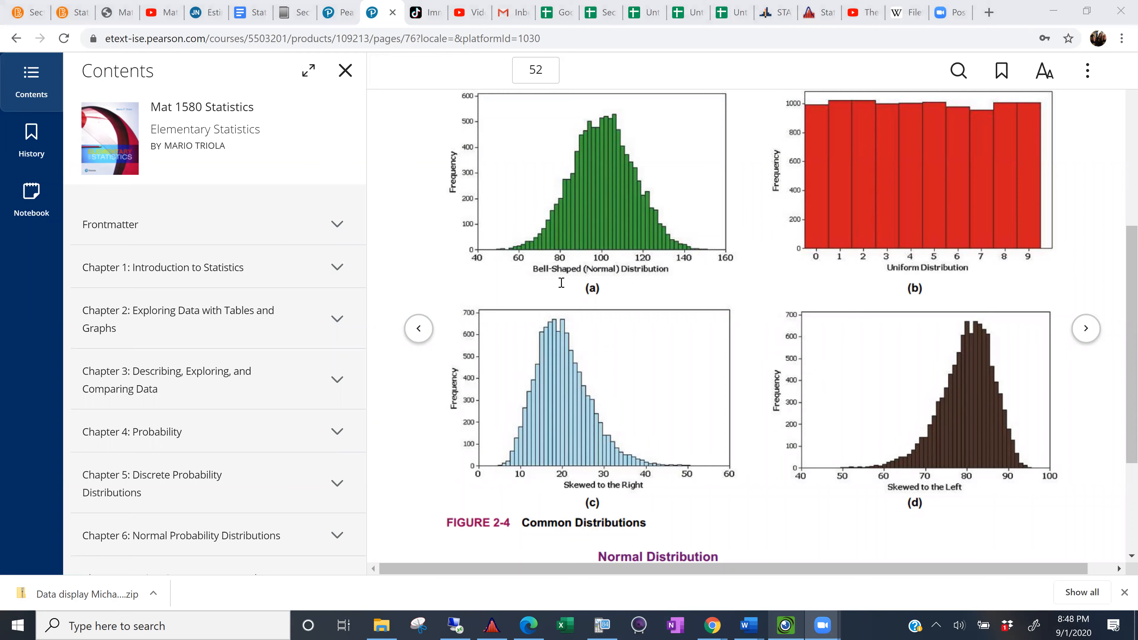
mouse_move(701, 262)
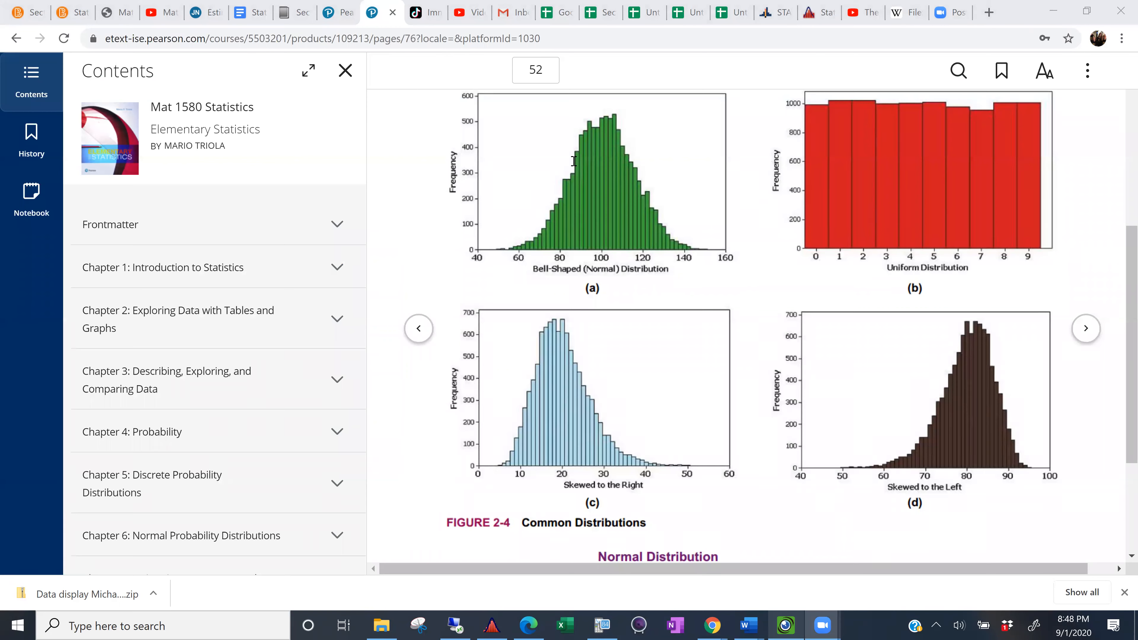
mouse_move(688, 233)
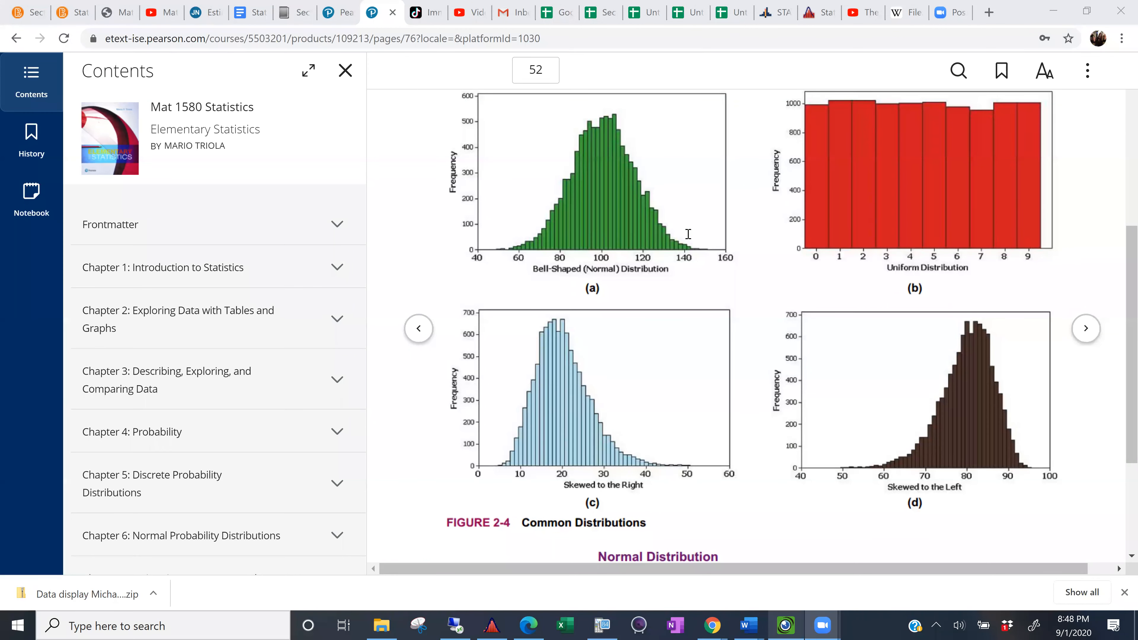
mouse_move(572, 187)
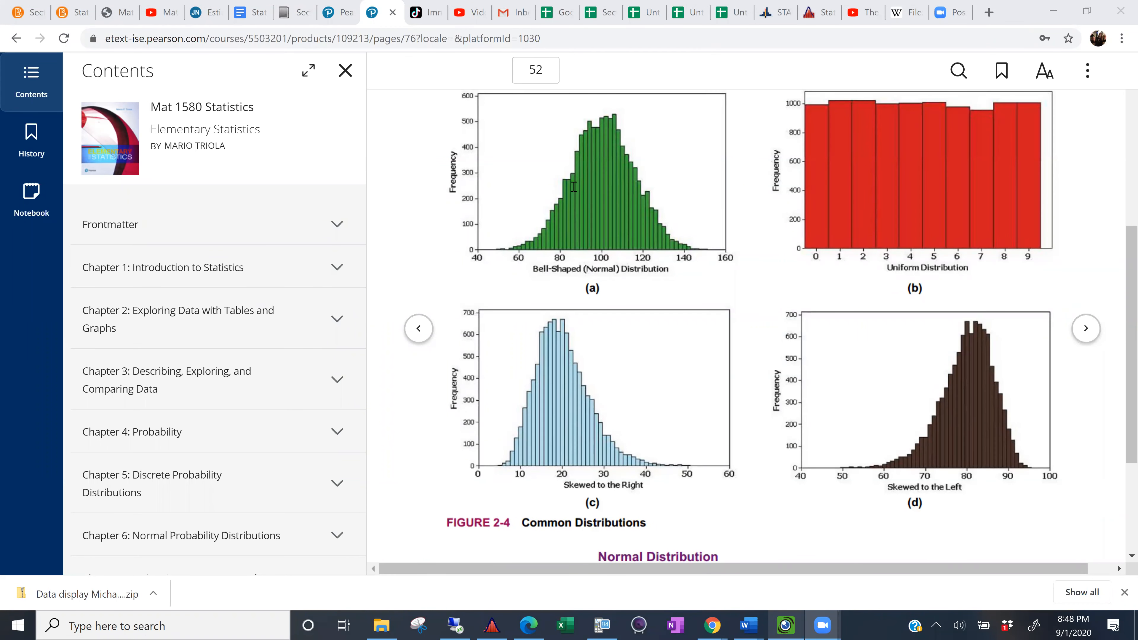
mouse_move(550, 221)
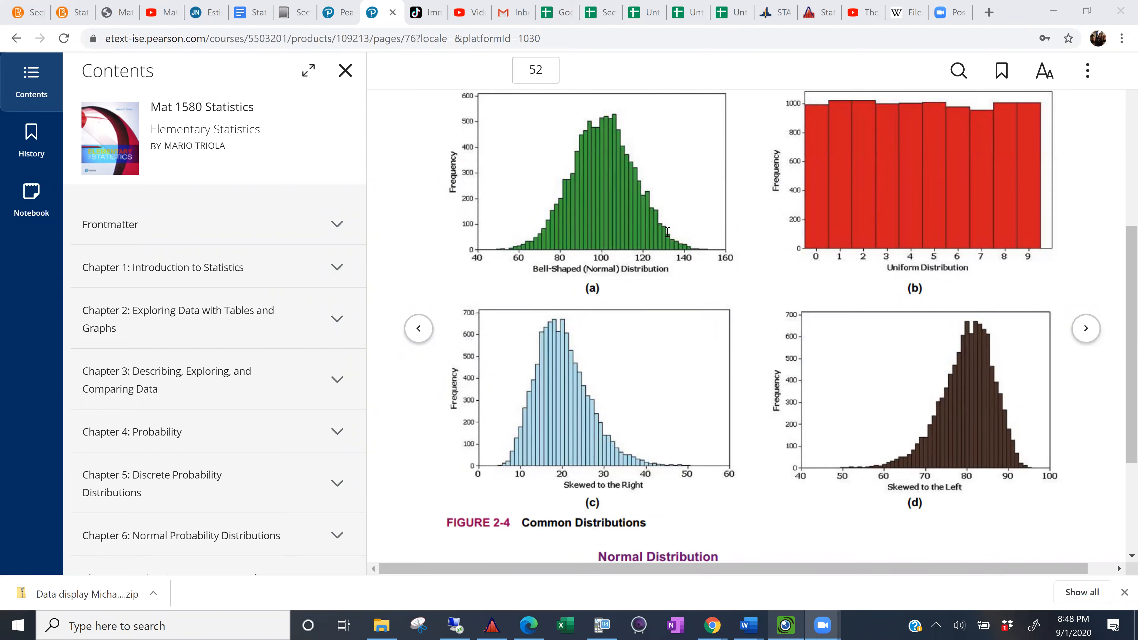
mouse_move(550, 204)
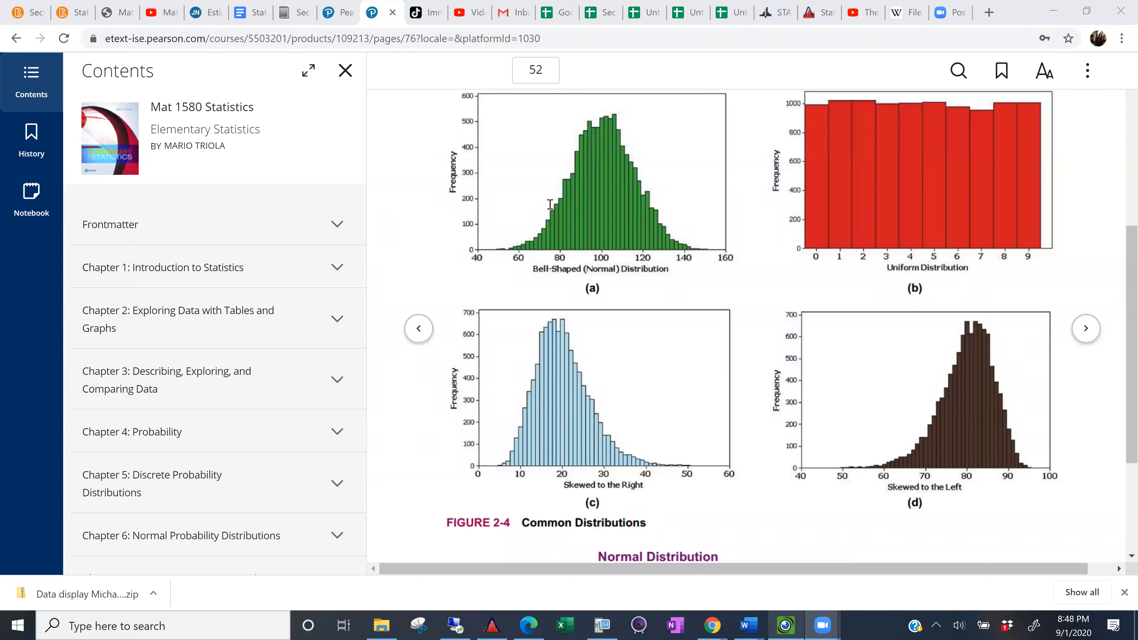
mouse_move(522, 241)
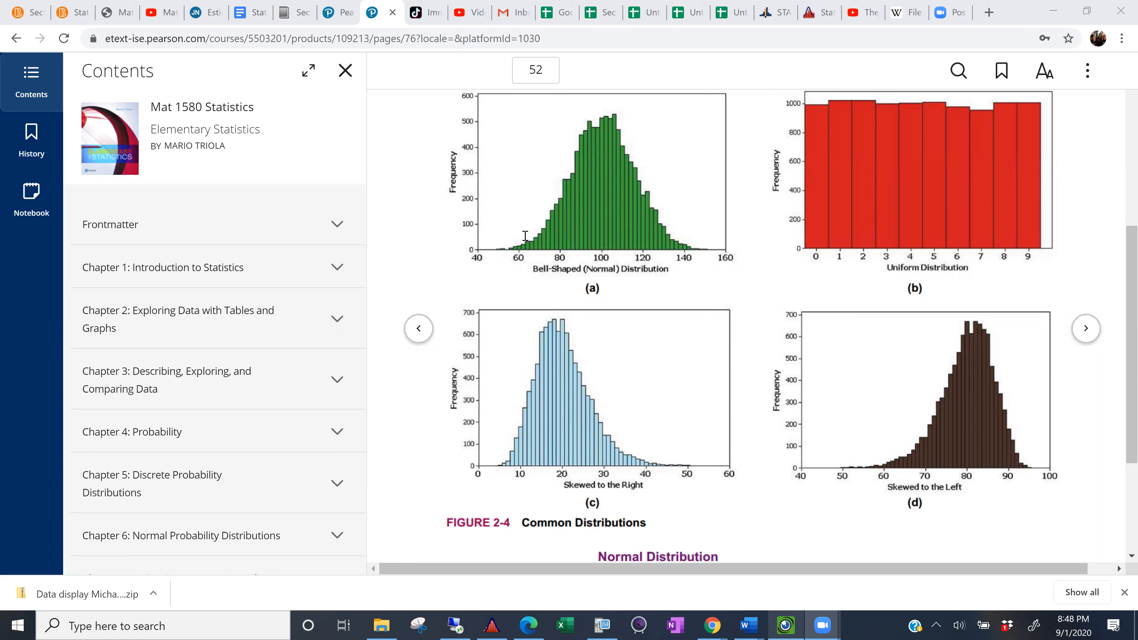
mouse_move(614, 196)
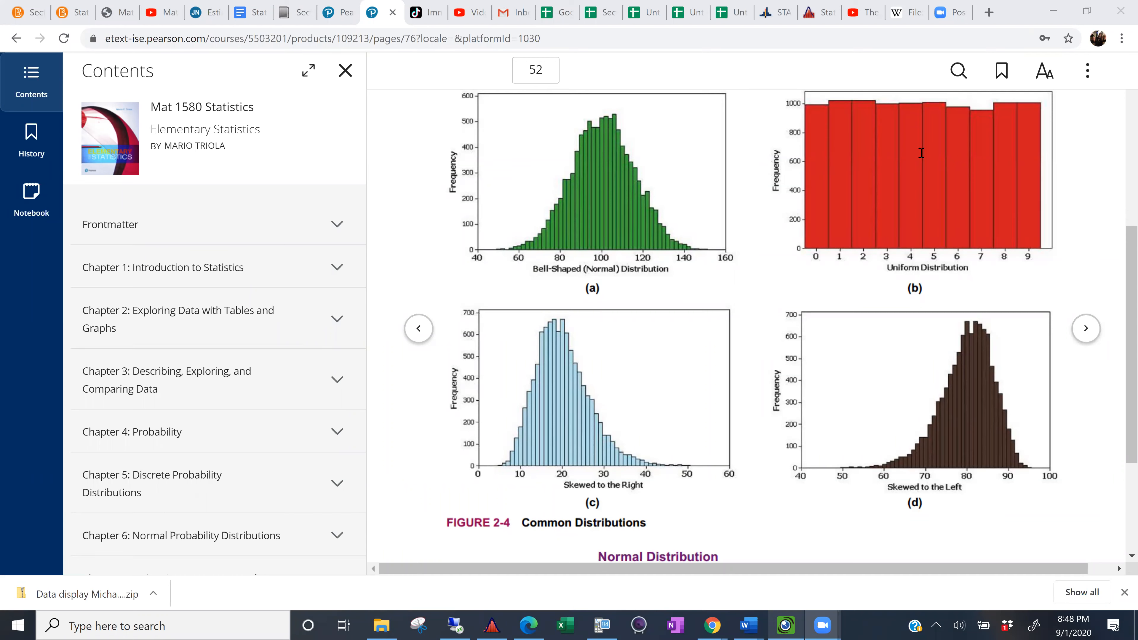
mouse_move(1035, 146)
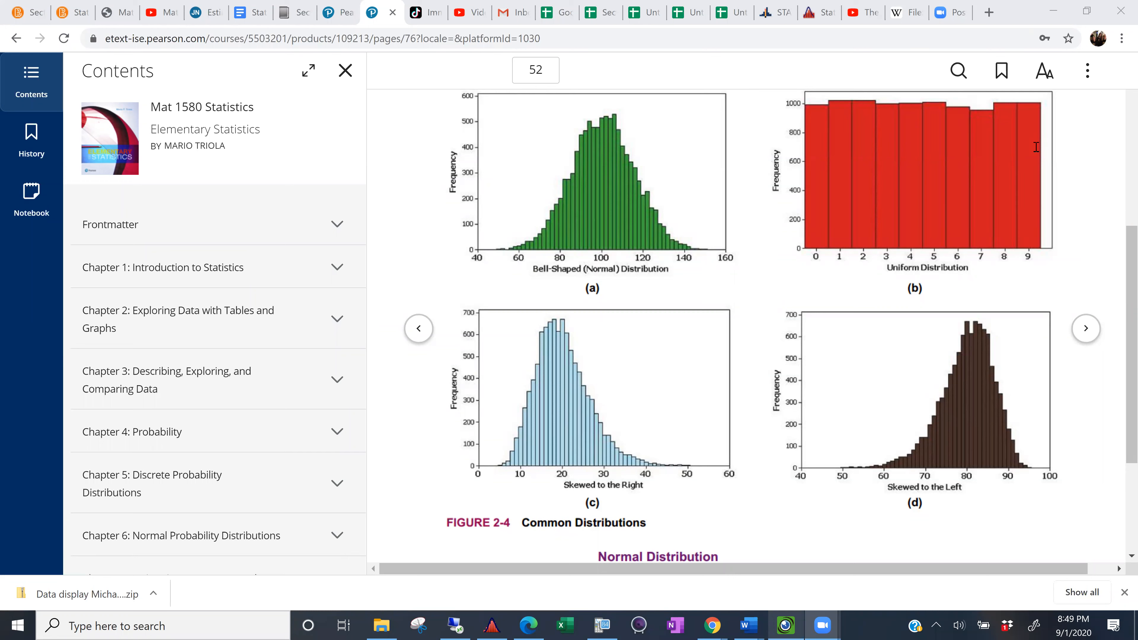
mouse_move(833, 142)
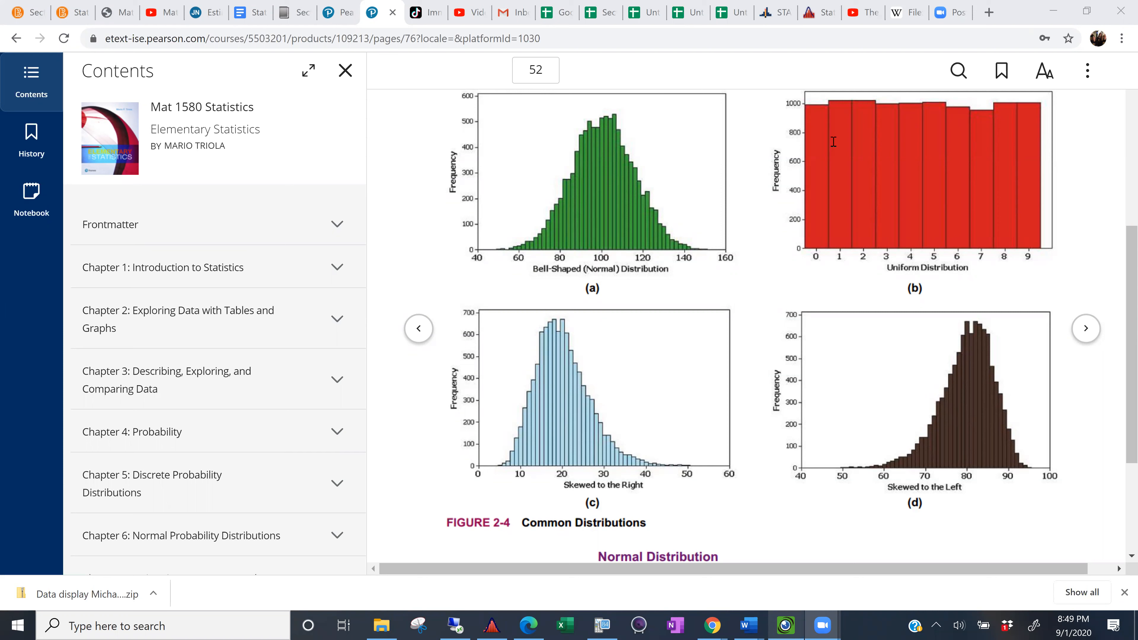
mouse_move(966, 139)
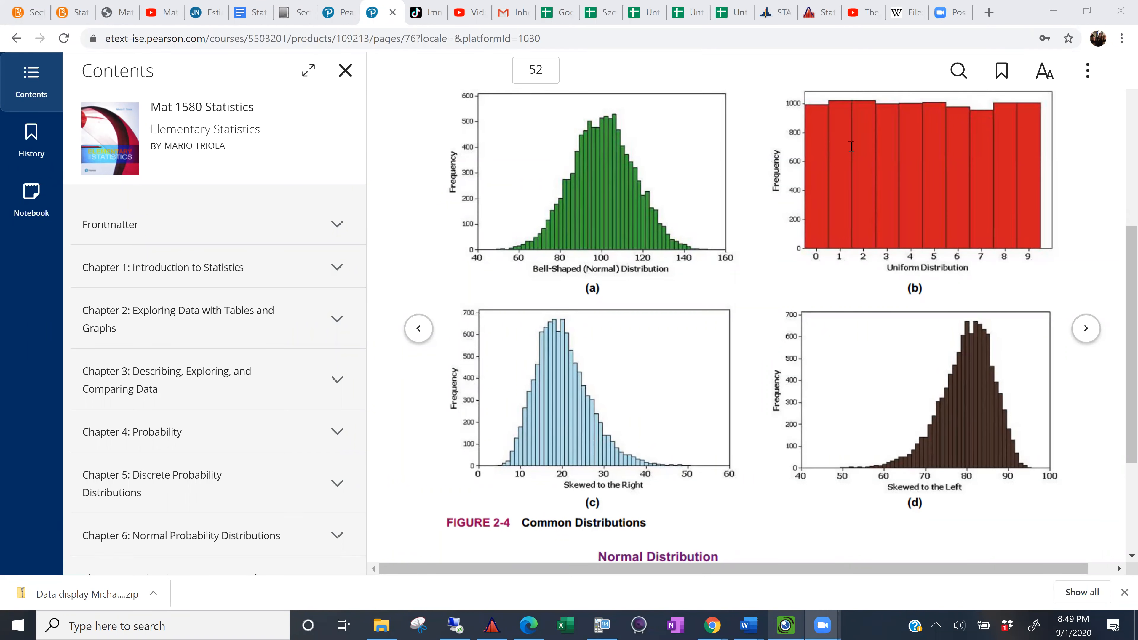
mouse_move(955, 139)
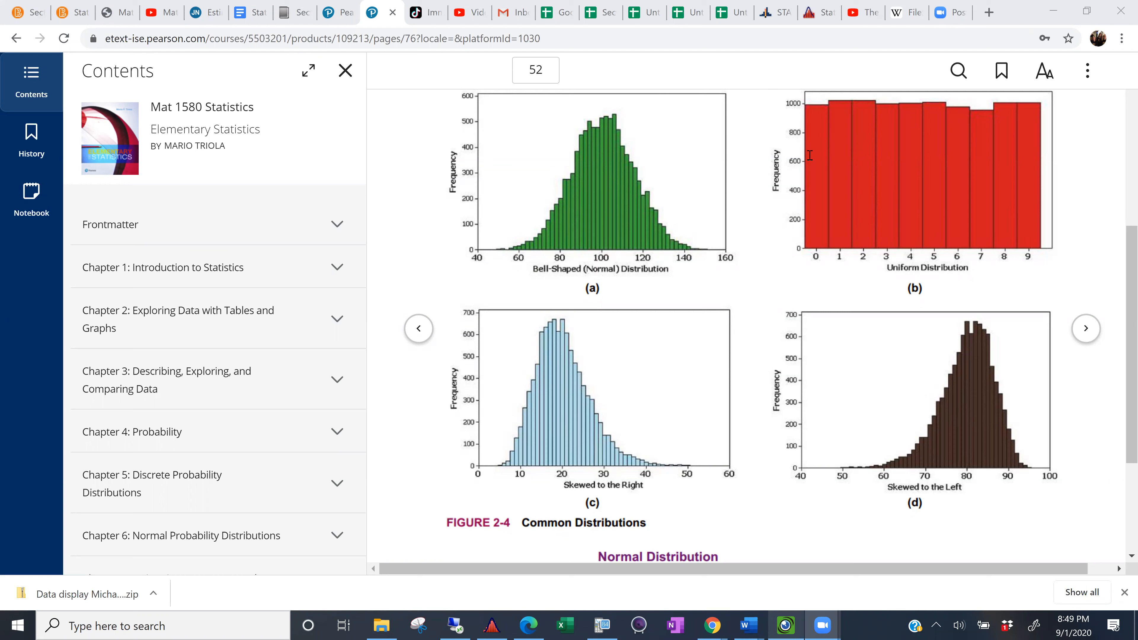
mouse_move(986, 150)
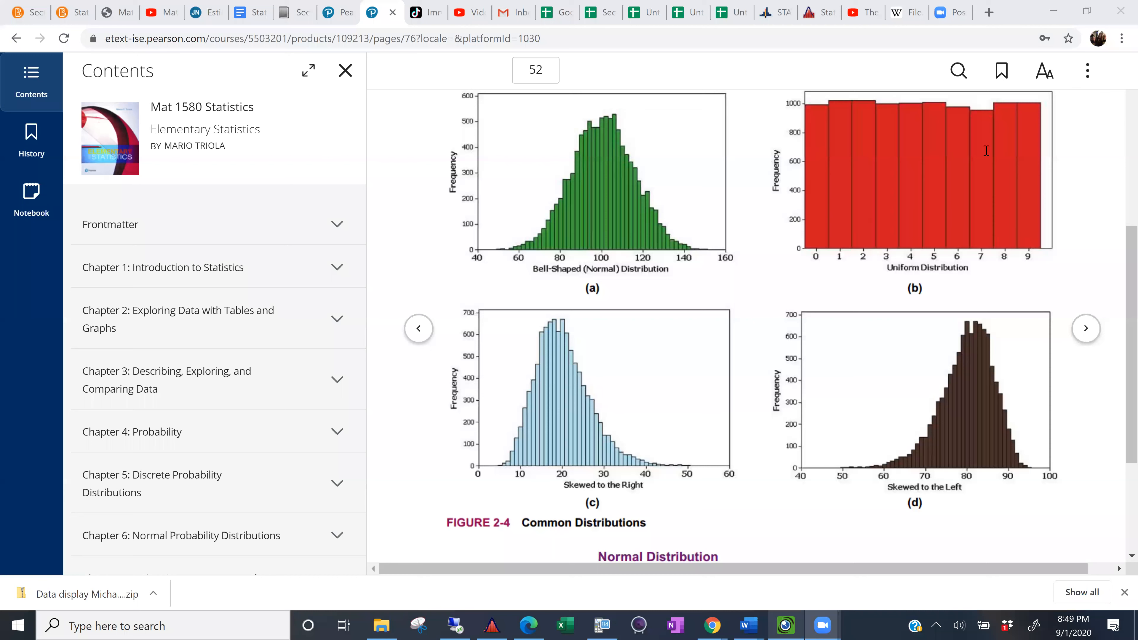
mouse_move(854, 143)
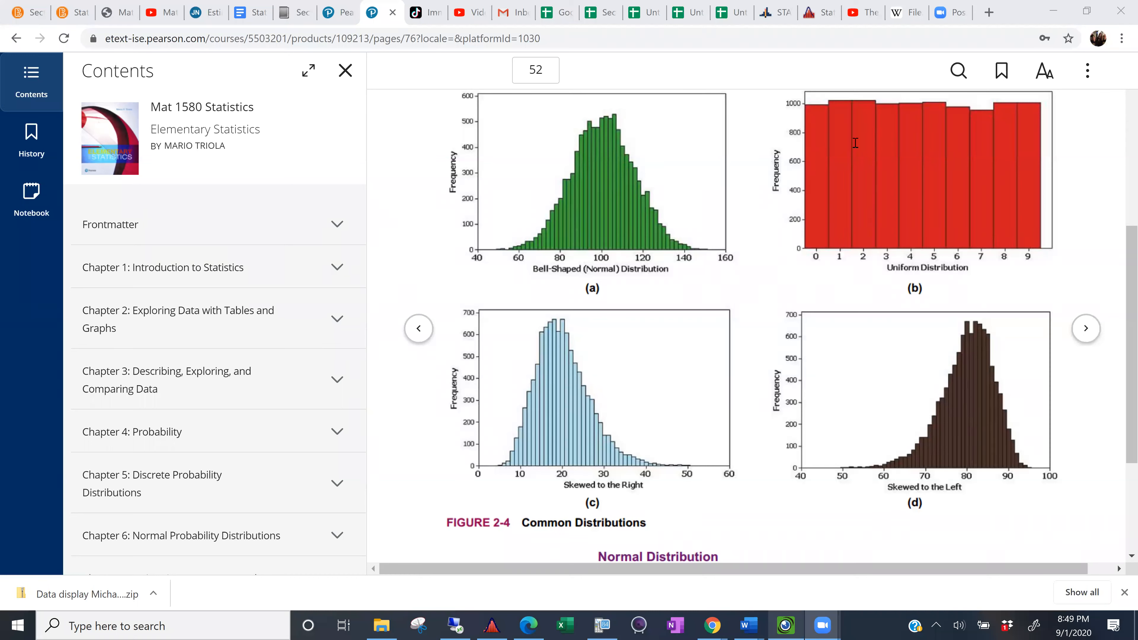
mouse_move(801, 119)
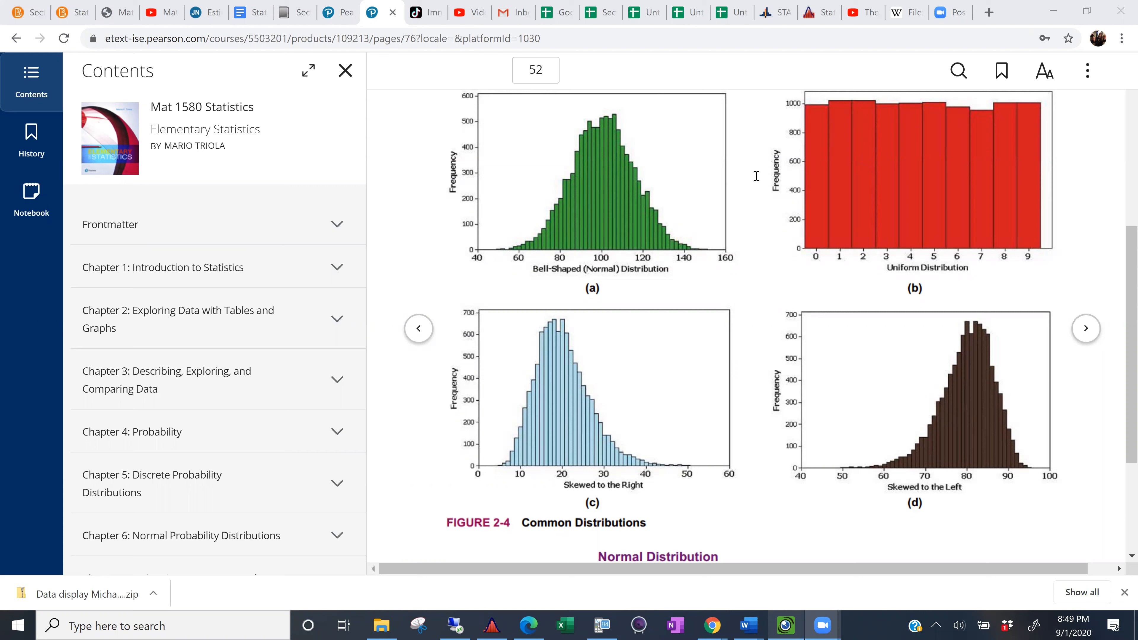
mouse_move(699, 265)
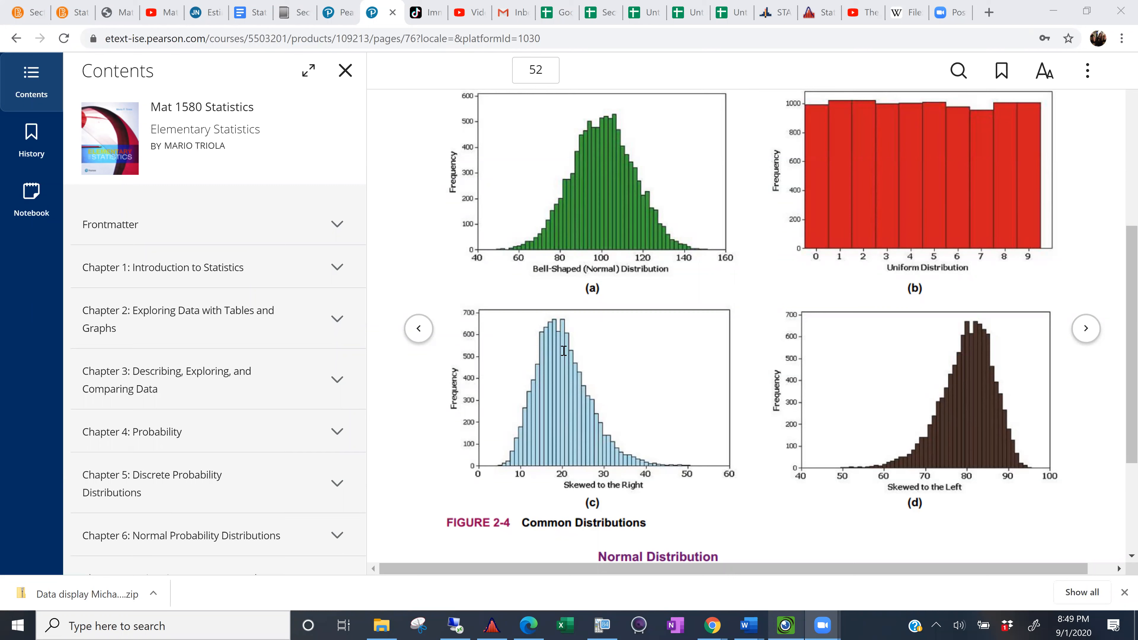
mouse_move(550, 353)
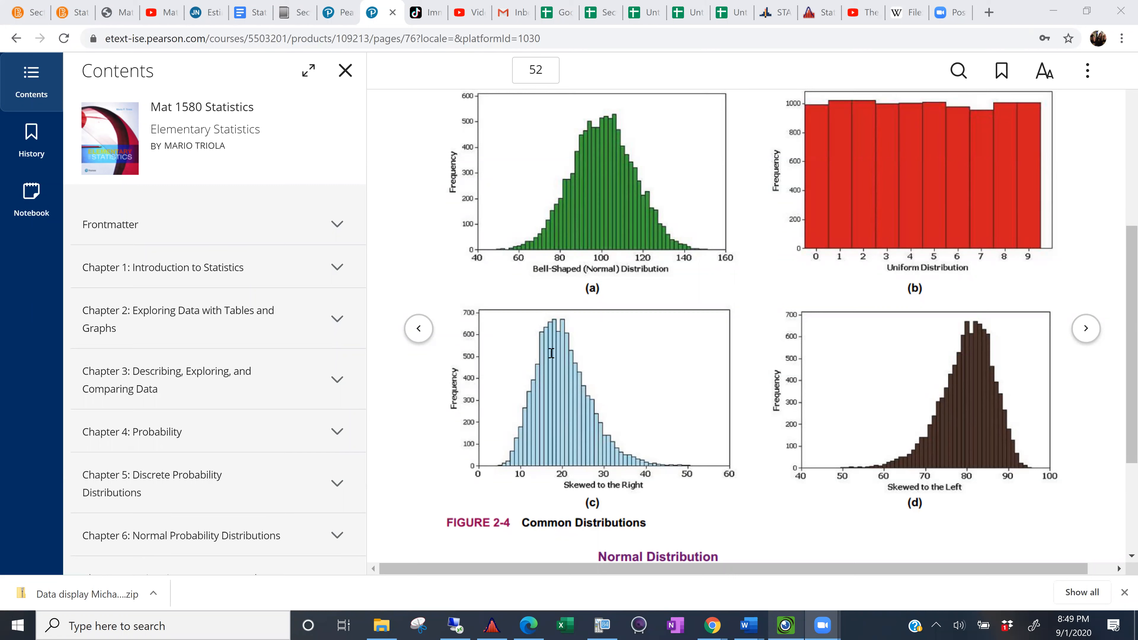
mouse_move(566, 367)
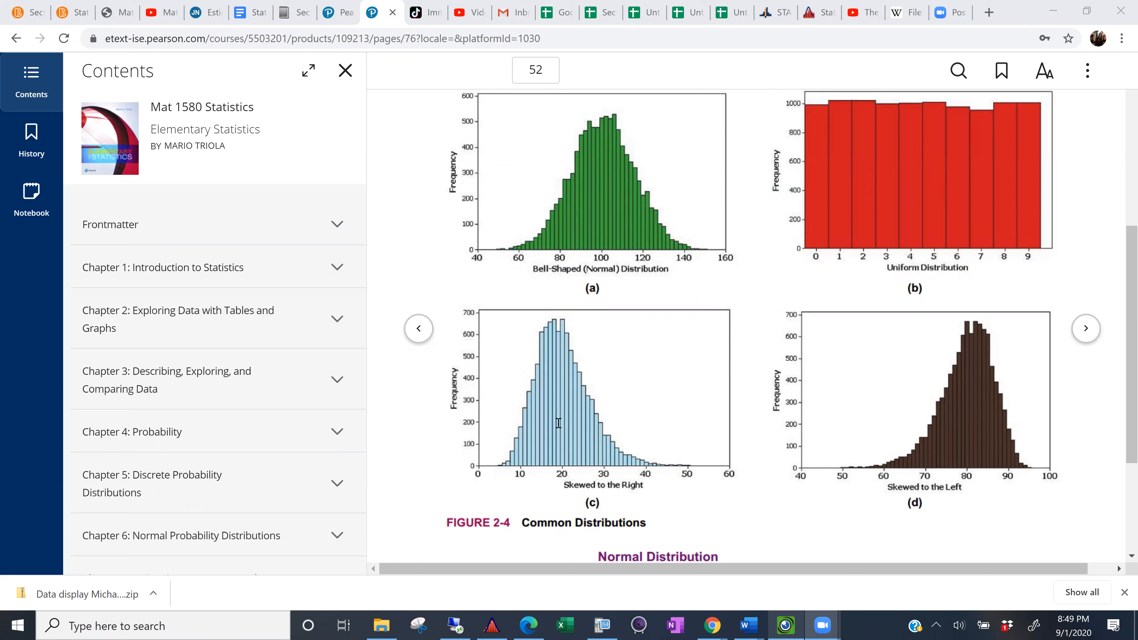
mouse_move(581, 197)
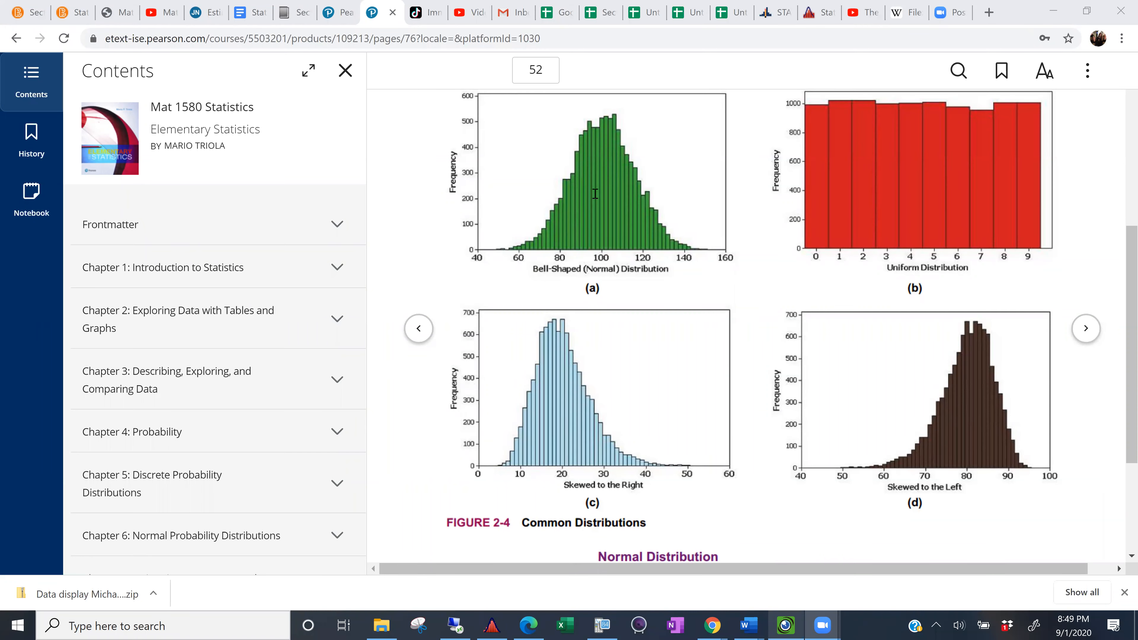
mouse_move(568, 417)
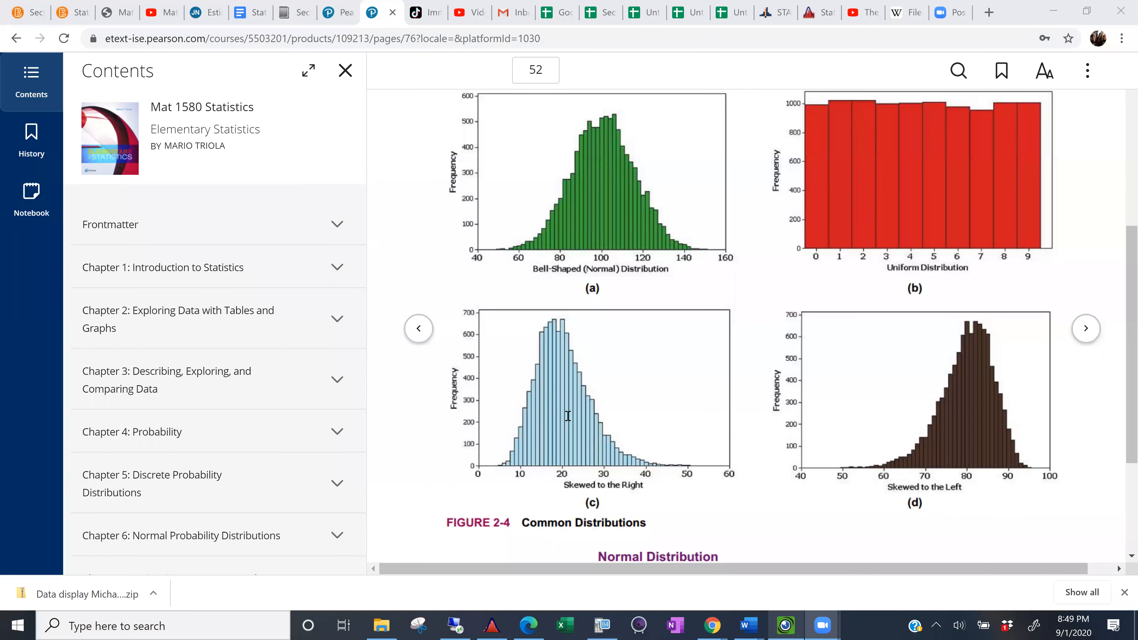
mouse_move(588, 431)
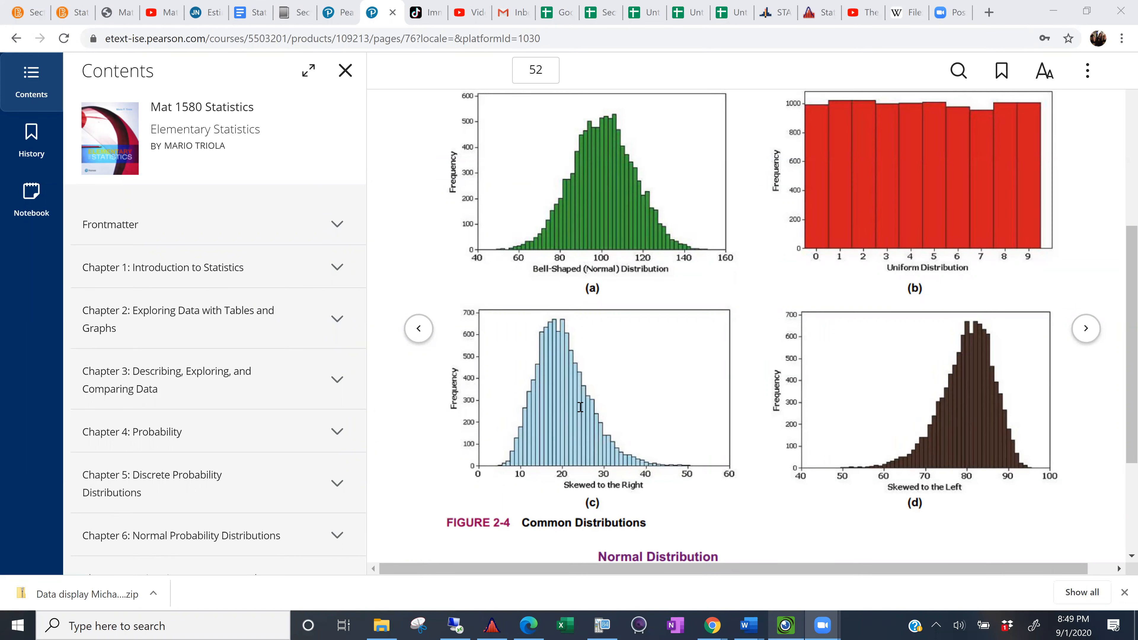
mouse_move(620, 450)
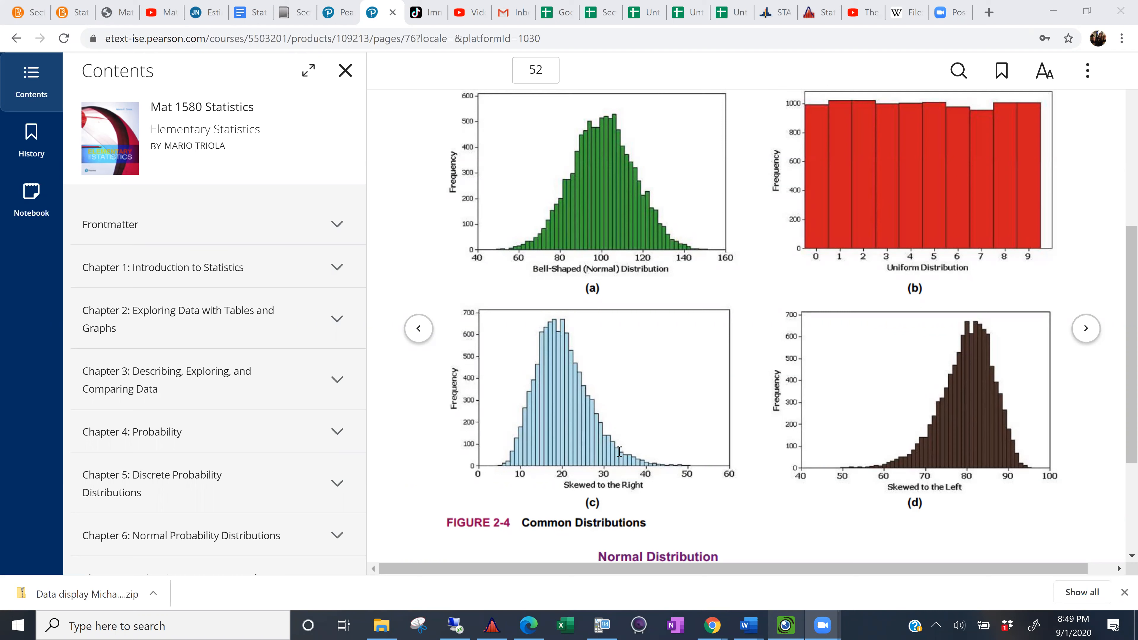
mouse_move(675, 469)
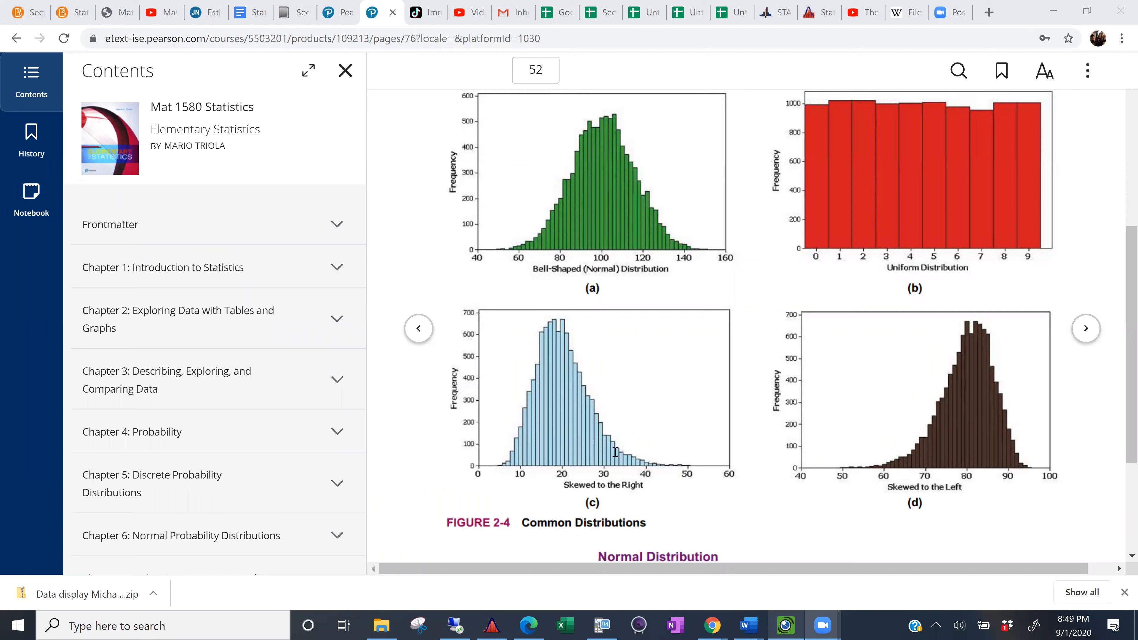
mouse_move(620, 480)
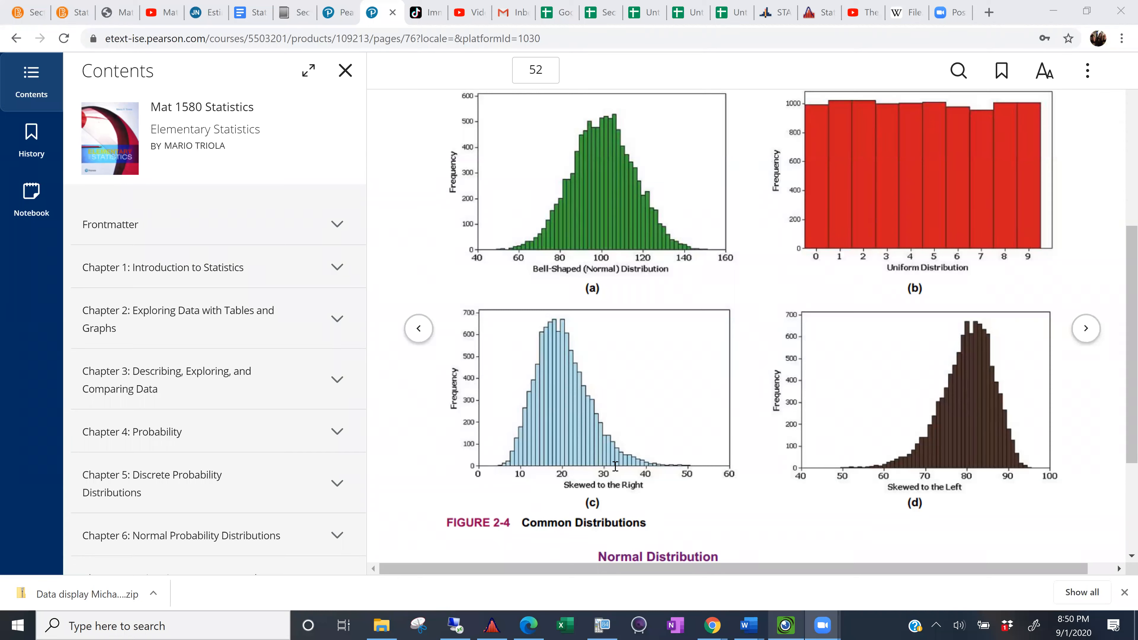
mouse_move(612, 428)
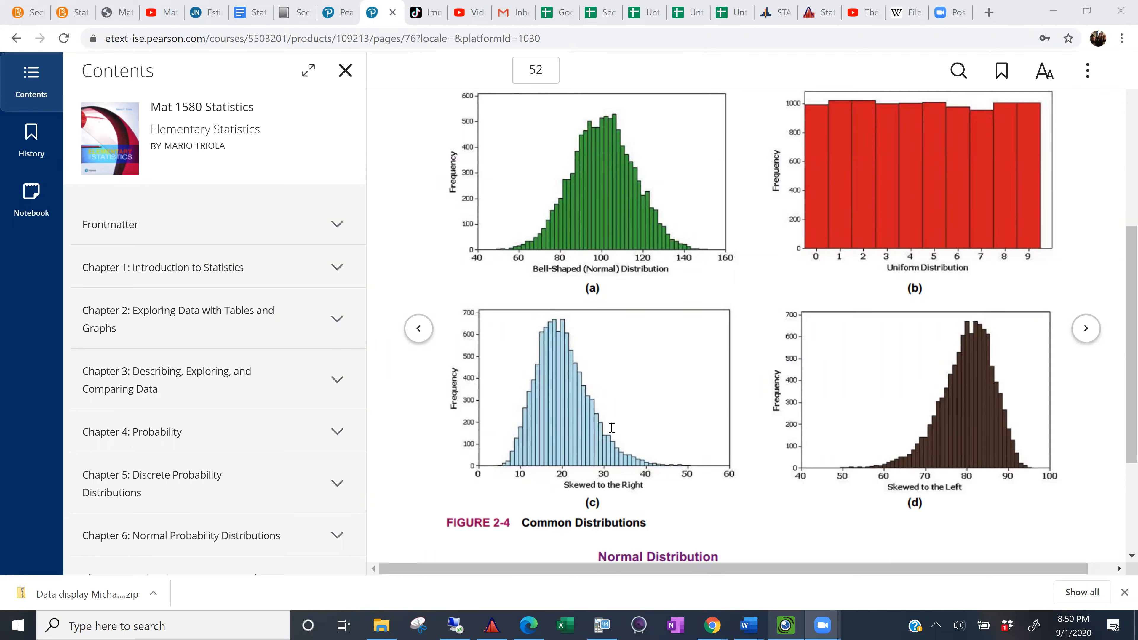
mouse_move(601, 143)
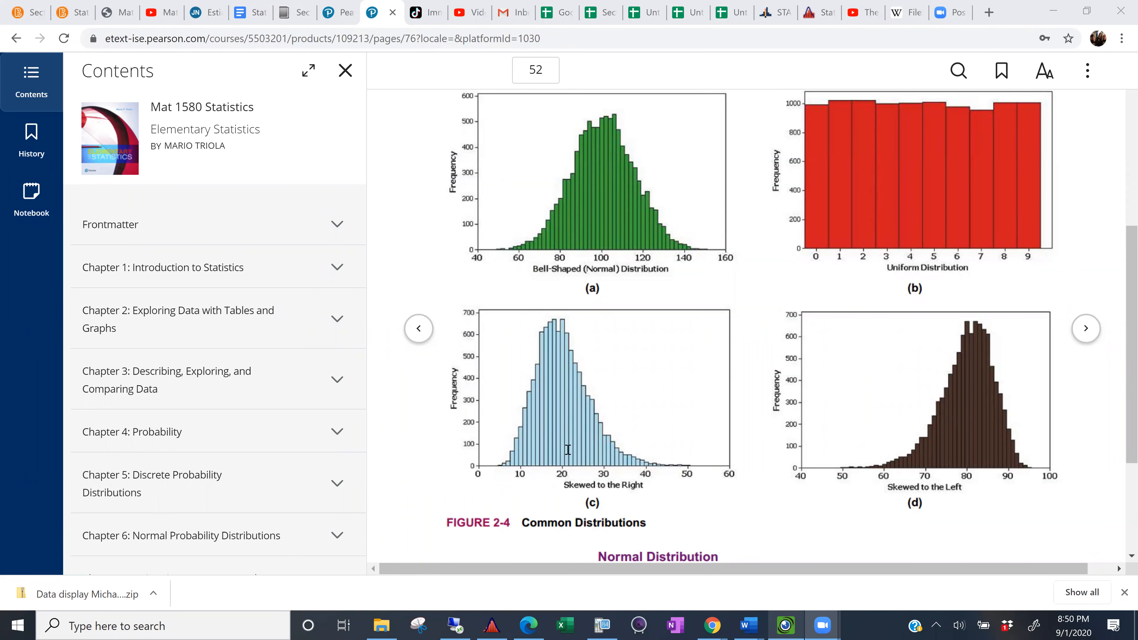
mouse_move(631, 450)
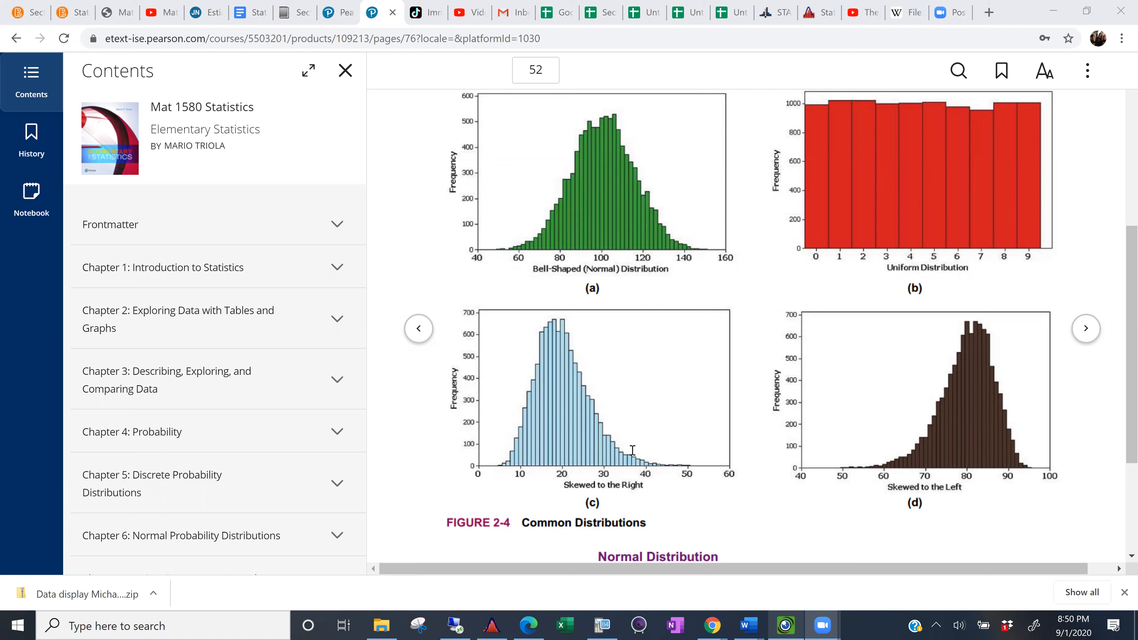
mouse_move(579, 456)
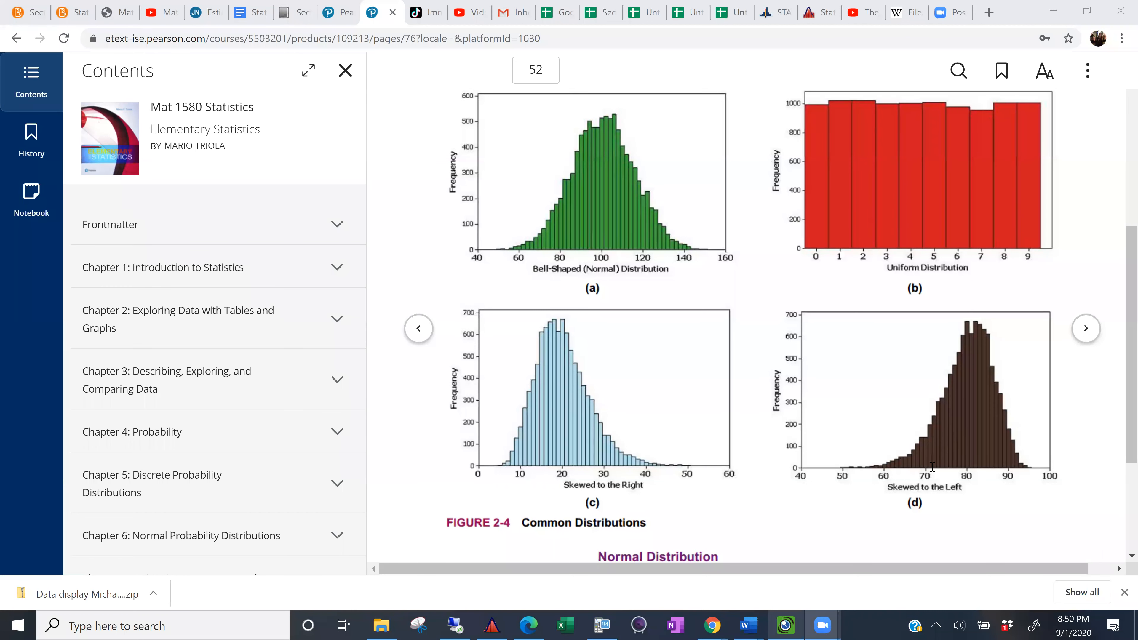
mouse_move(989, 459)
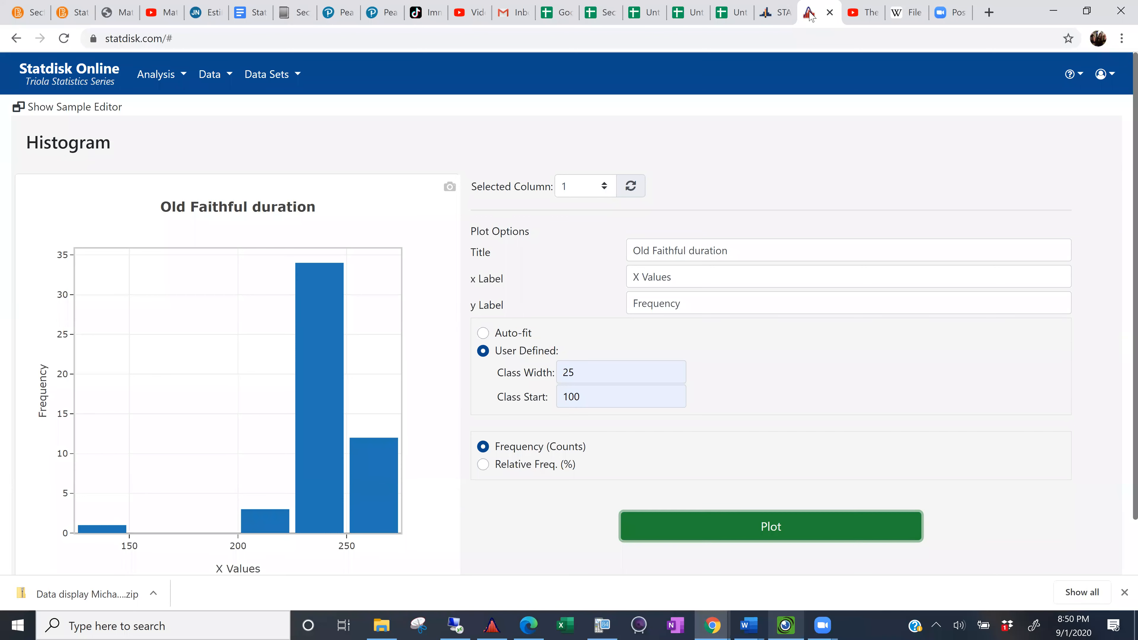
mouse_move(718, 126)
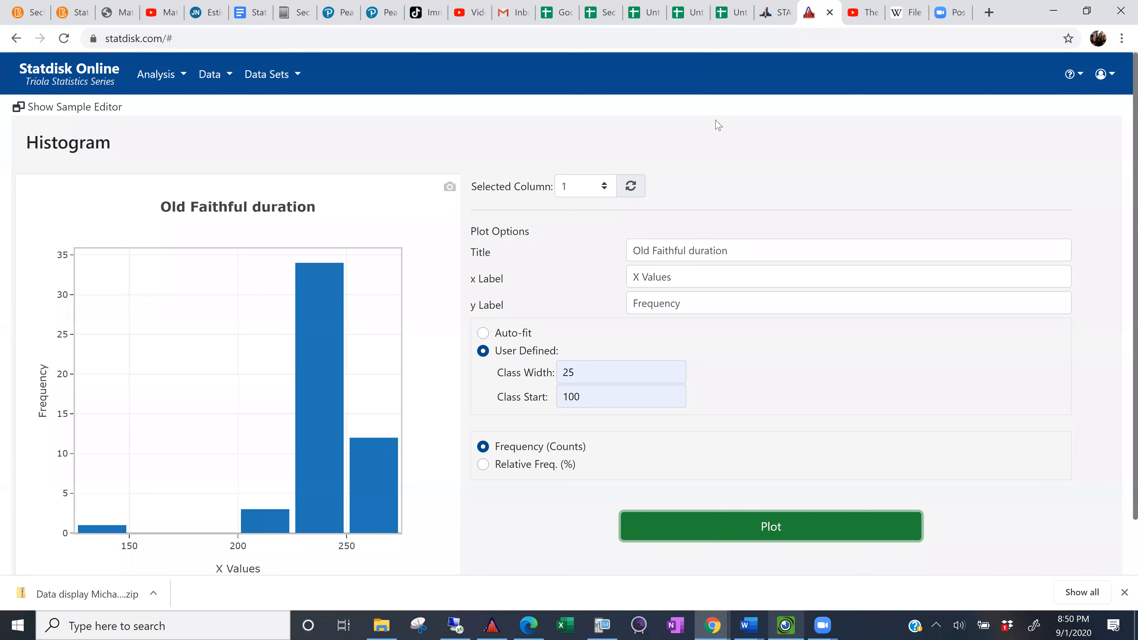
mouse_move(670, 152)
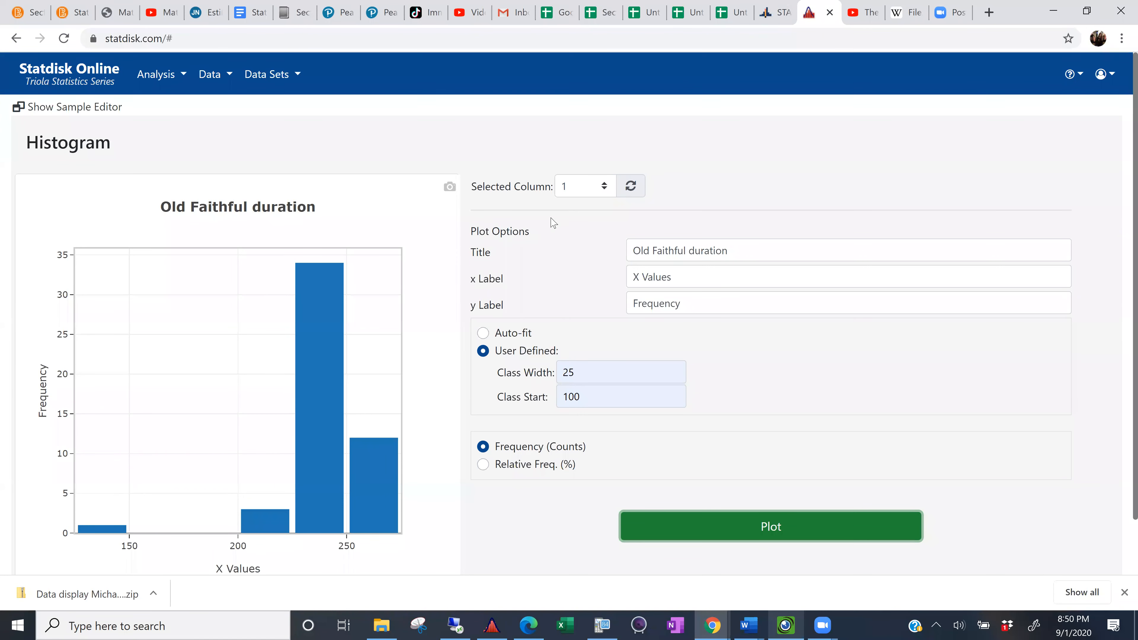
mouse_move(521, 314)
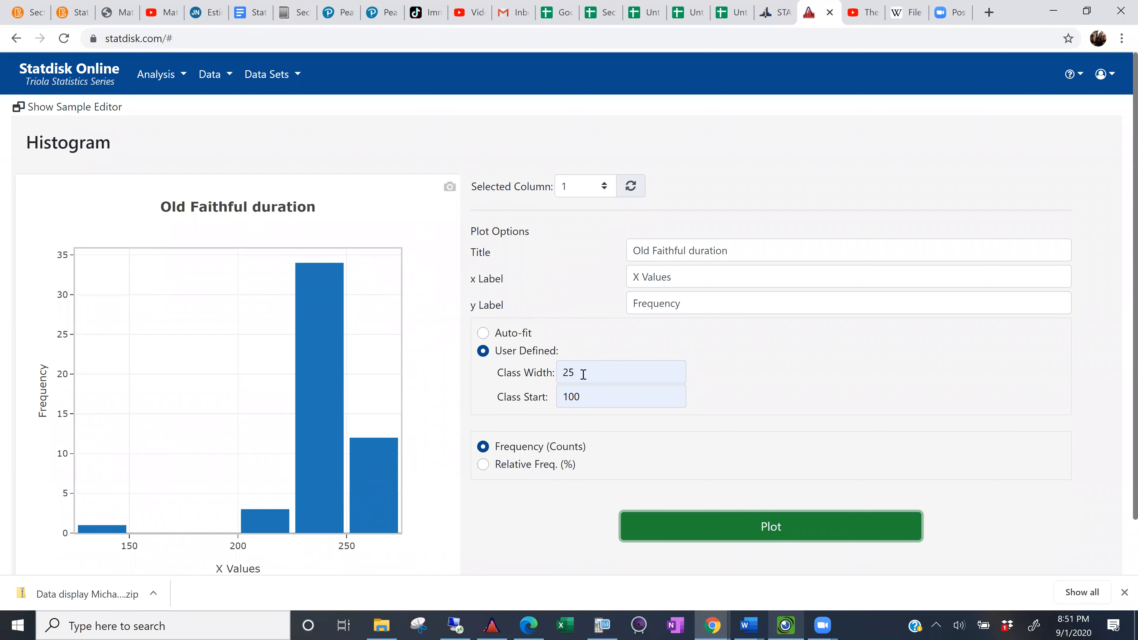
Replot the histogram with class width 15, then select the class start value for editing.
click(621, 372)
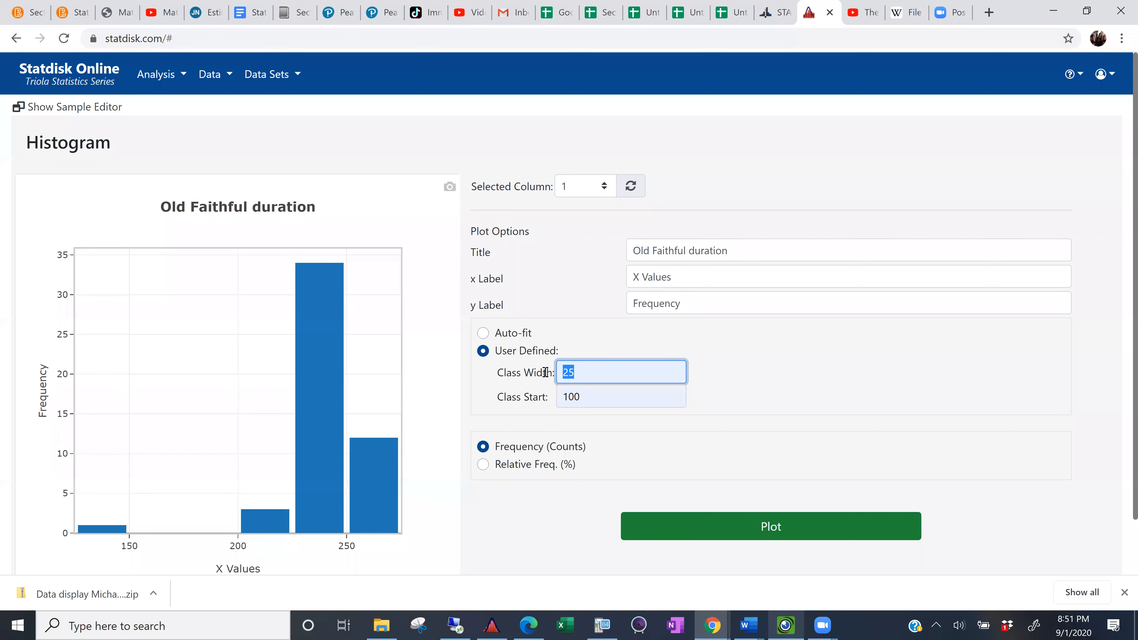
text(15)
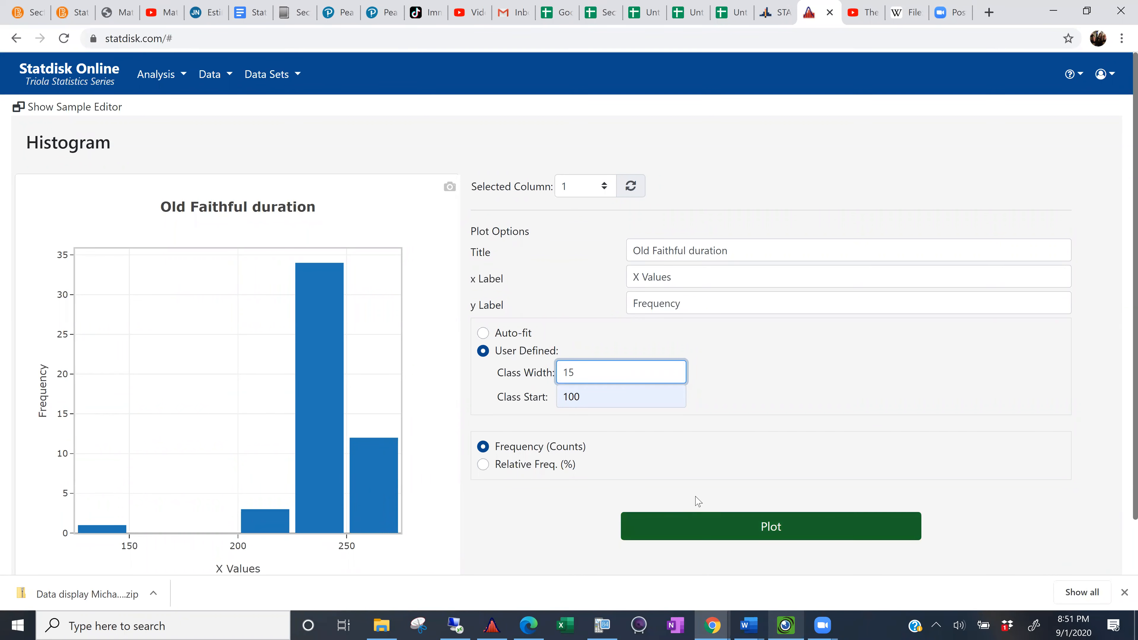
click(770, 526)
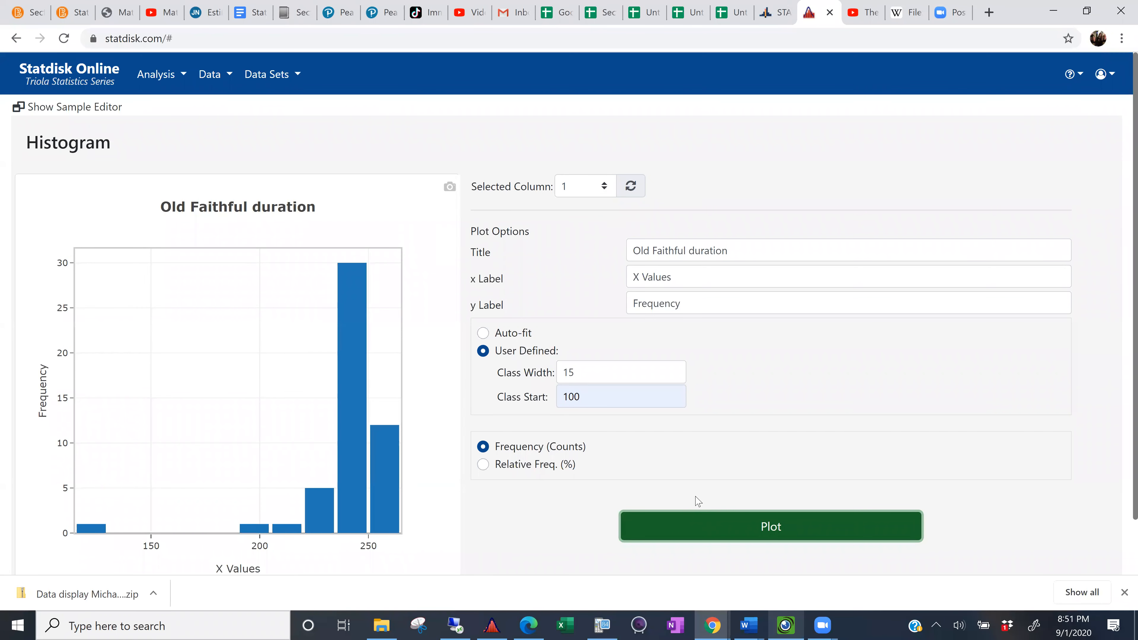
mouse_move(662, 479)
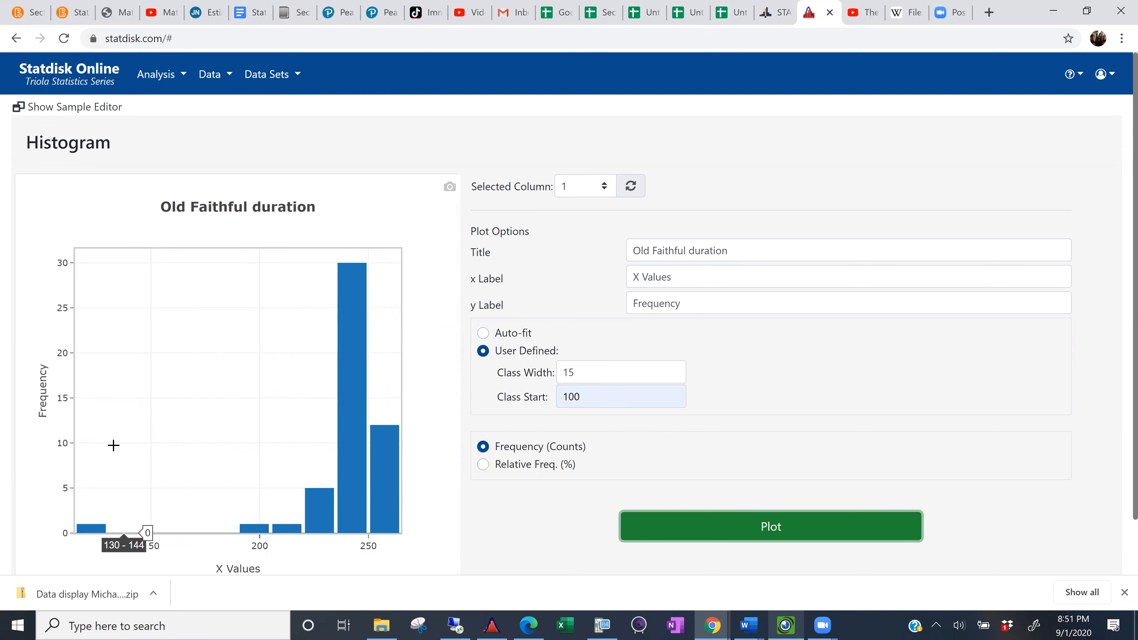
mouse_move(80, 472)
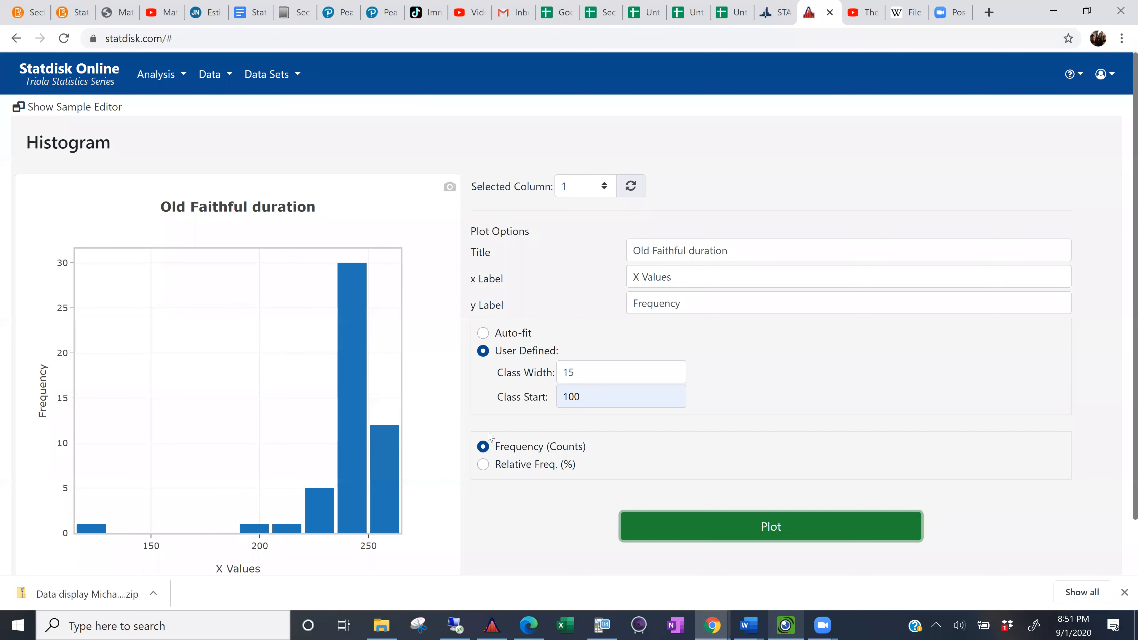
click(621, 396)
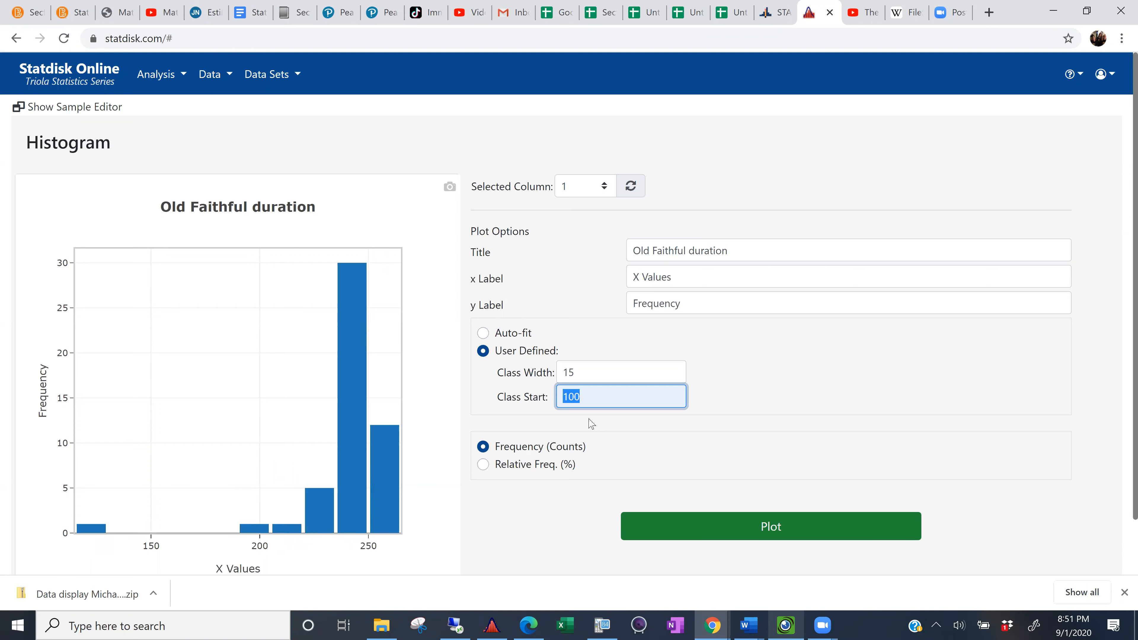
Replot the histogram with class start 180, keeping width 15.
text(180)
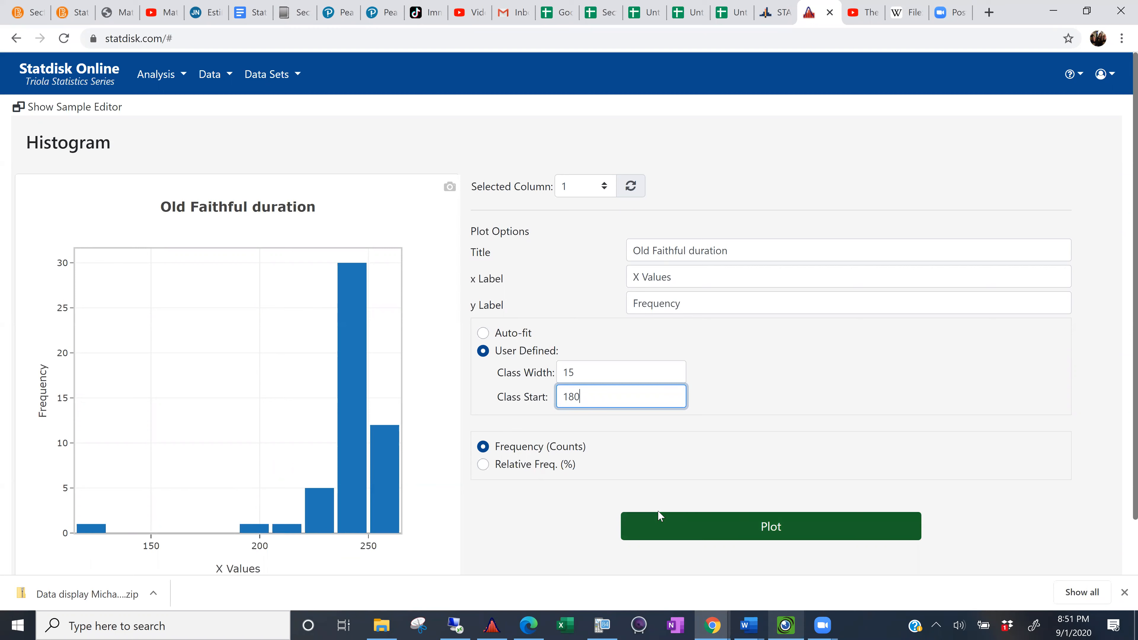
click(769, 526)
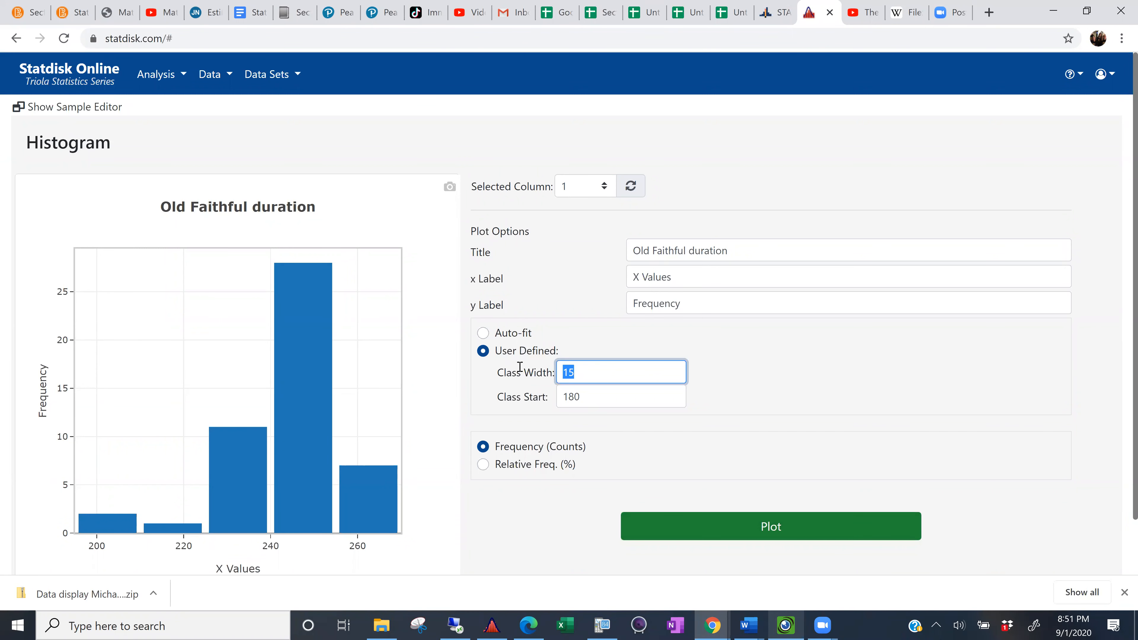
Replot the histogram with class width 10 and start 180.
text(10)
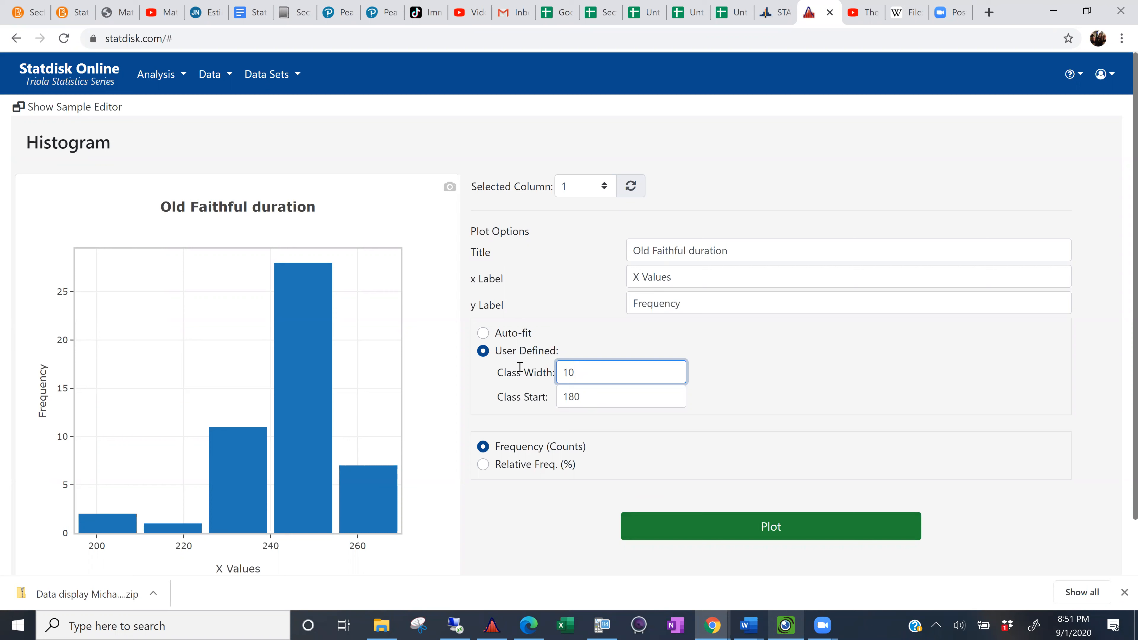
click(770, 526)
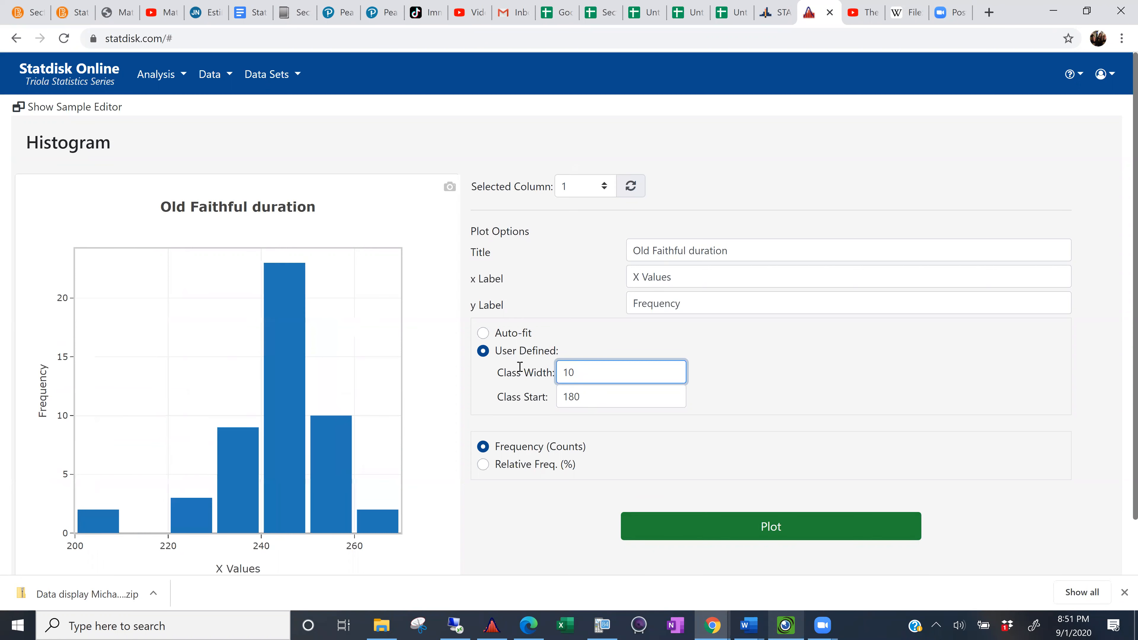
mouse_move(172, 533)
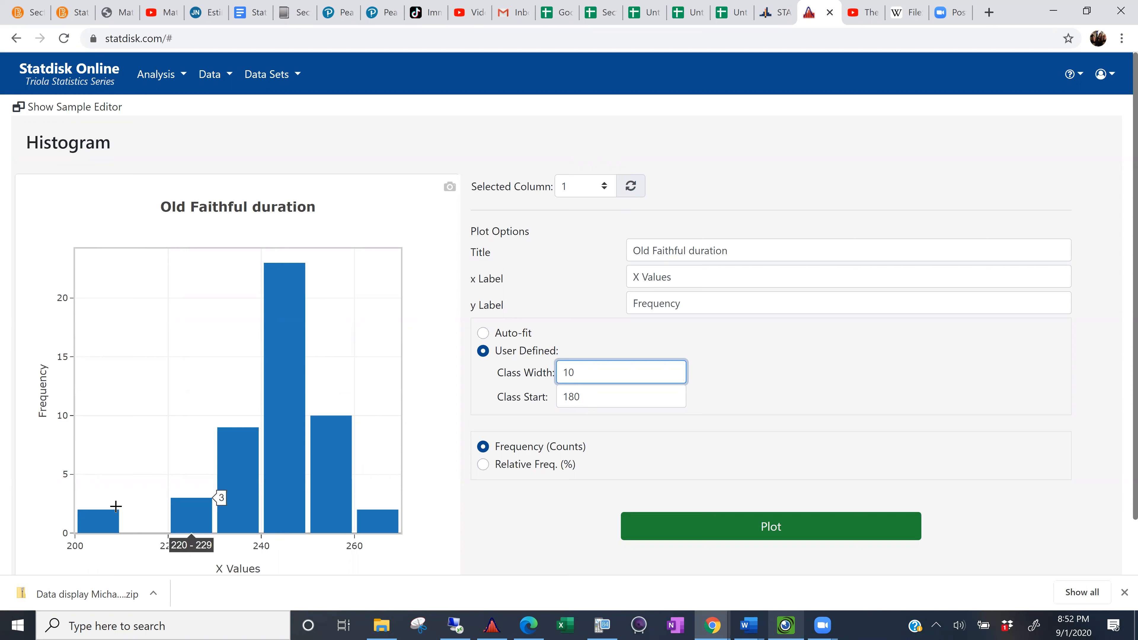
mouse_move(347, 475)
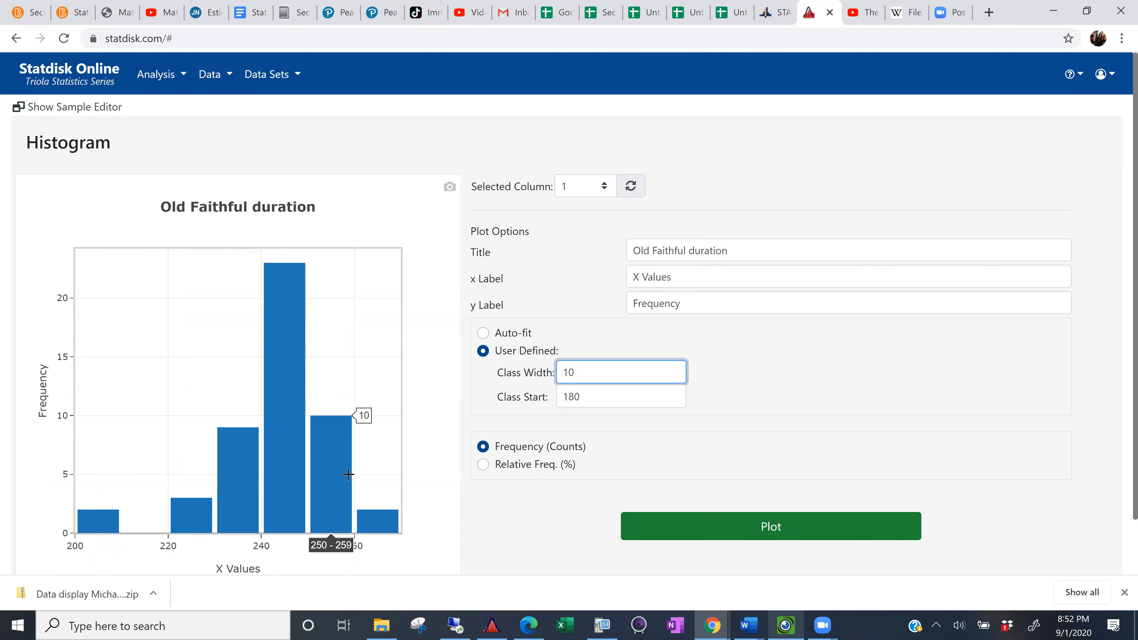
mouse_move(279, 285)
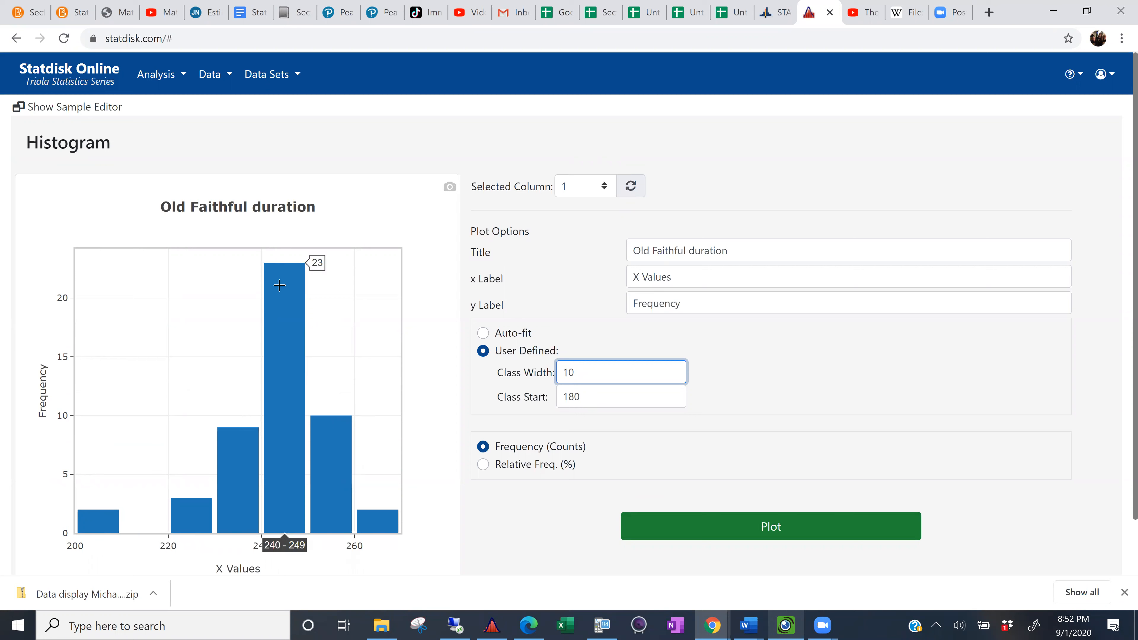
mouse_move(166, 426)
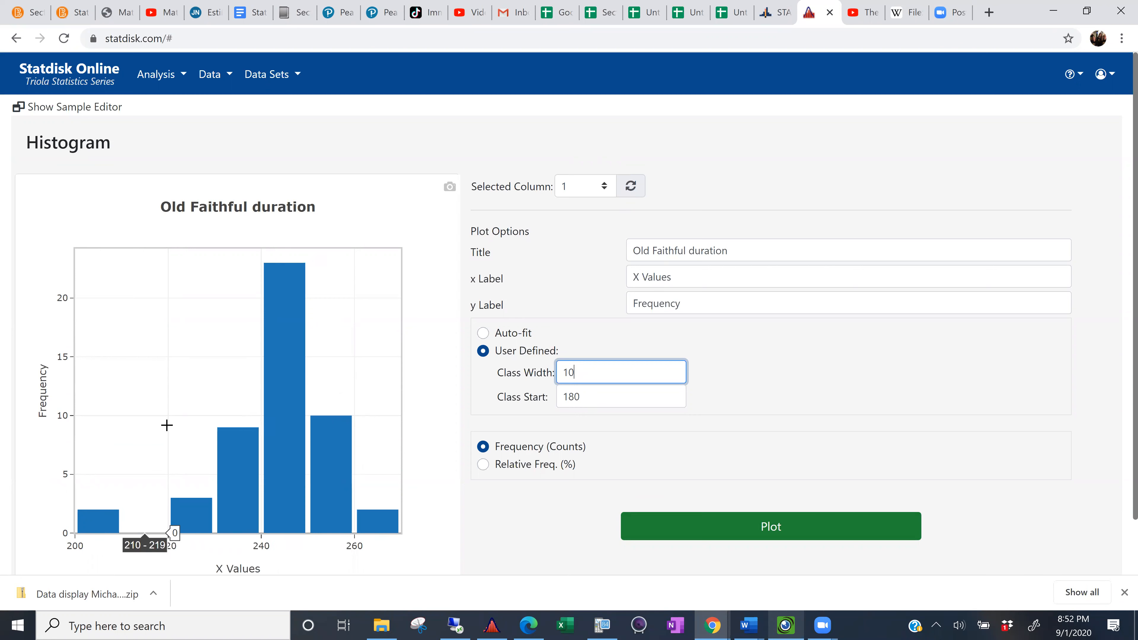
mouse_move(306, 332)
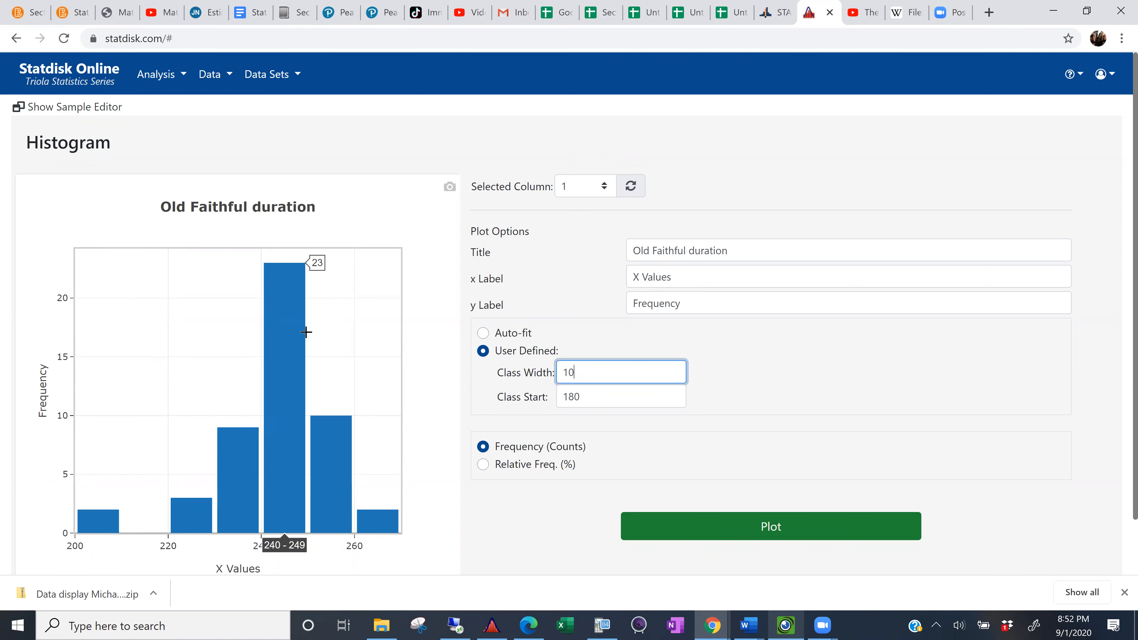
mouse_move(421, 335)
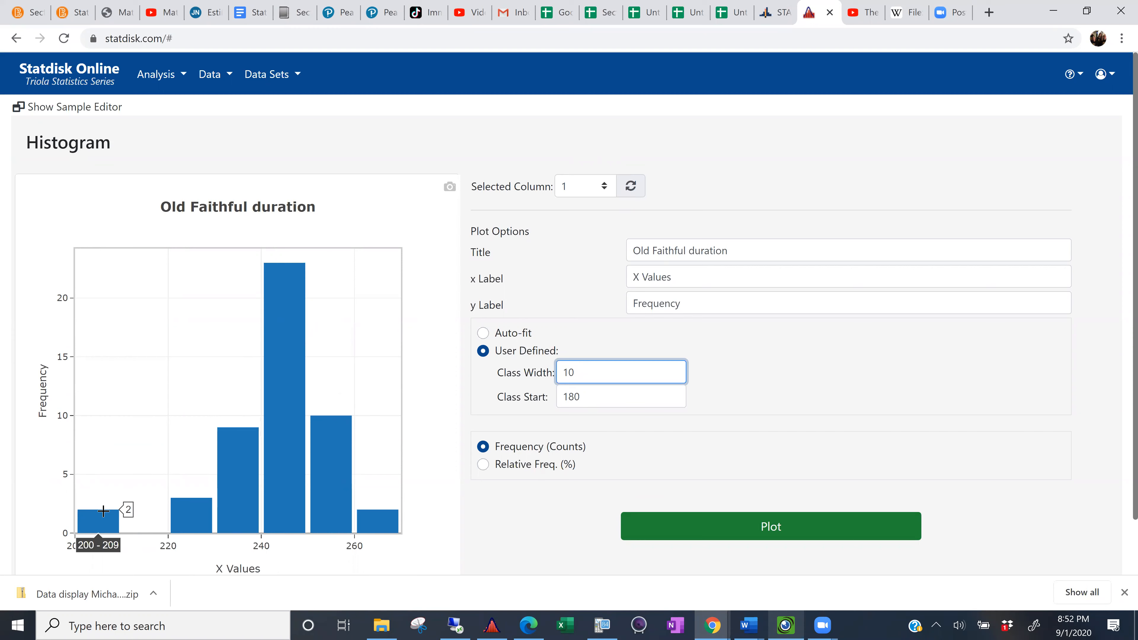
mouse_move(172, 385)
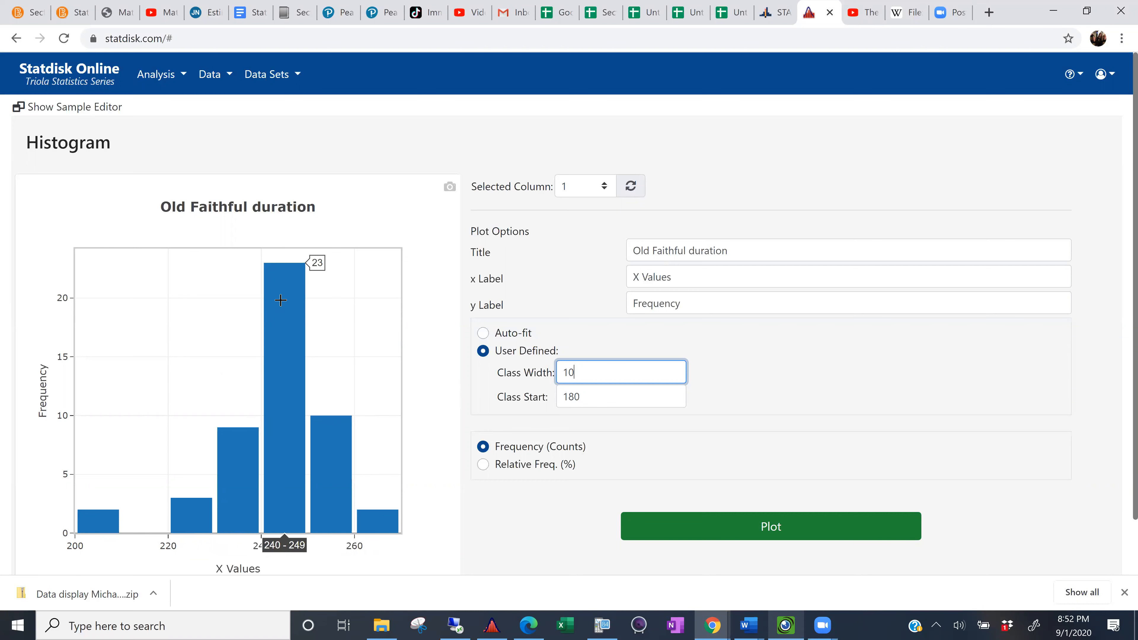
mouse_move(204, 500)
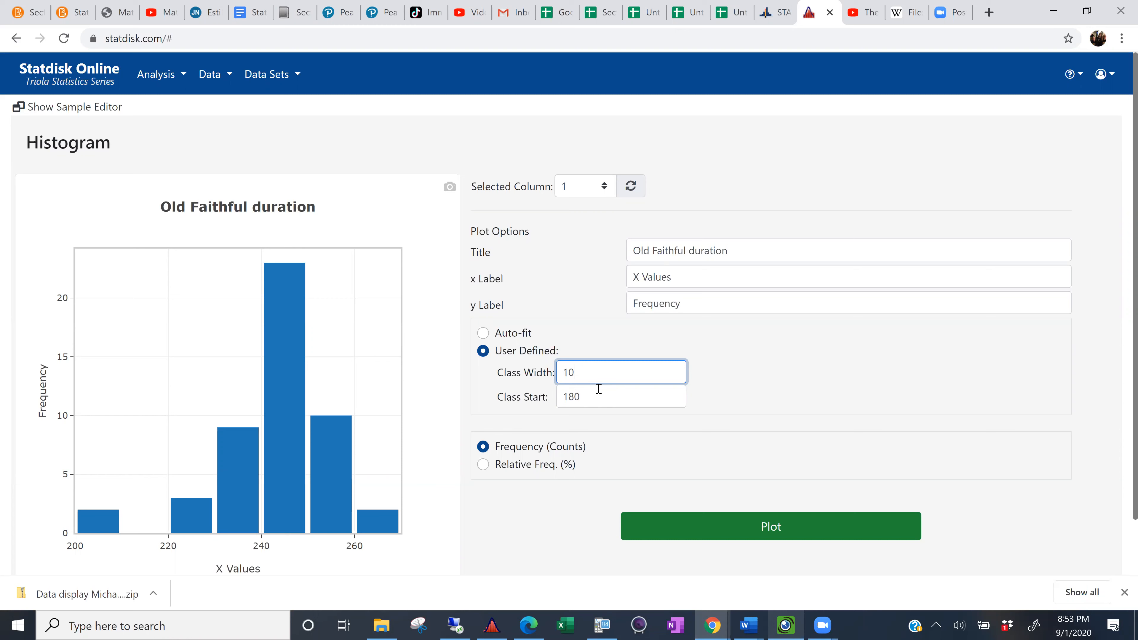
mouse_move(253, 436)
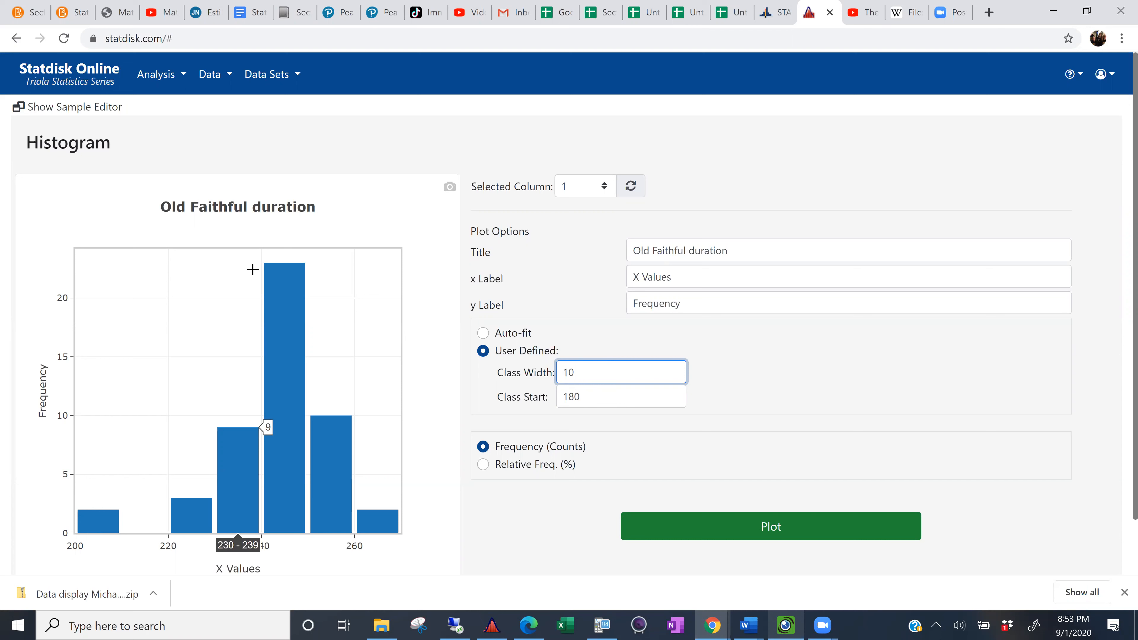
mouse_move(272, 117)
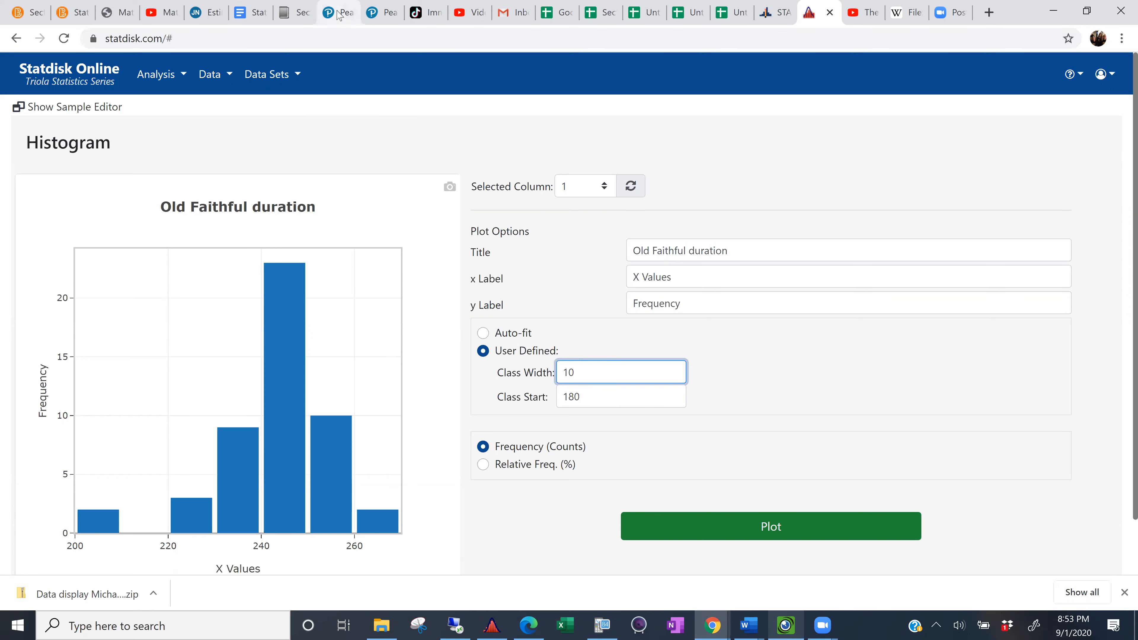
Switch to the Pearson eText and jump to page 54 with the normal quantile plot examples.
click(381, 13)
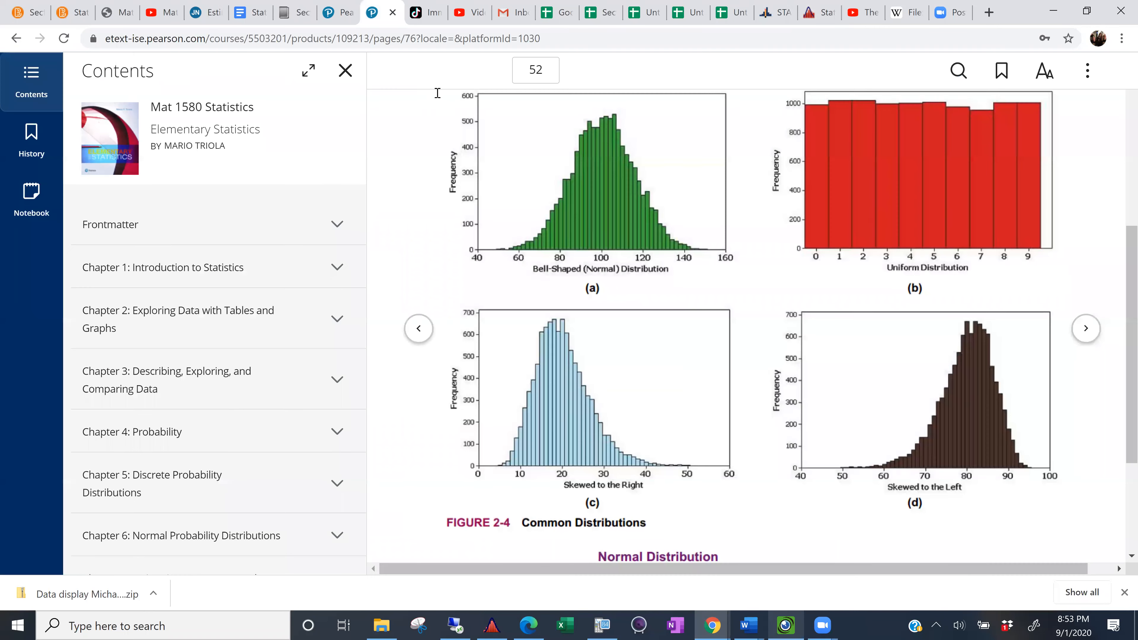
click(535, 71)
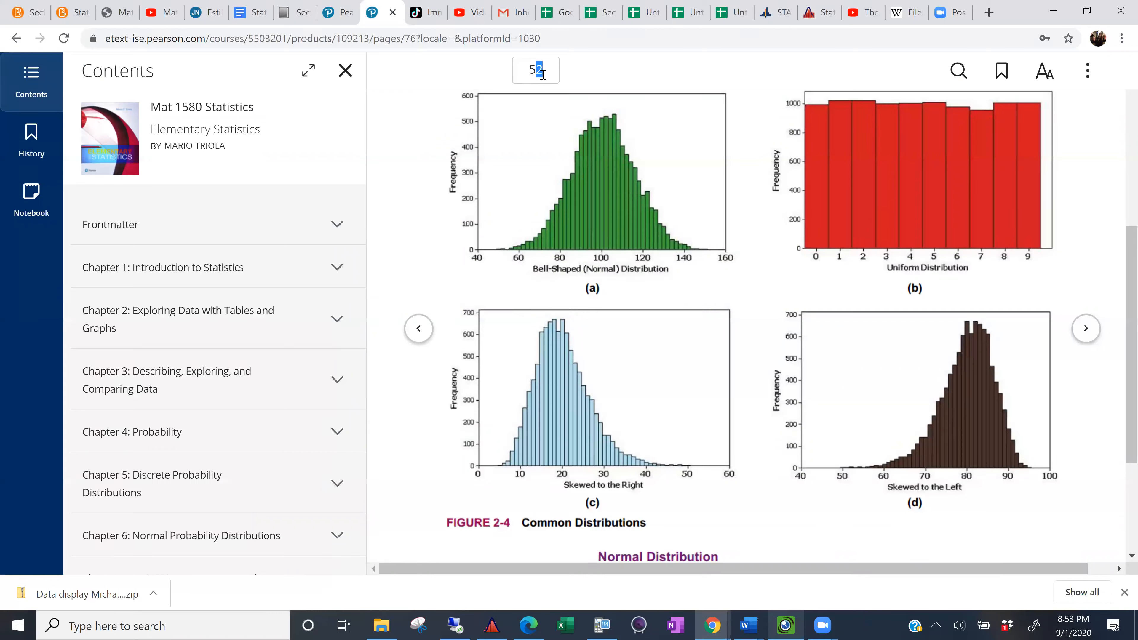
text(54)
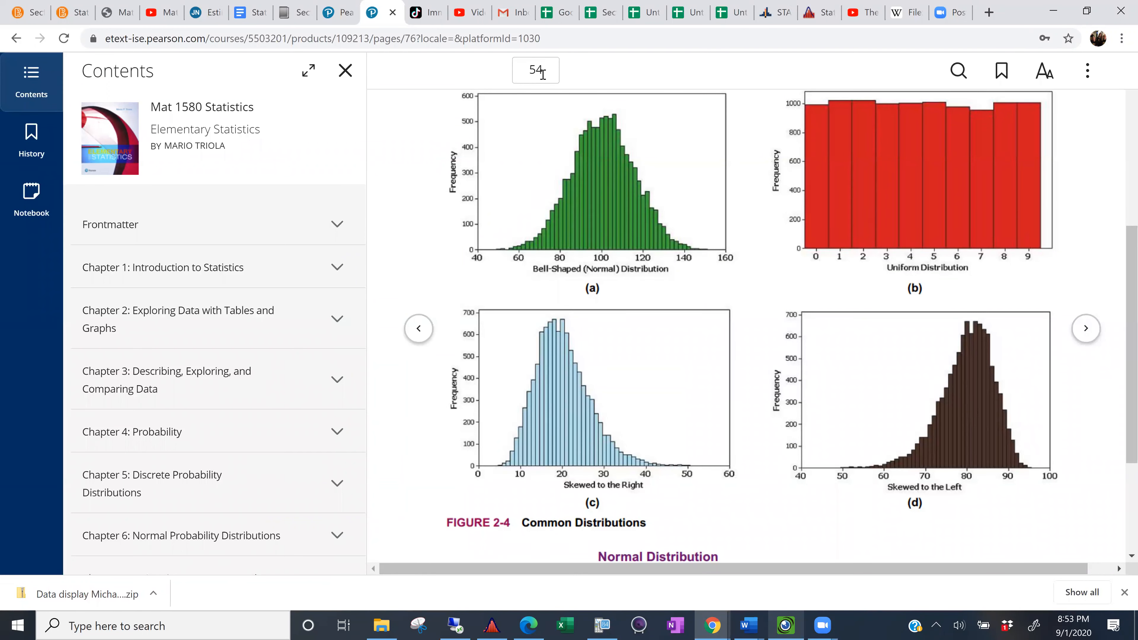
click(1086, 328)
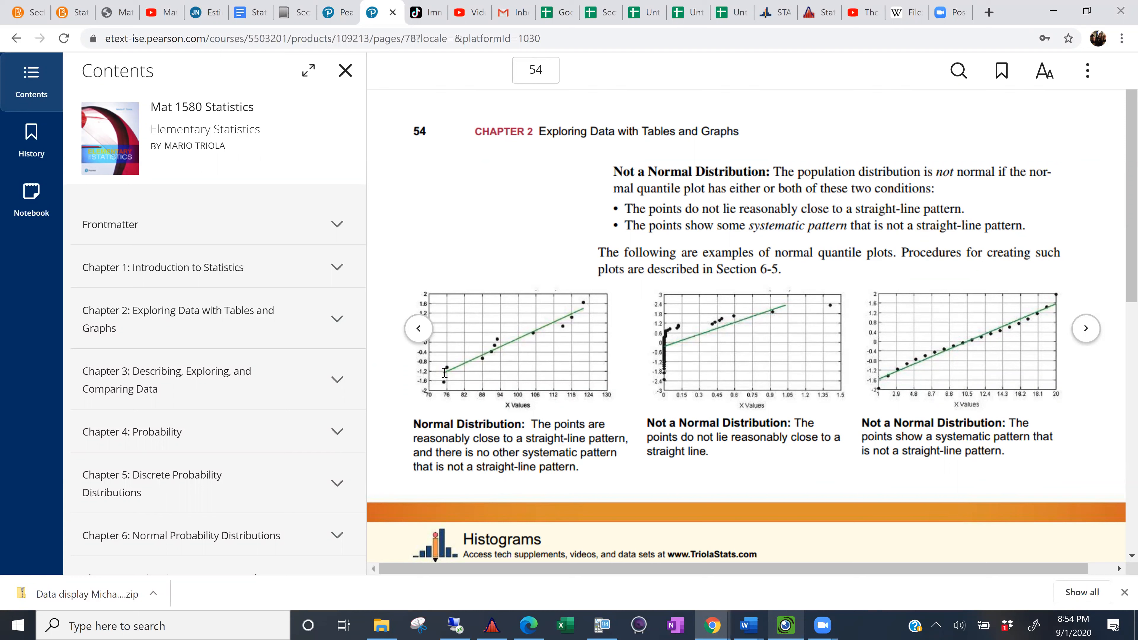
mouse_move(577, 326)
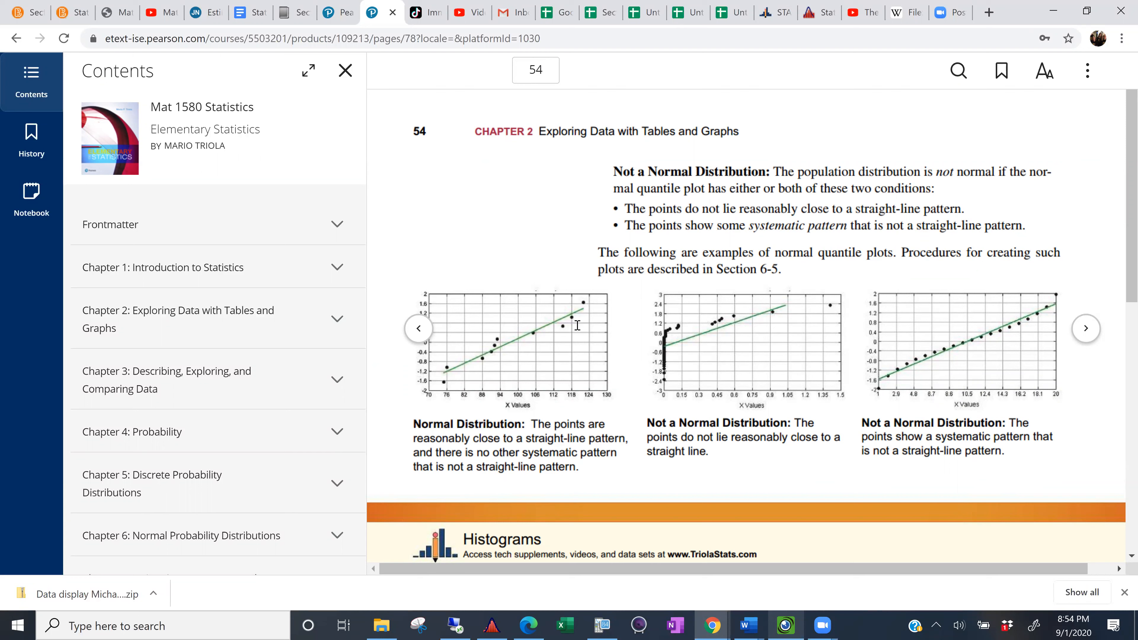
mouse_move(490, 361)
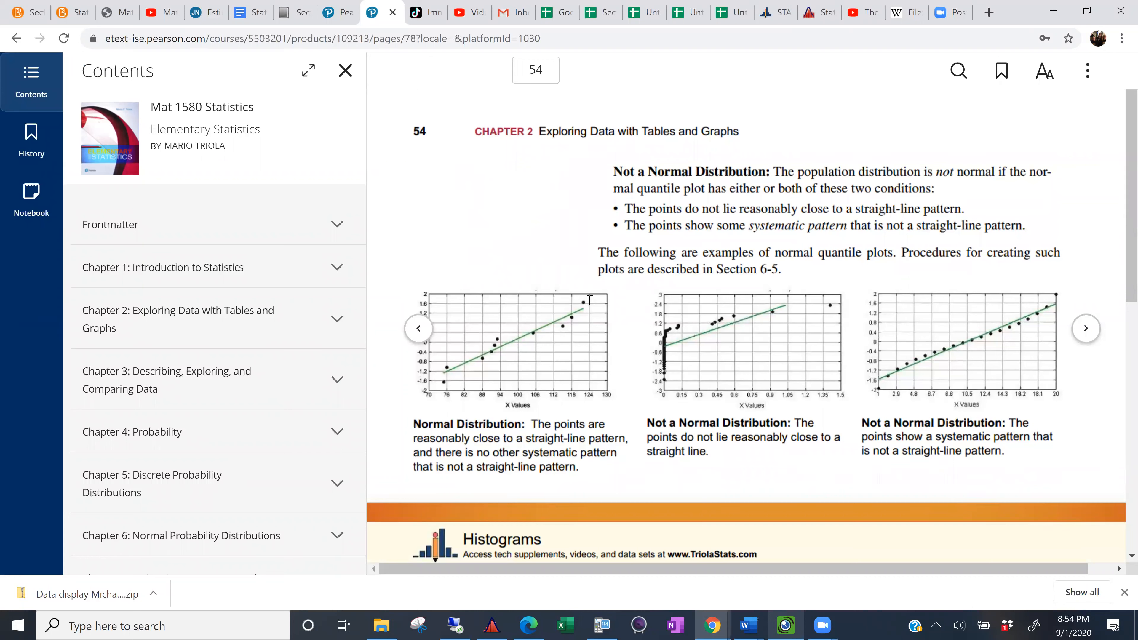
mouse_move(434, 389)
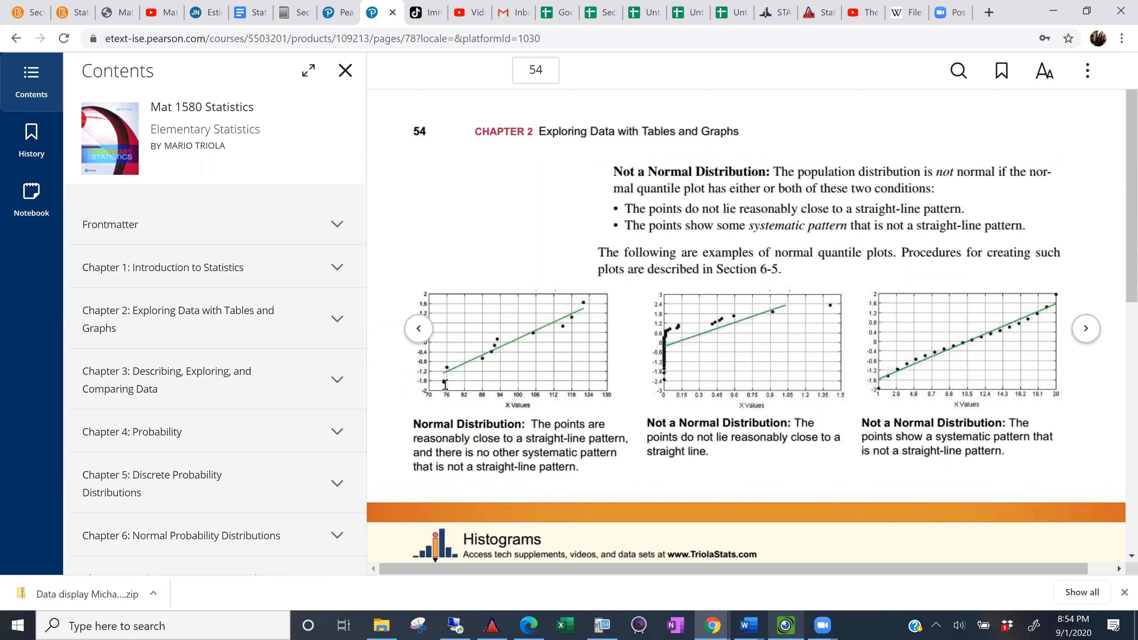
mouse_move(588, 308)
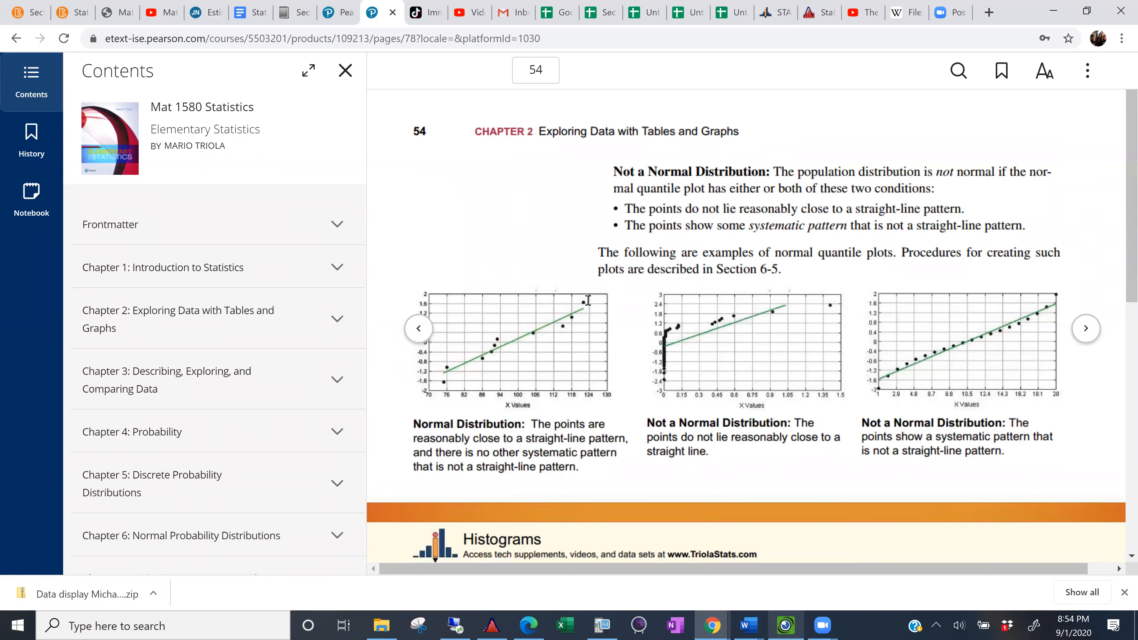
mouse_move(448, 377)
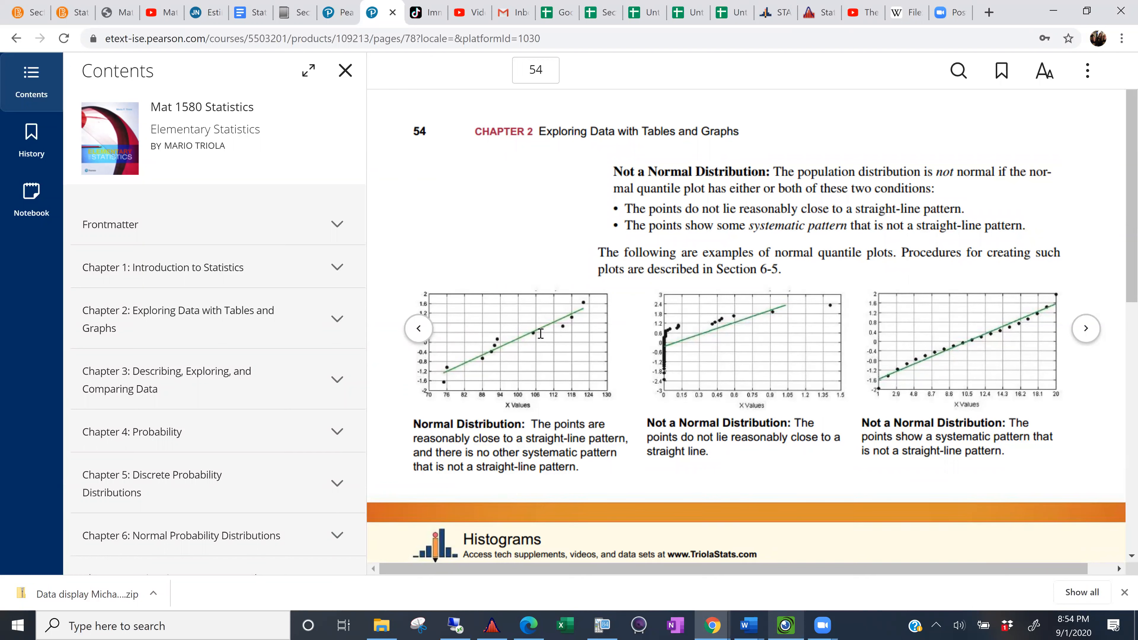
mouse_move(702, 361)
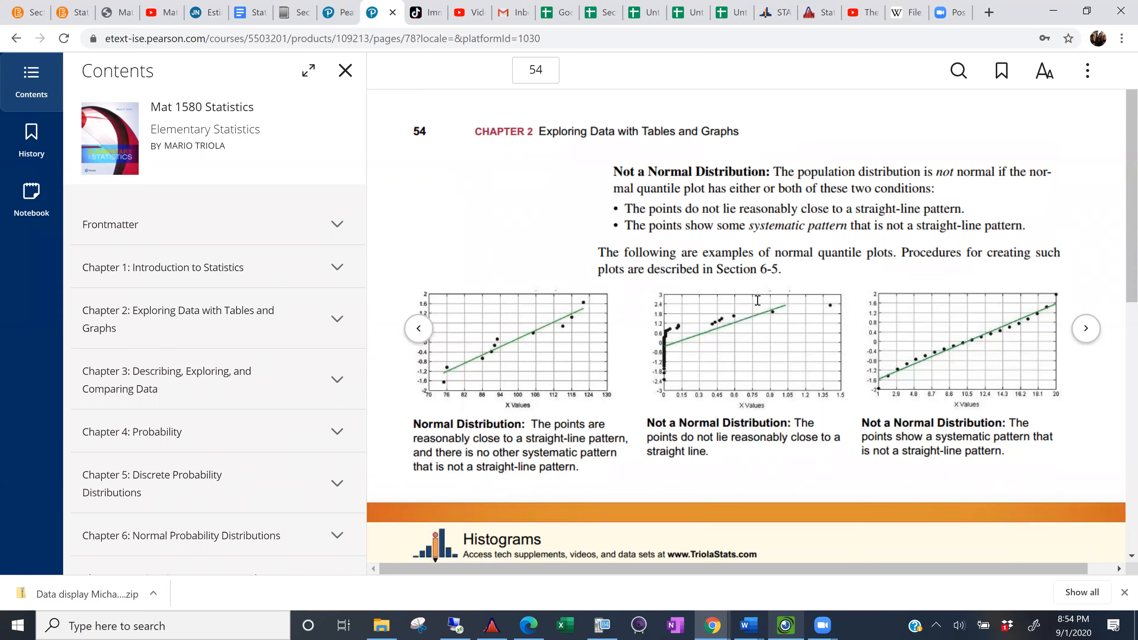
mouse_move(658, 369)
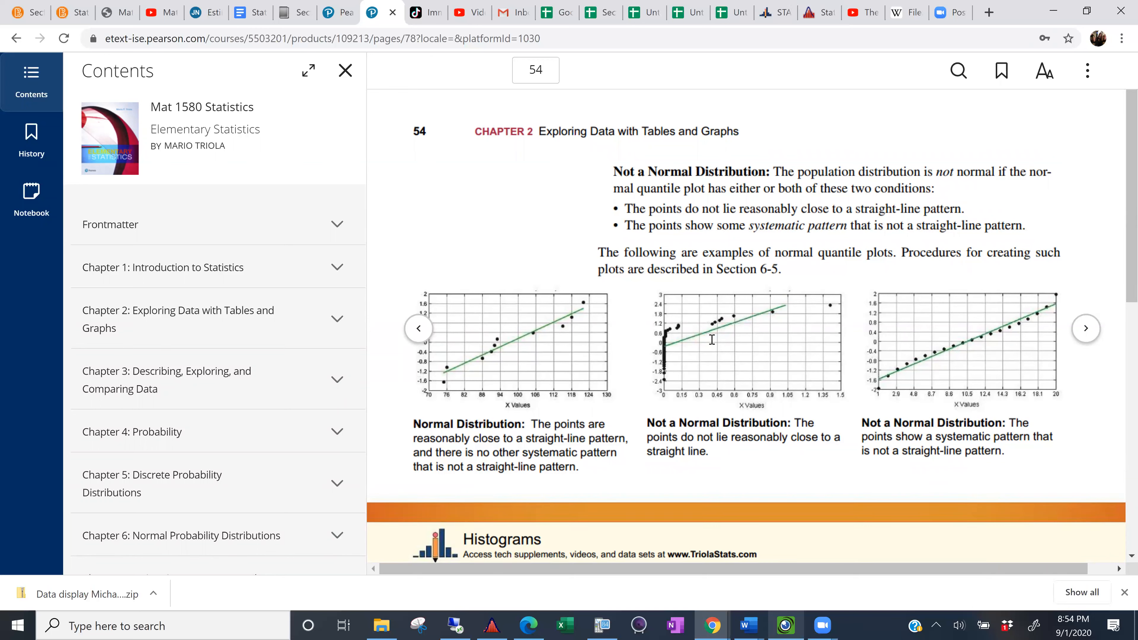
mouse_move(832, 303)
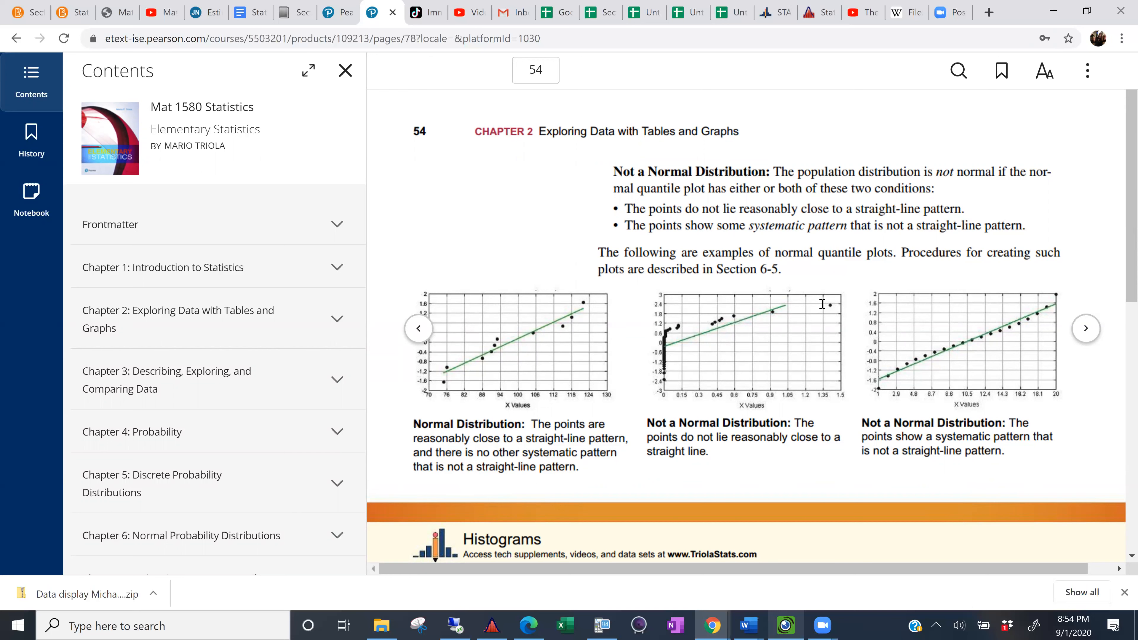
mouse_move(893, 381)
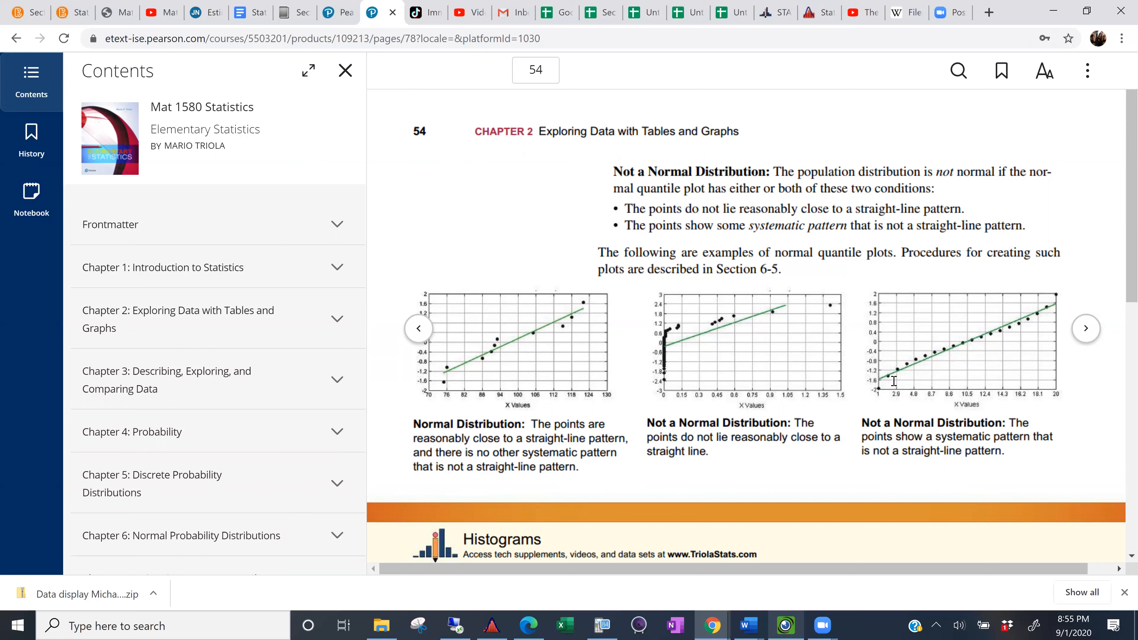
mouse_move(1023, 328)
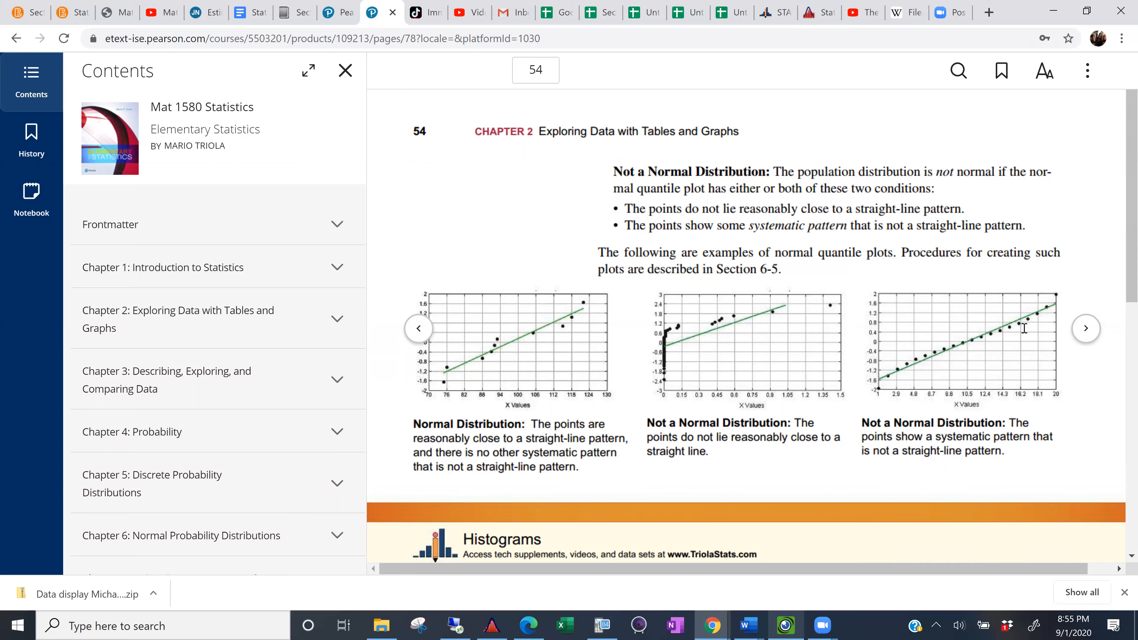
mouse_move(1044, 311)
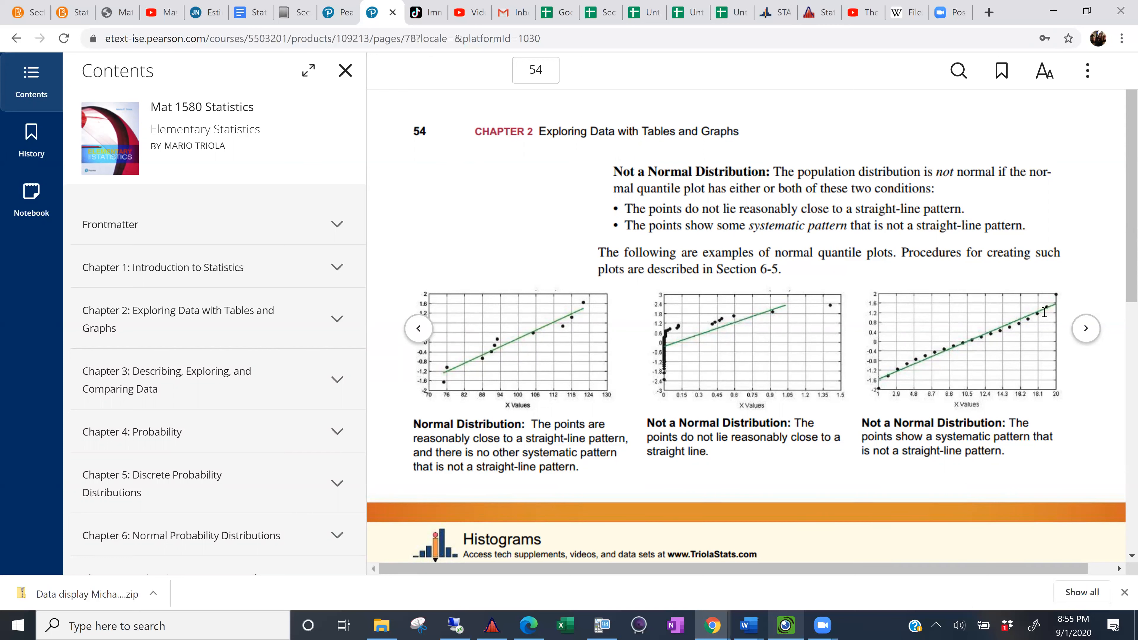
mouse_move(917, 369)
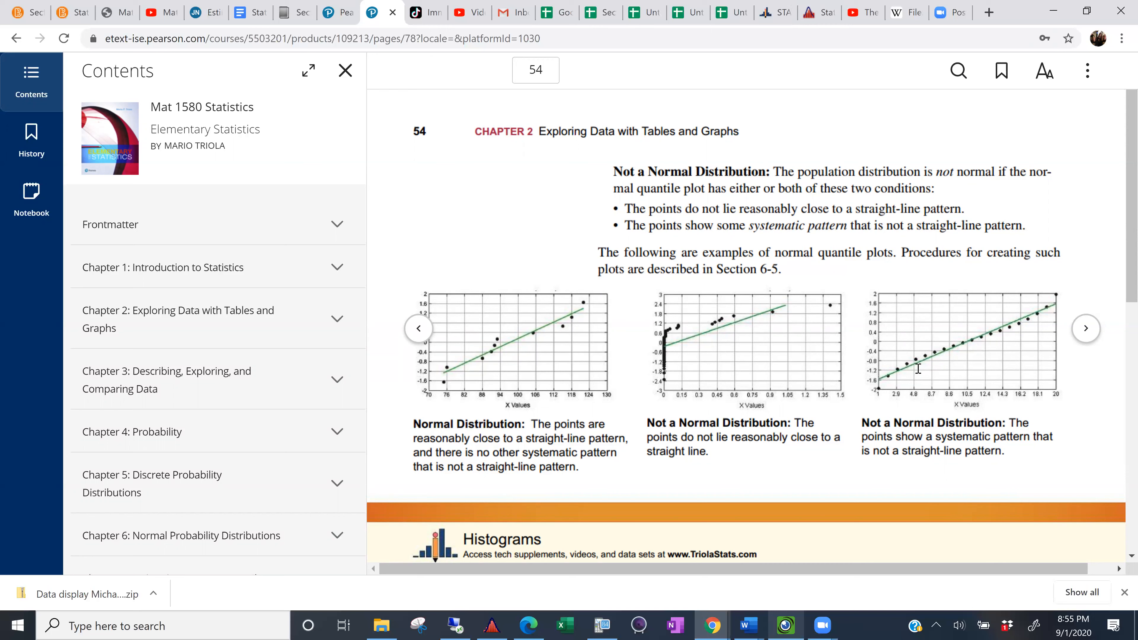
mouse_move(1052, 302)
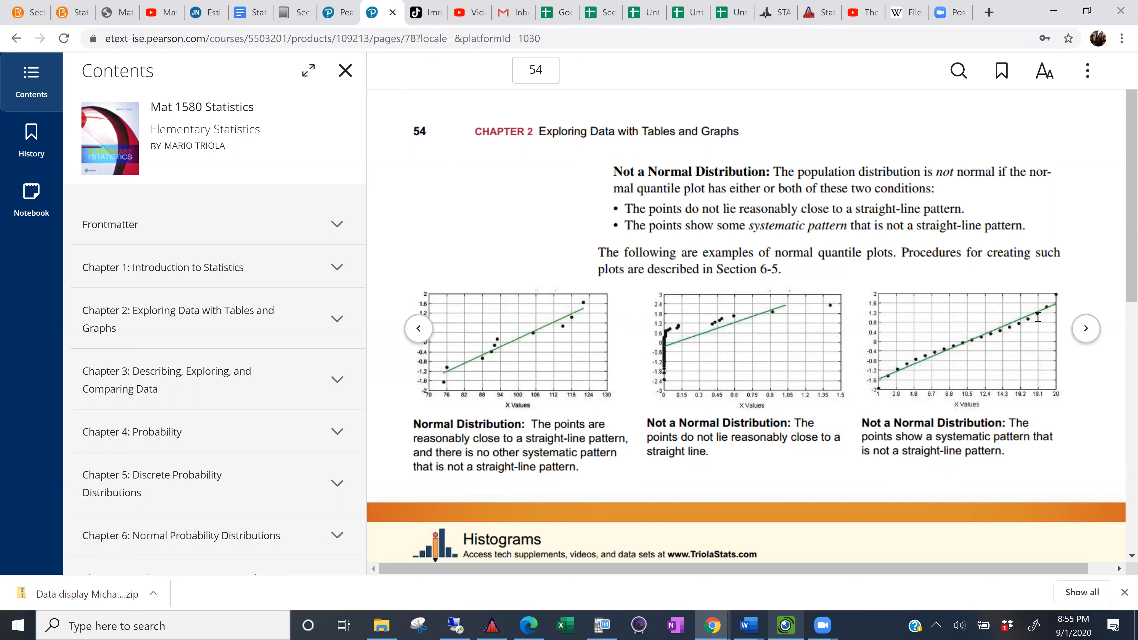
mouse_move(887, 383)
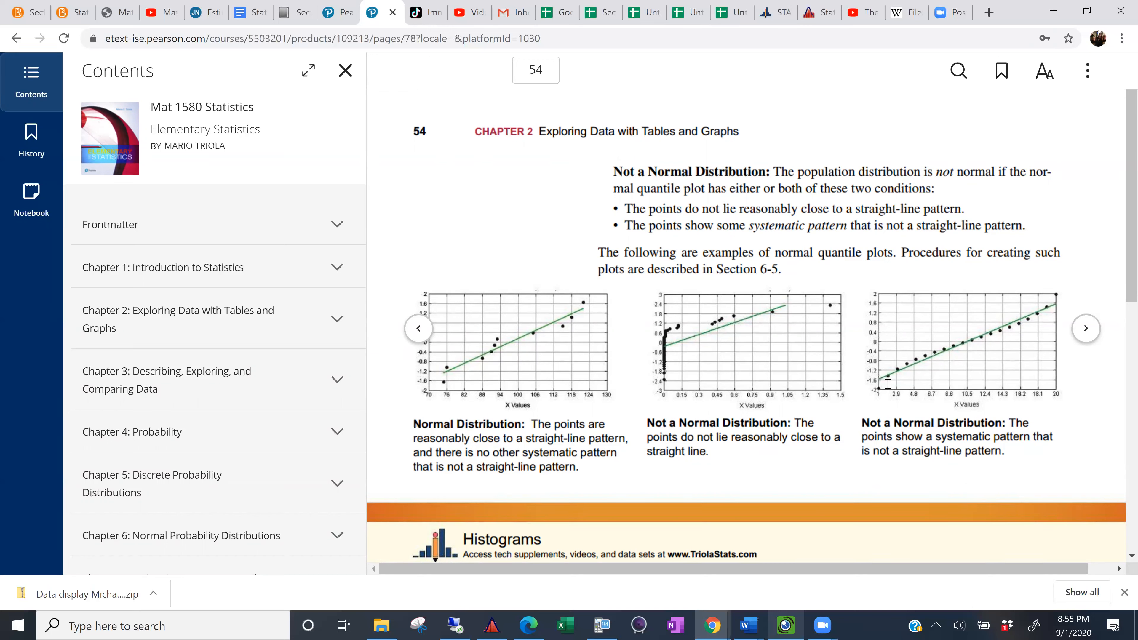
mouse_move(1033, 319)
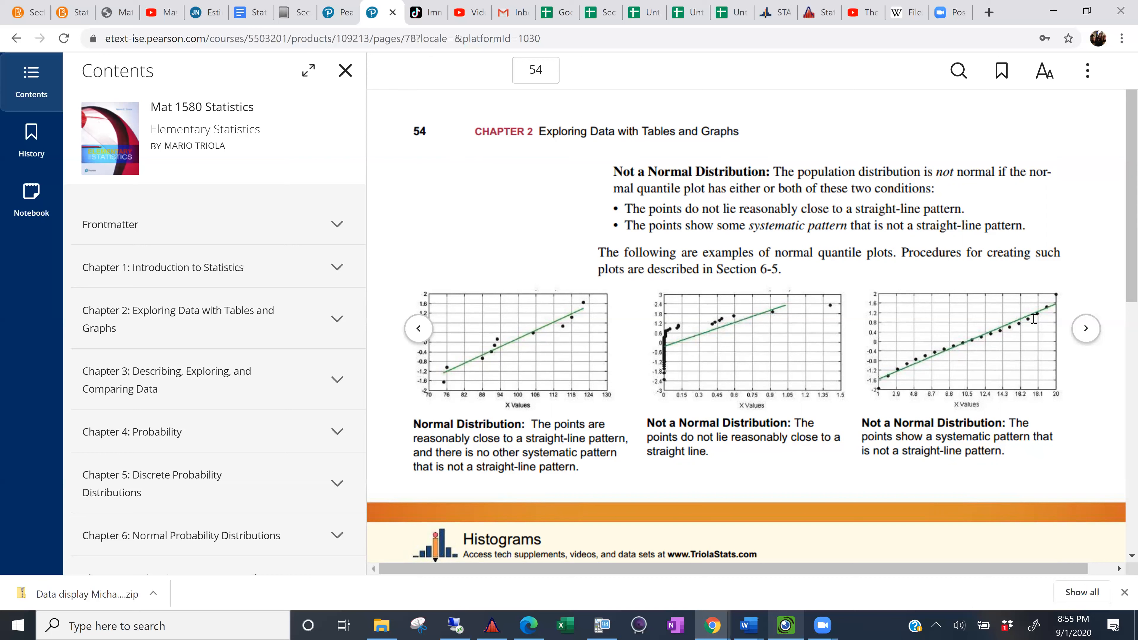
mouse_move(1024, 320)
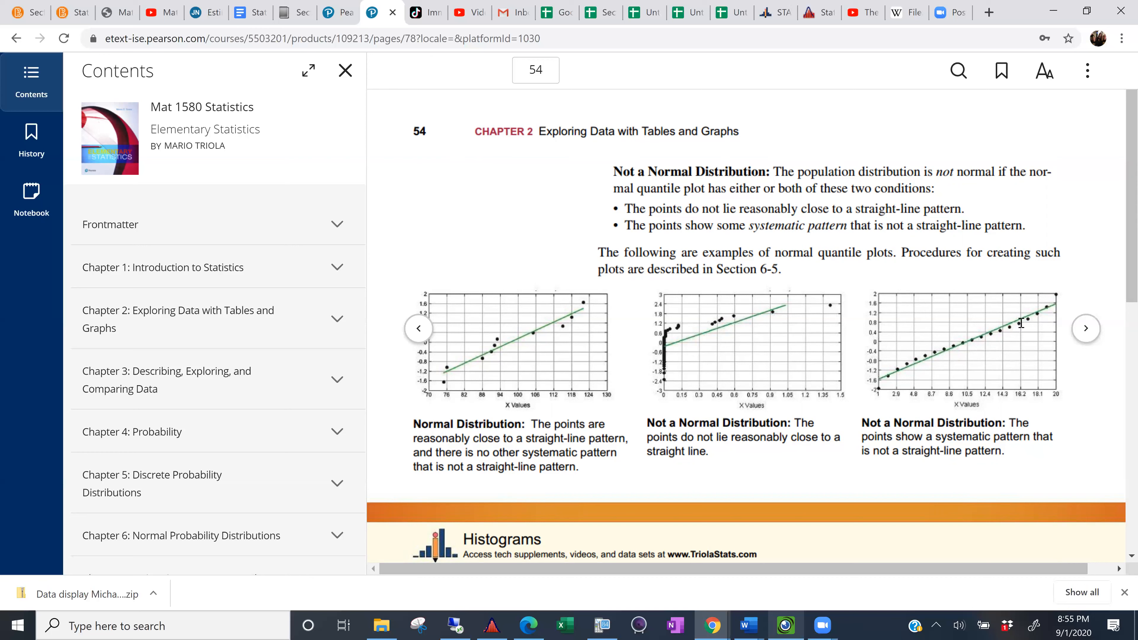
mouse_move(890, 363)
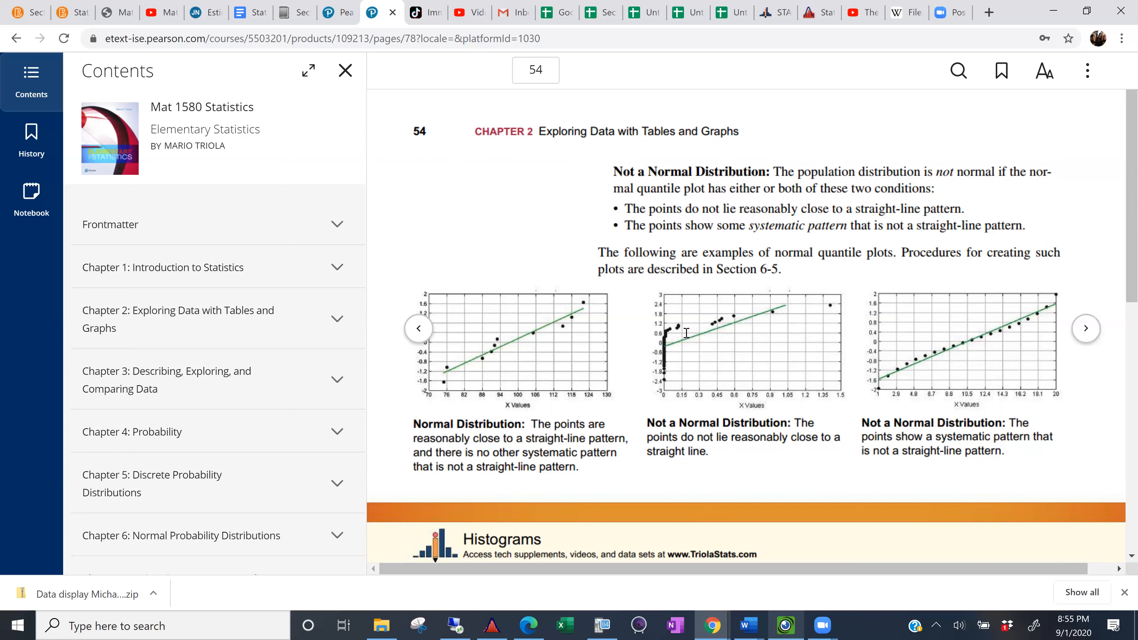
mouse_move(549, 330)
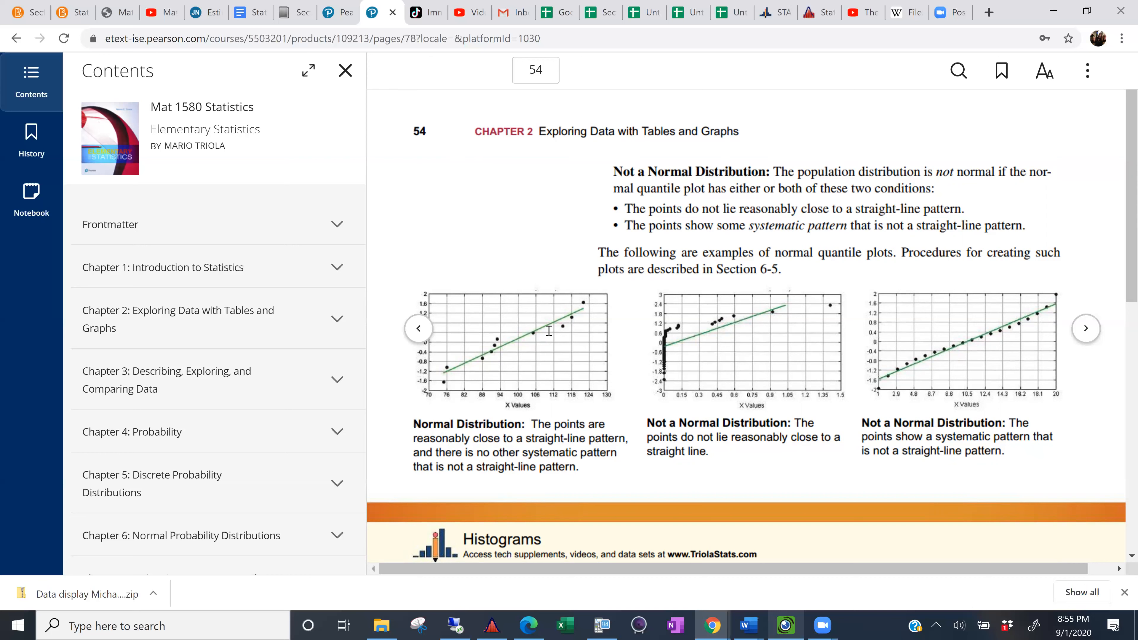
mouse_move(743, 327)
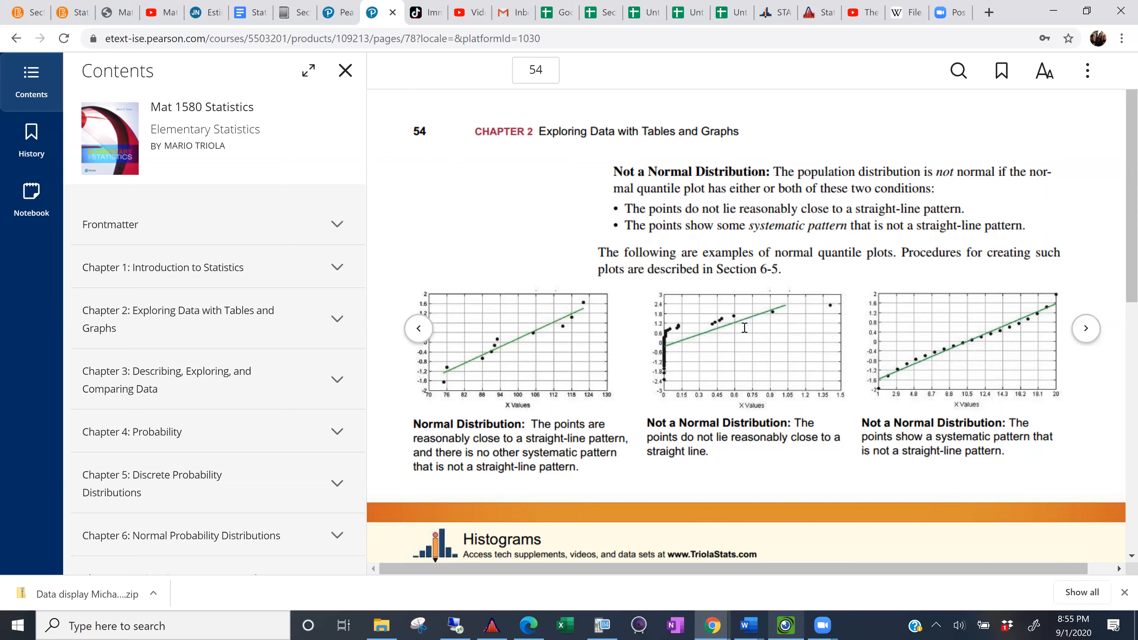
mouse_move(894, 347)
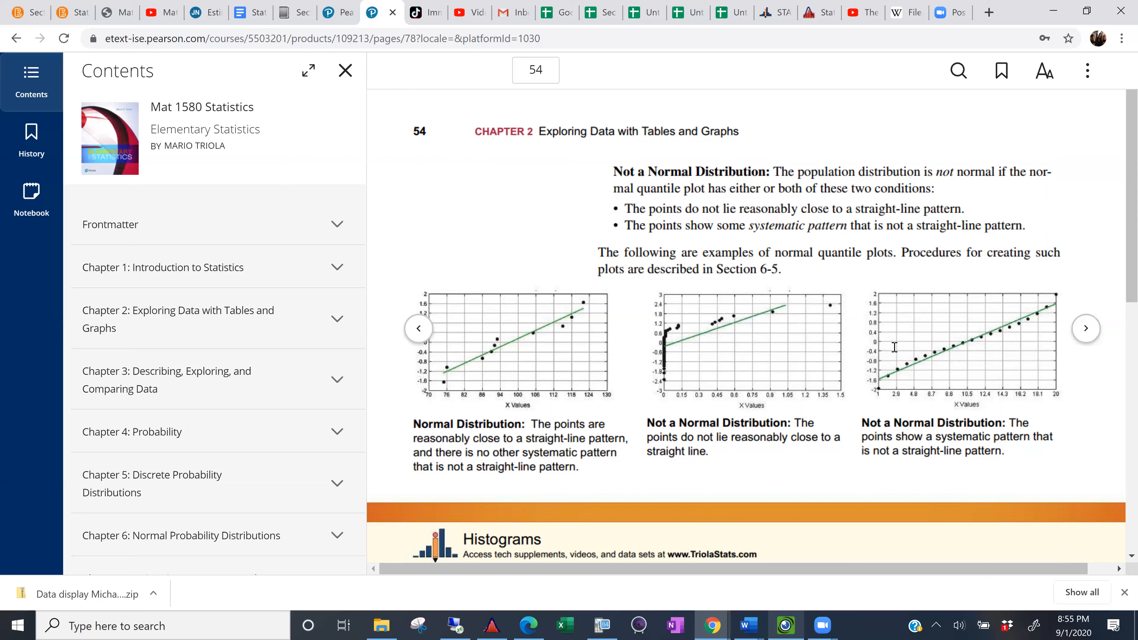
mouse_move(959, 336)
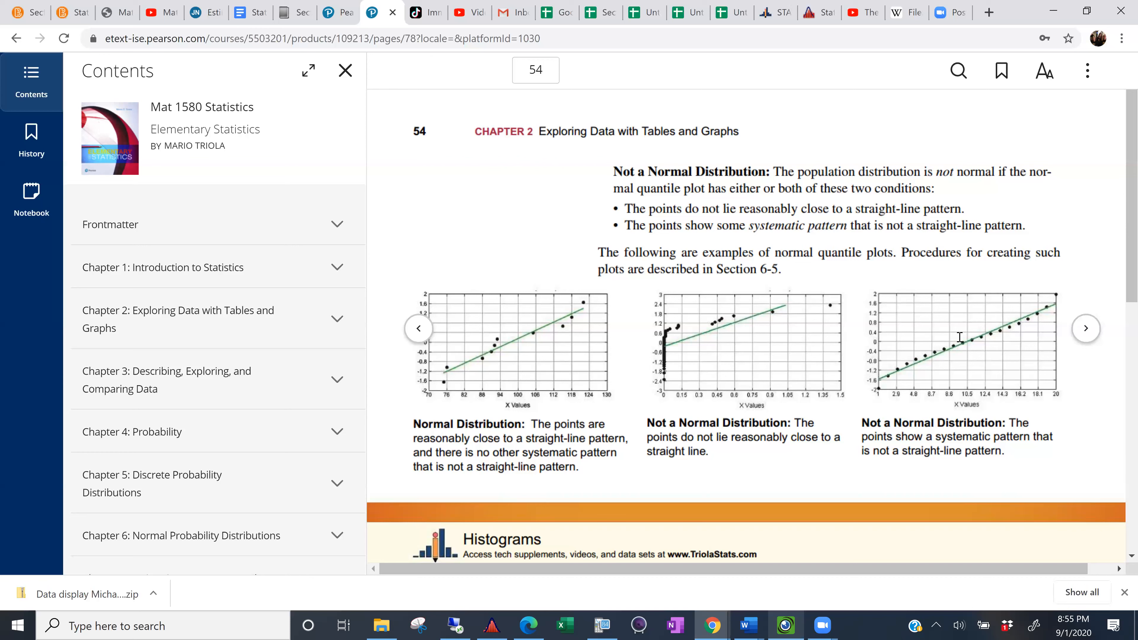
mouse_move(767, 299)
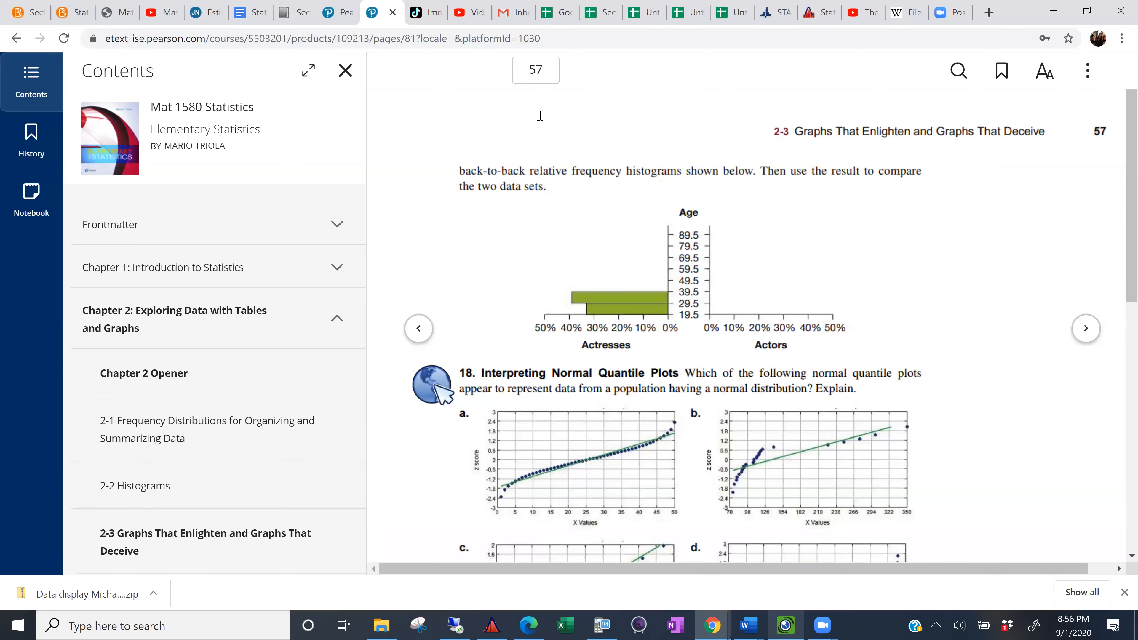
Scroll page 57 so all four normal quantile plots (a–d) of exercise 18 are visible.
scroll(down, 3)
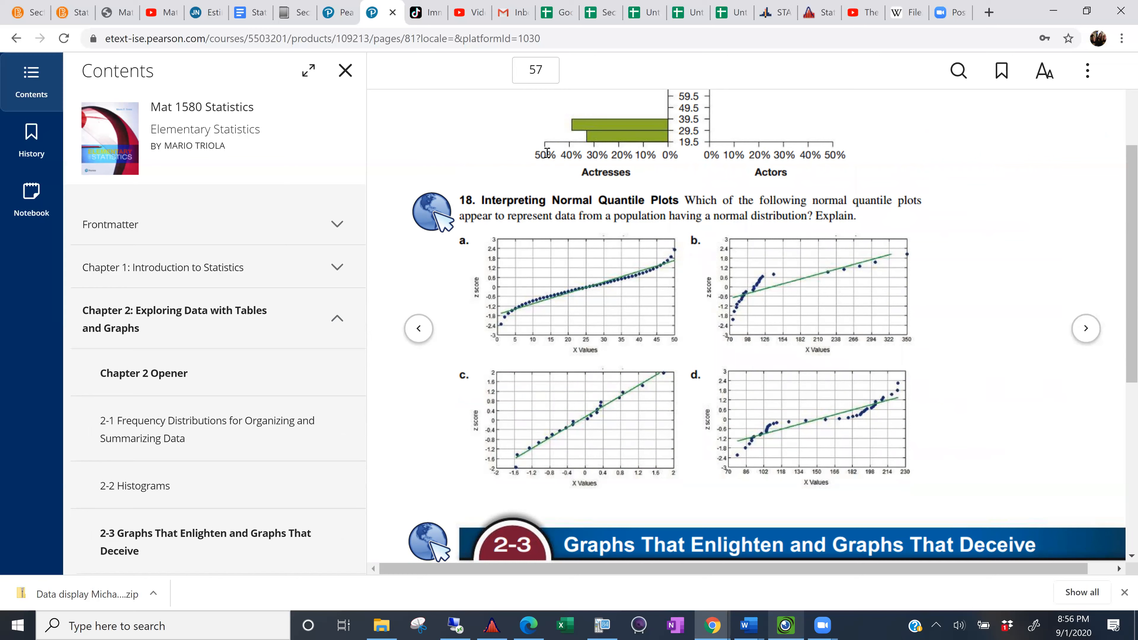
mouse_move(572, 304)
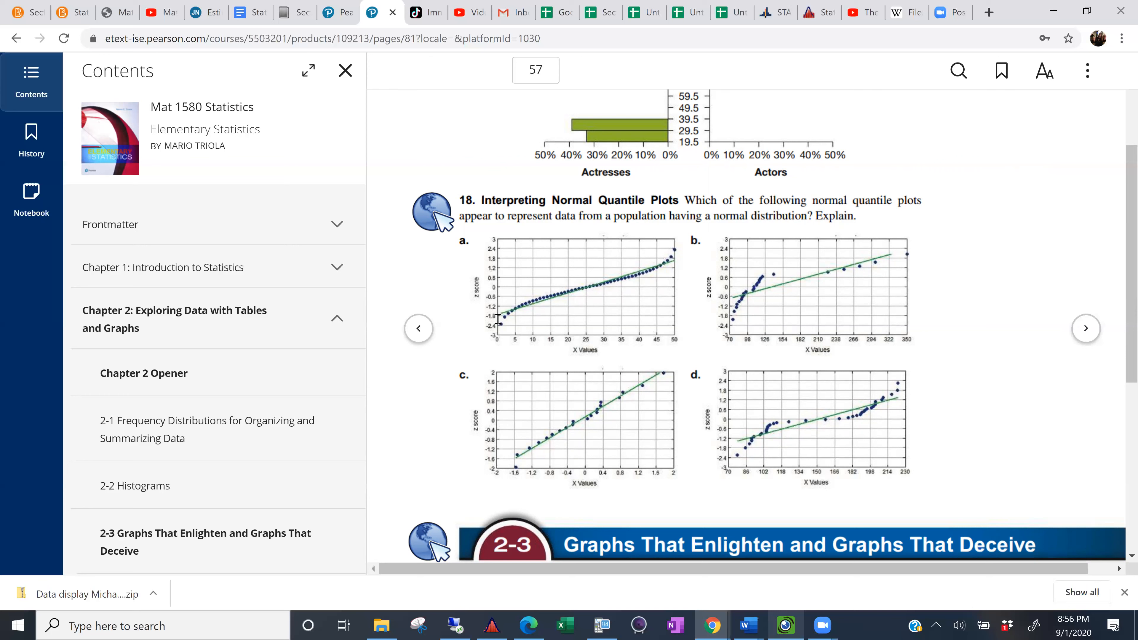
mouse_move(639, 212)
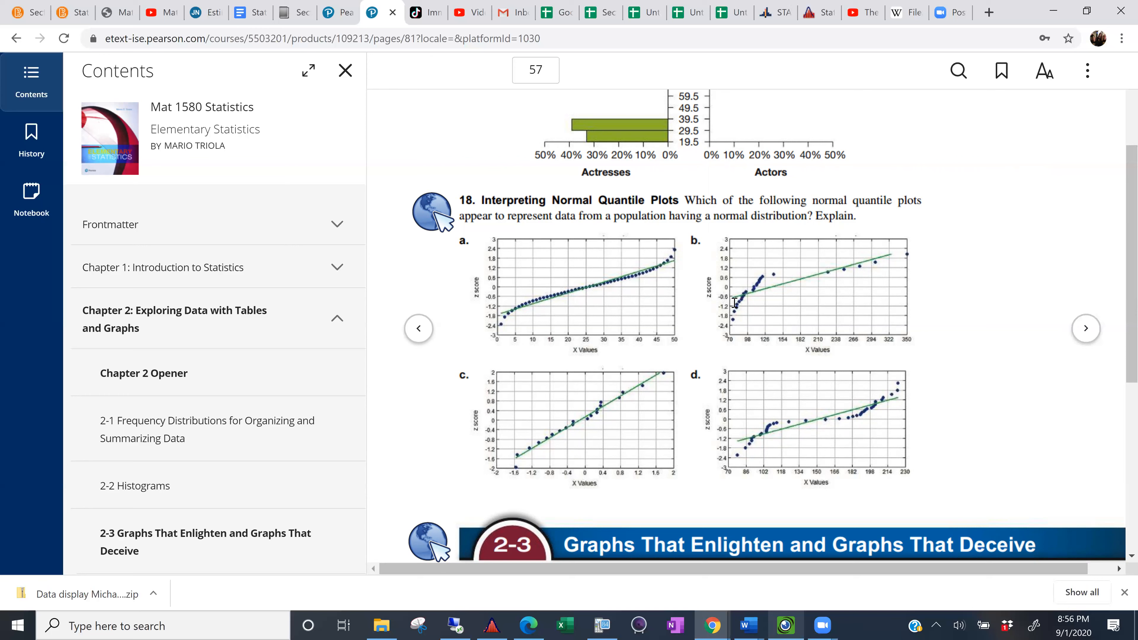
mouse_move(533, 444)
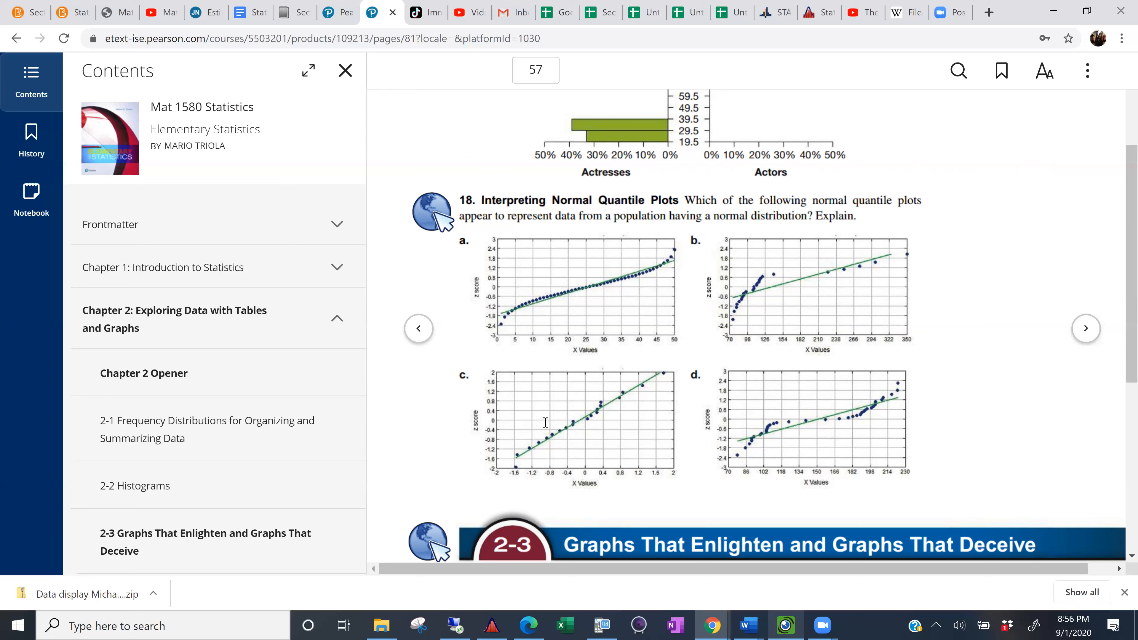
mouse_move(602, 408)
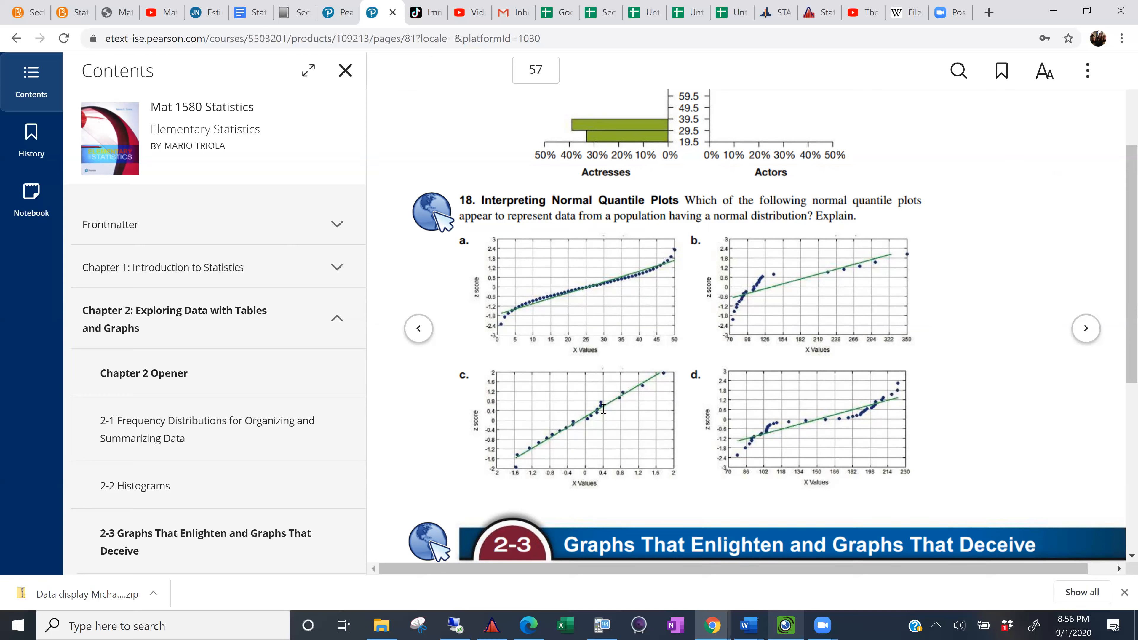
mouse_move(608, 407)
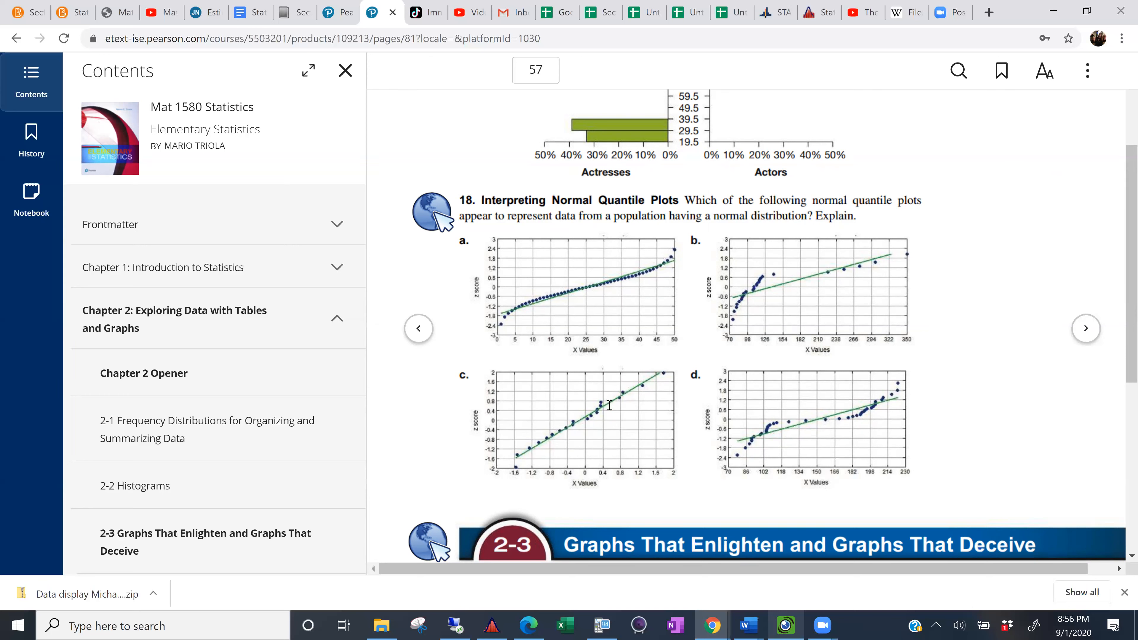
mouse_move(621, 403)
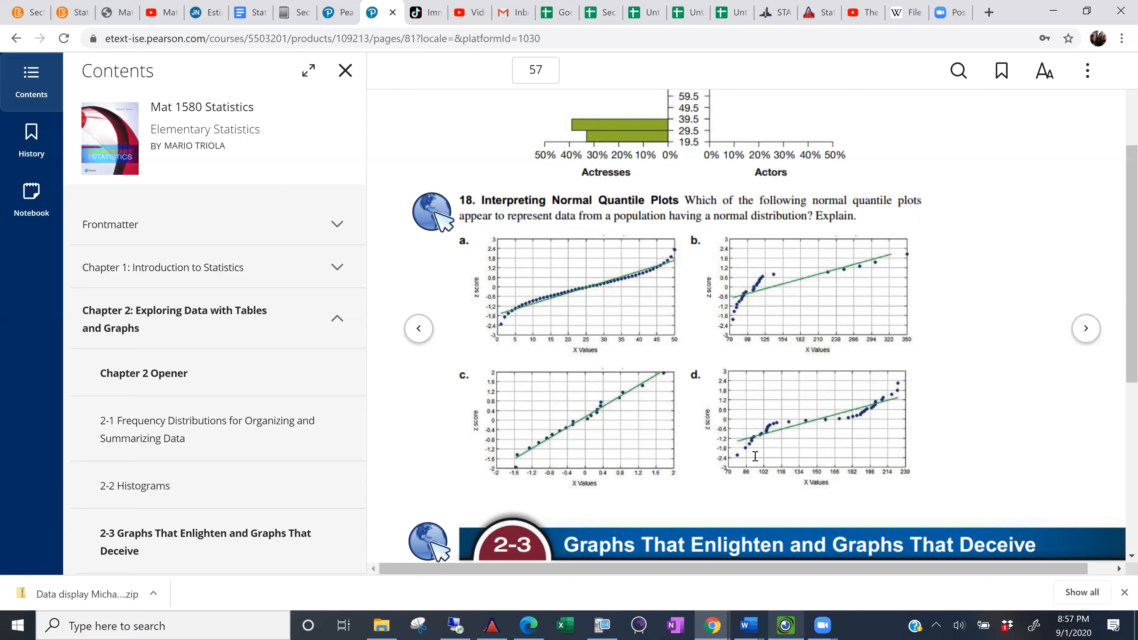
mouse_move(864, 432)
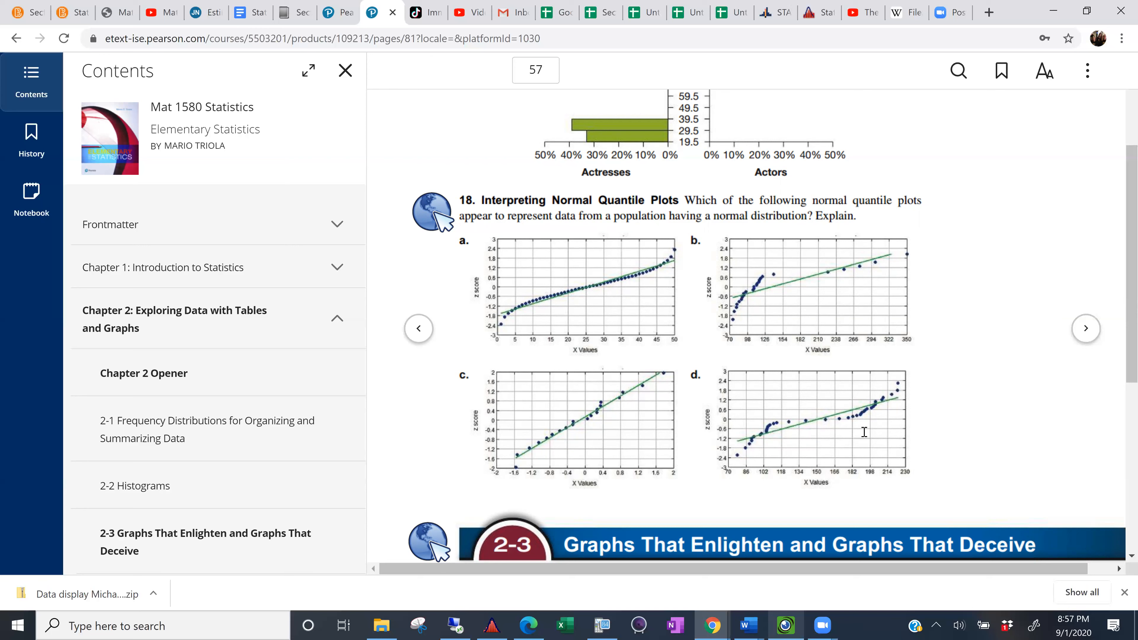
mouse_move(744, 461)
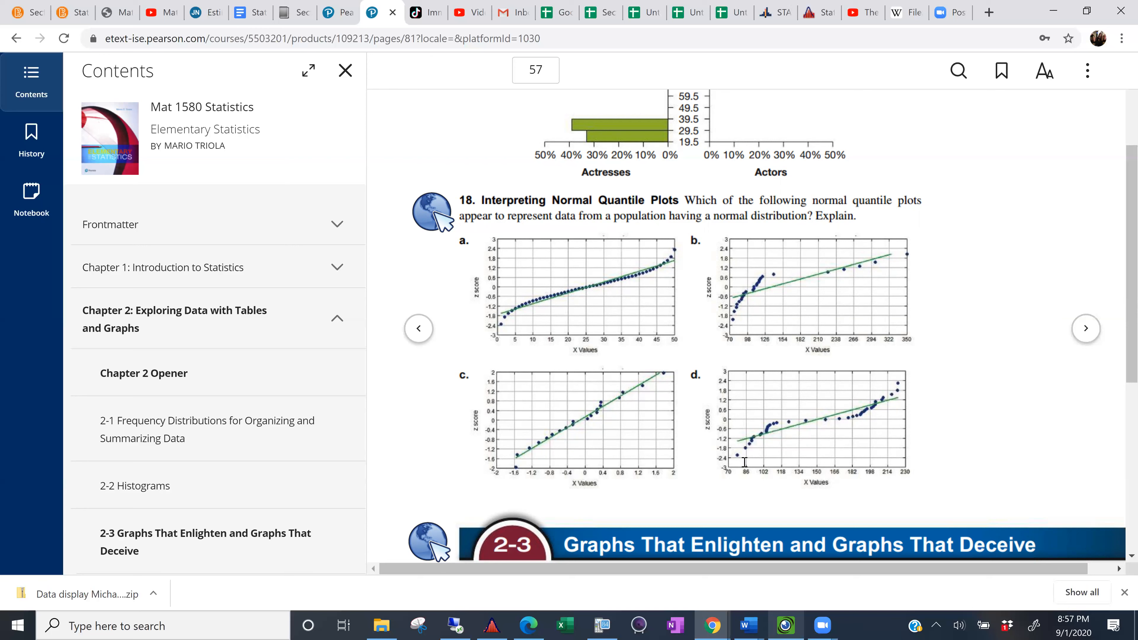
mouse_move(608, 398)
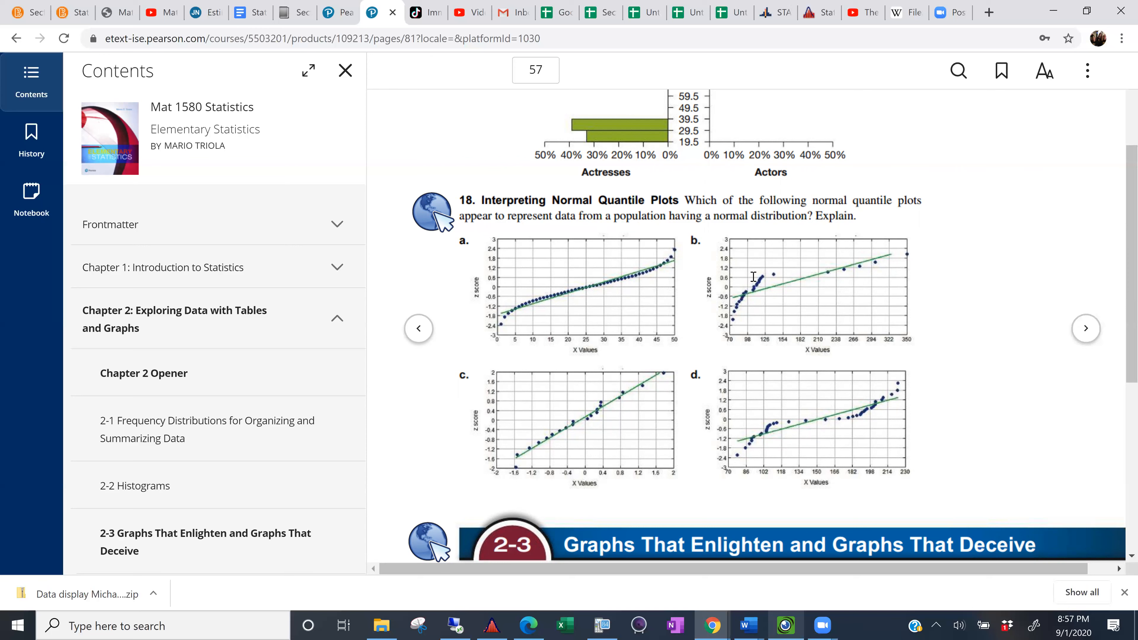
mouse_move(419, 423)
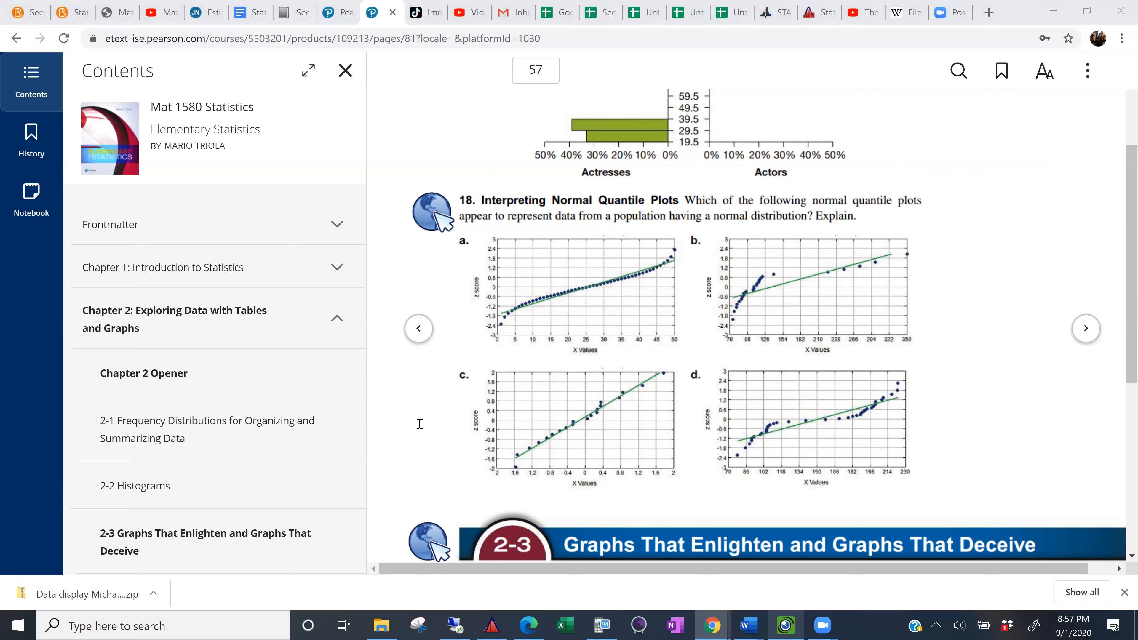